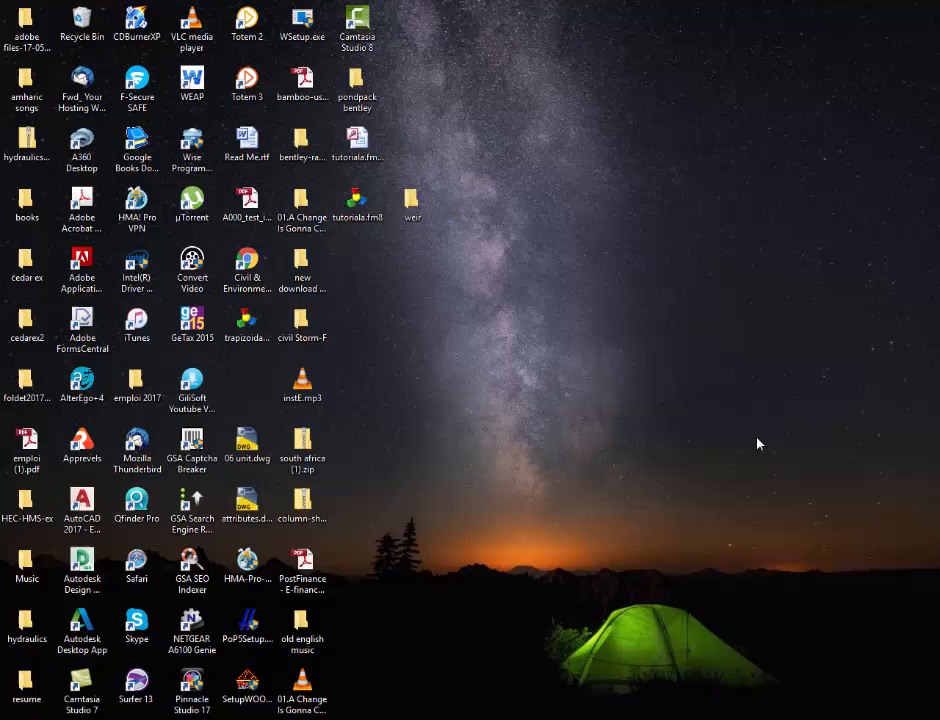
pyautogui.moveTo(652, 428)
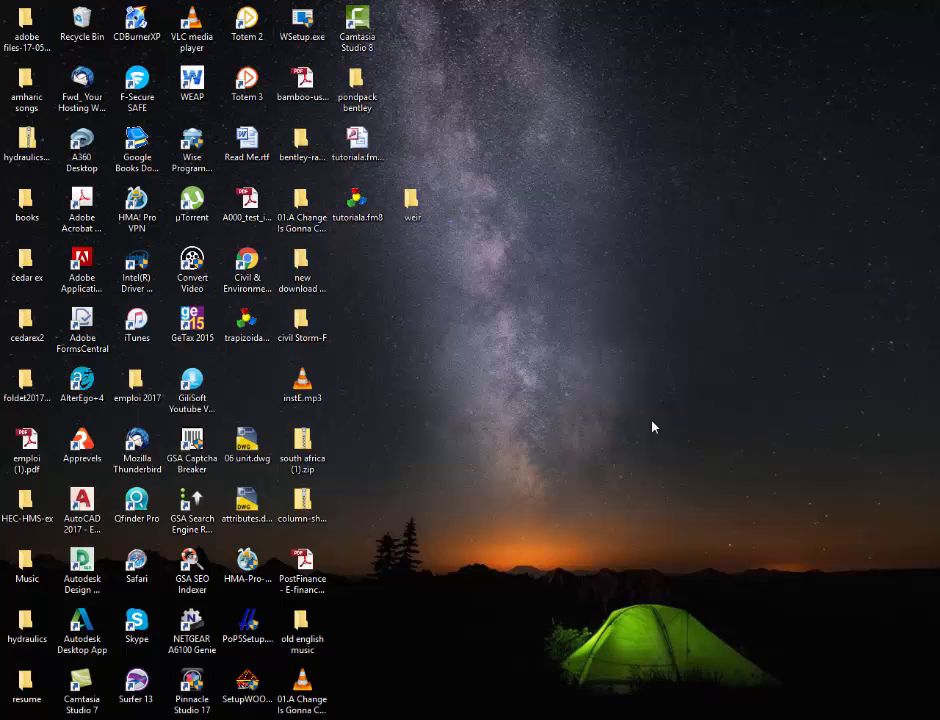
pyautogui.moveTo(556, 408)
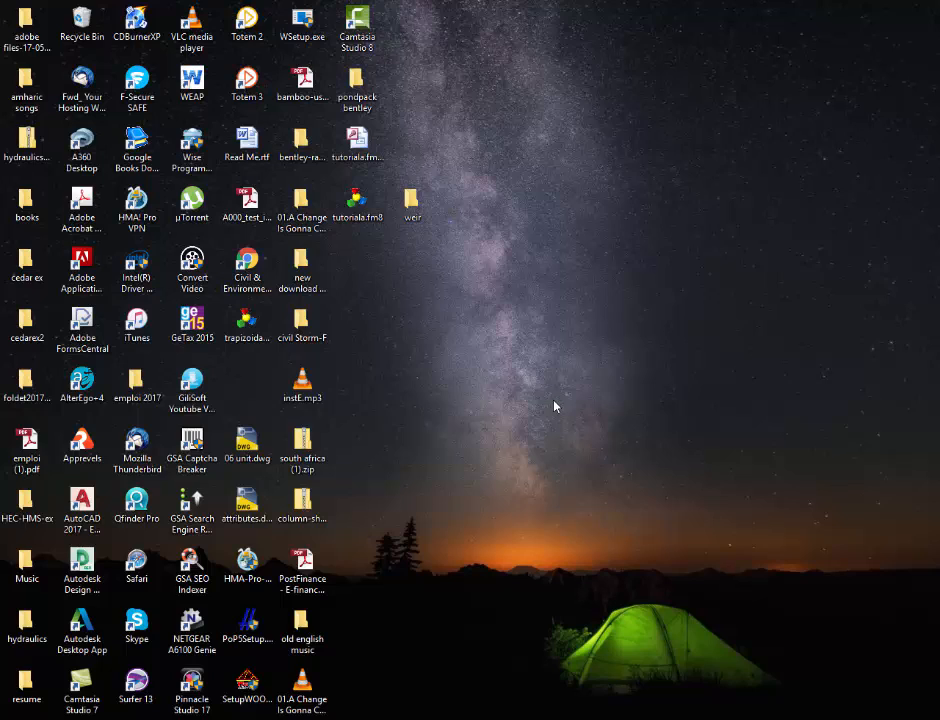
pyautogui.moveTo(476, 364)
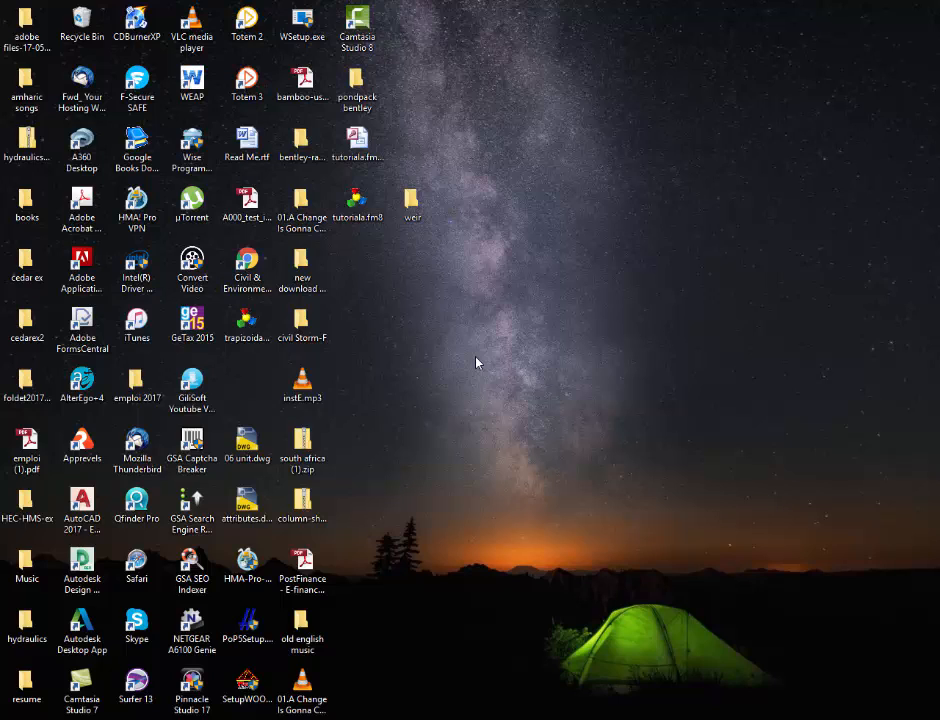
pyautogui.moveTo(468, 360)
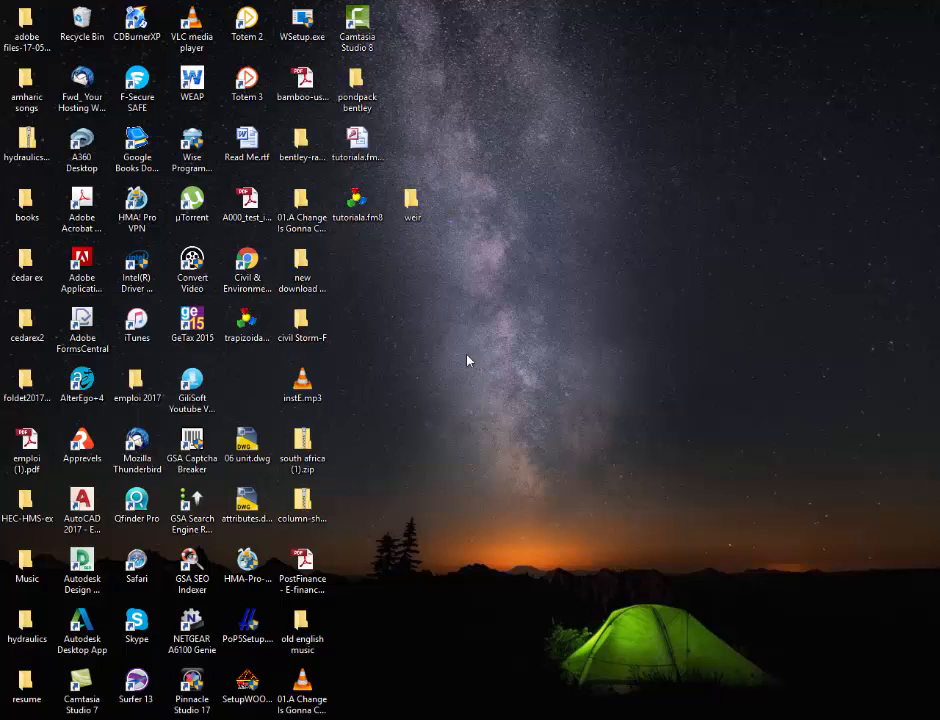
# - Launch FlowMaster from the Bentley shortcuts folder and start a new project
pyautogui.click(302, 148)
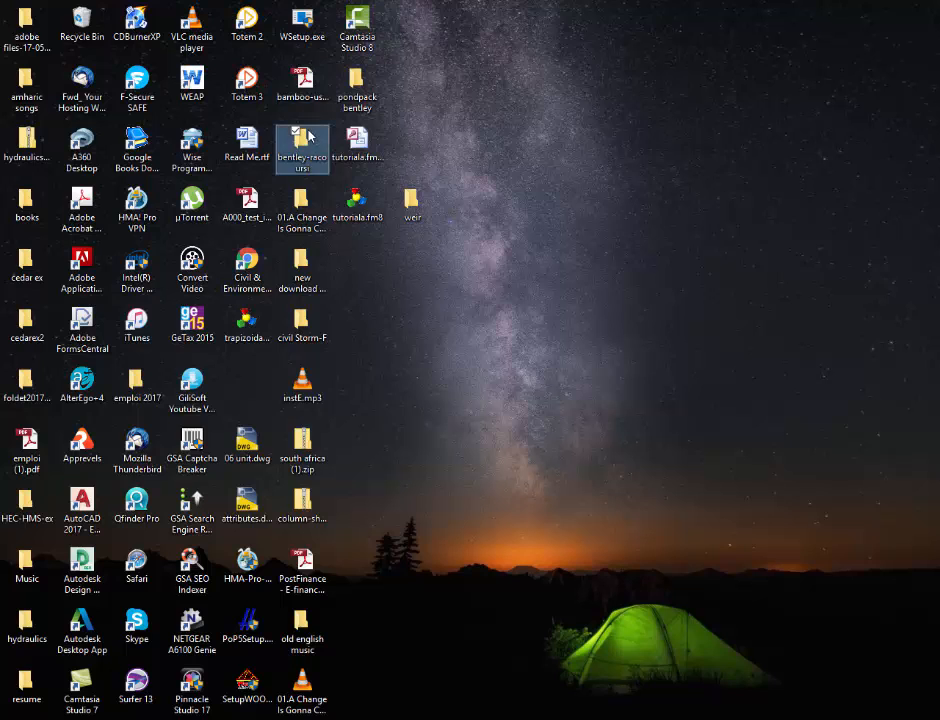
pyautogui.doubleClick(302, 140)
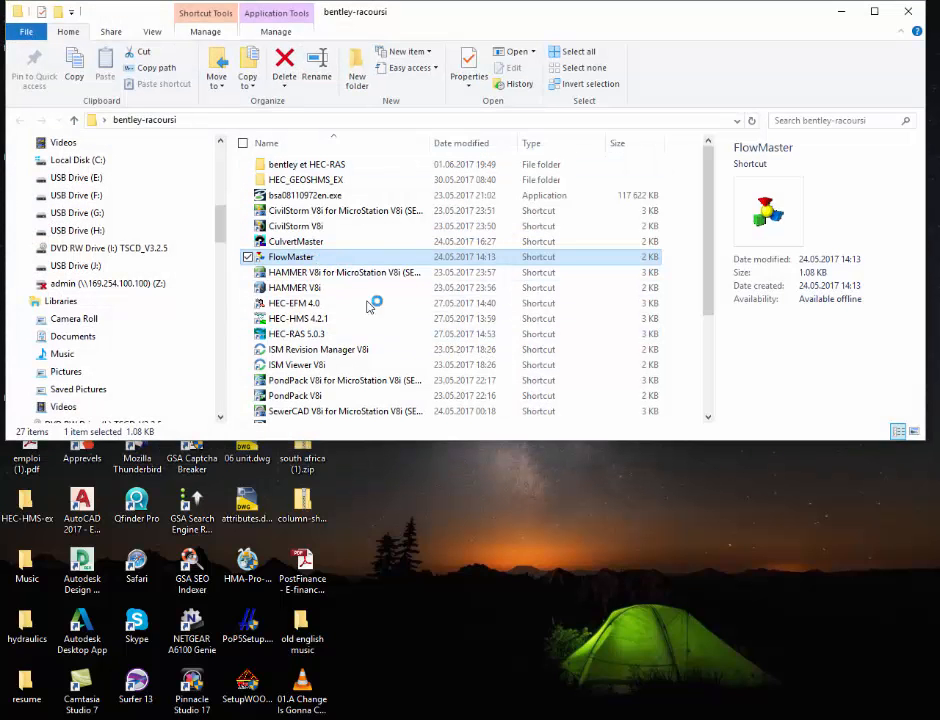
pyautogui.doubleClick(292, 256)
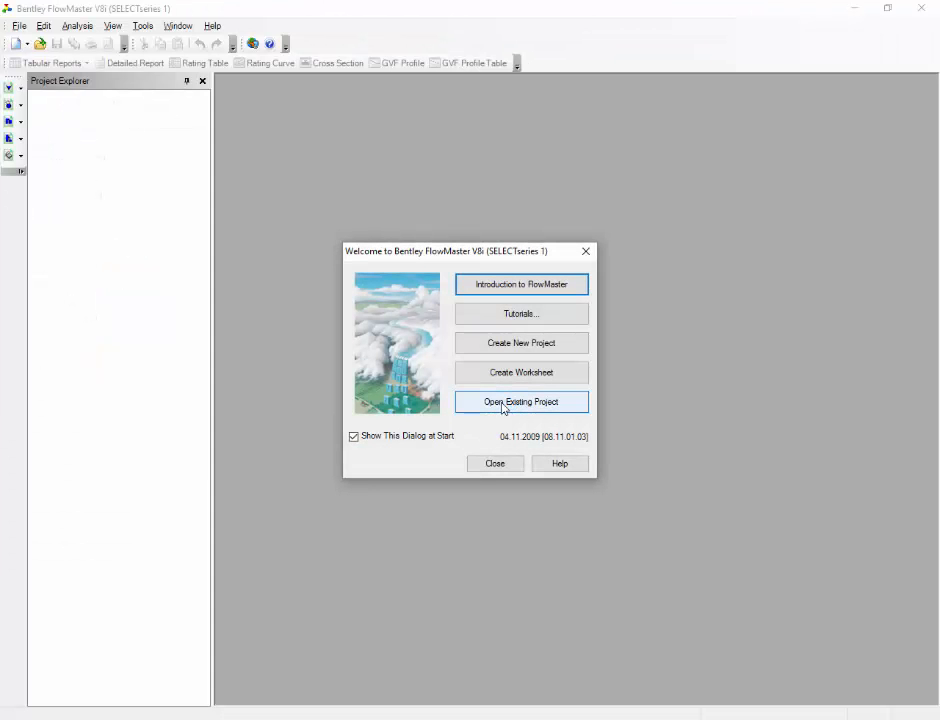
pyautogui.moveTo(520, 342)
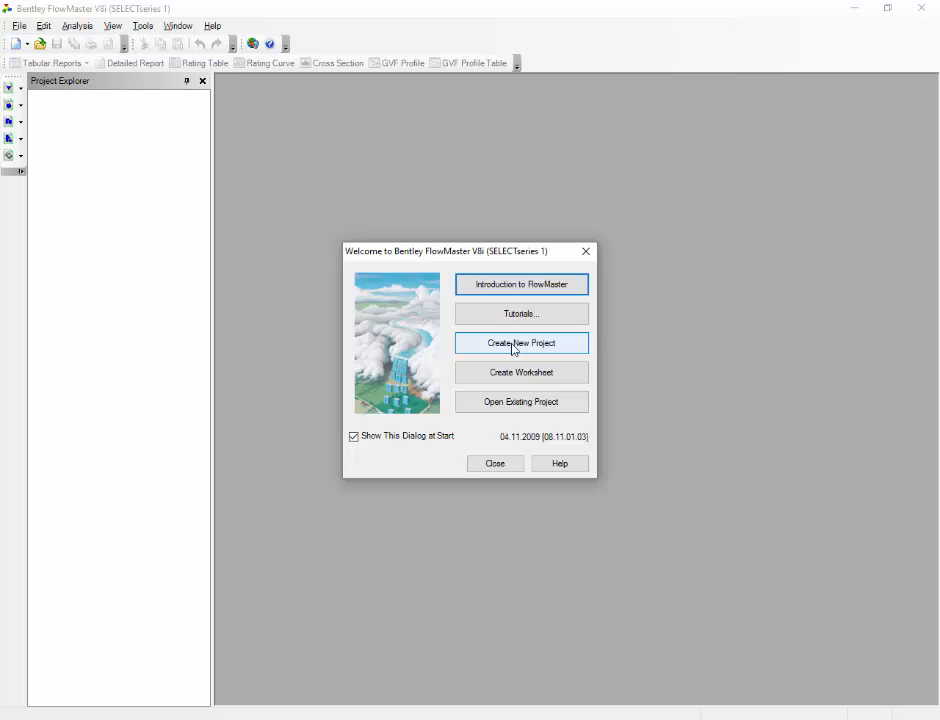
pyautogui.click(520, 344)
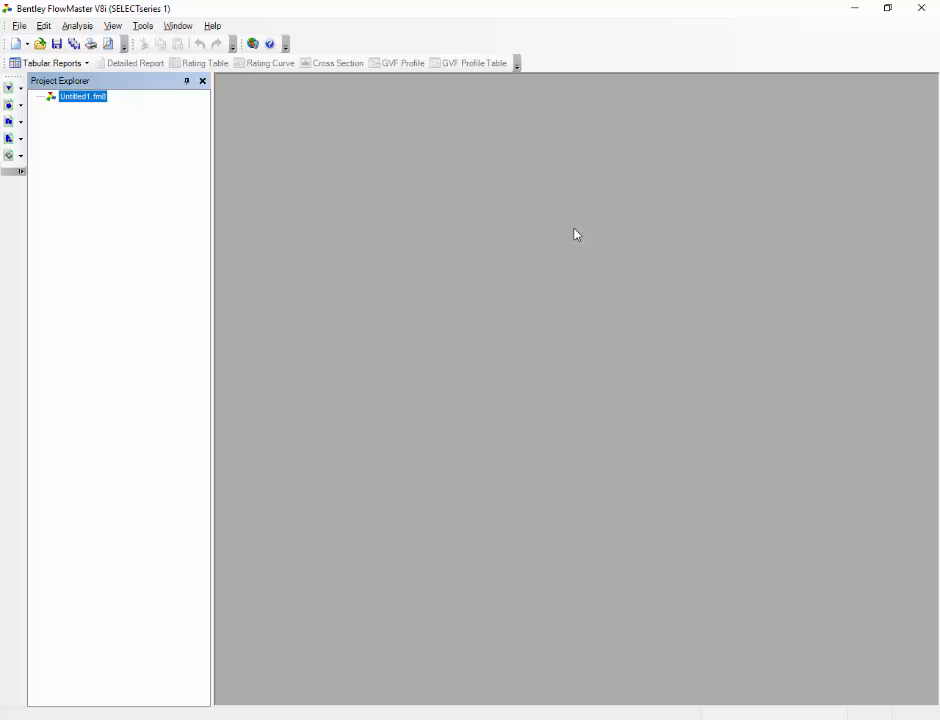
# - Save the new project under a new name as a FlowMaster project file on the Desktop
pyautogui.rightClick(82, 96)
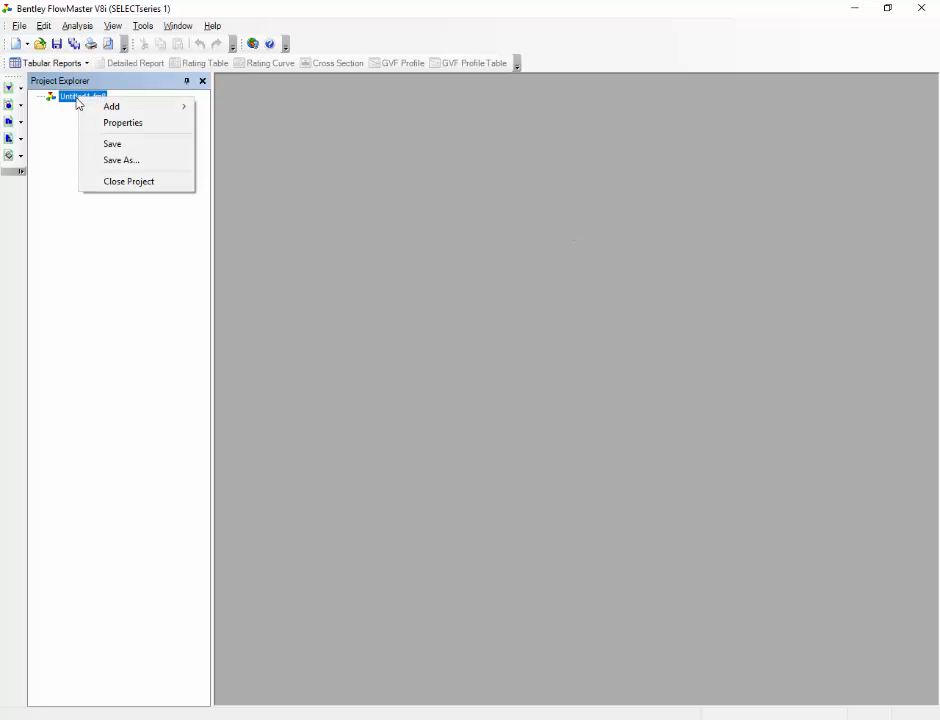
pyautogui.click(120, 160)
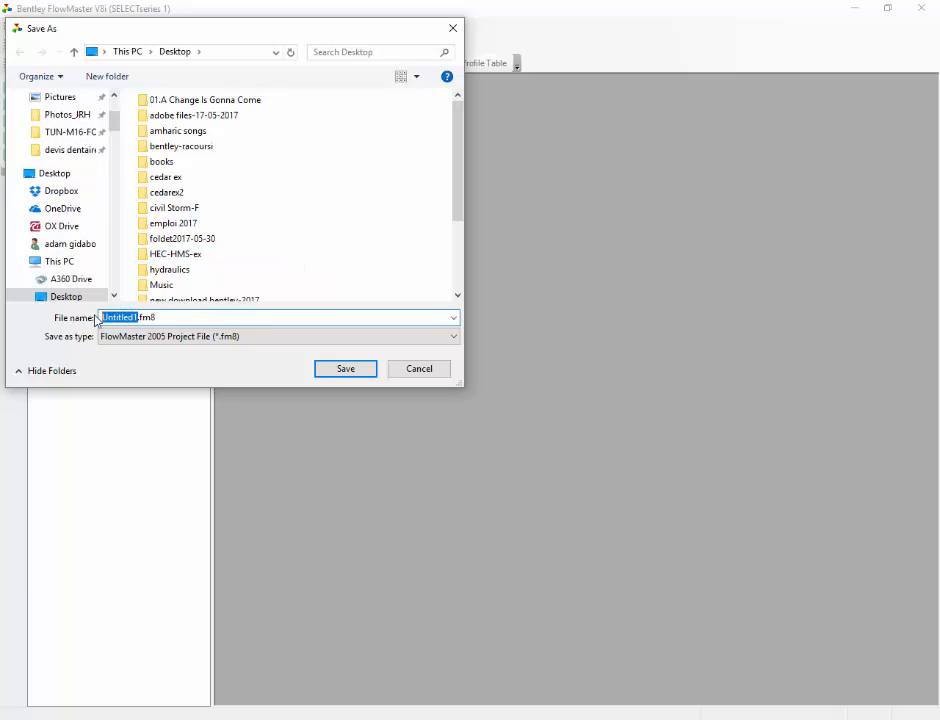
pyautogui.write('tun')
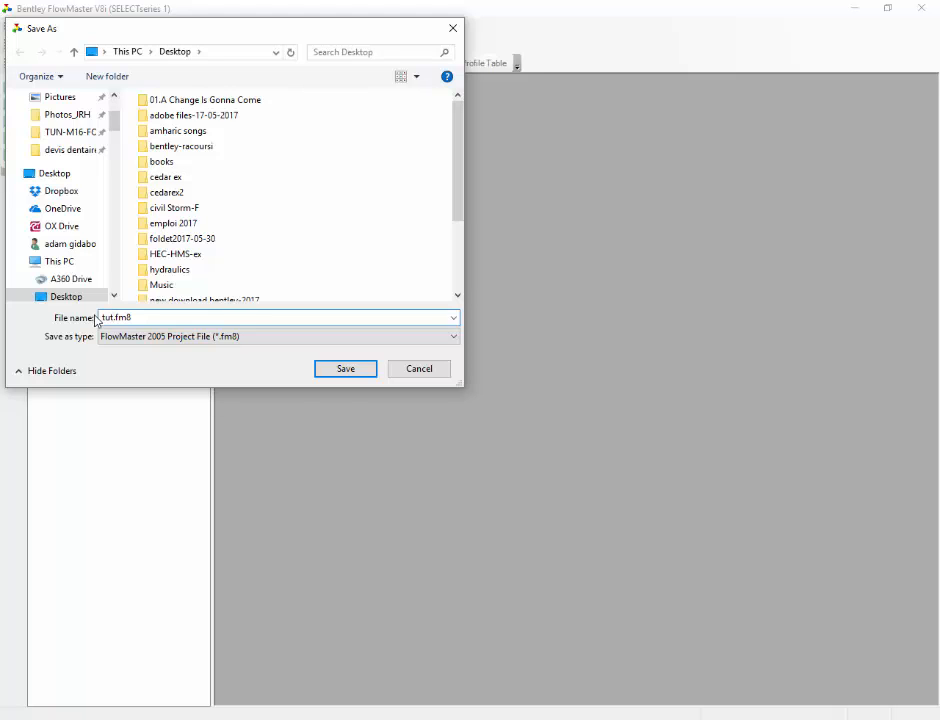
pyautogui.click(344, 368)
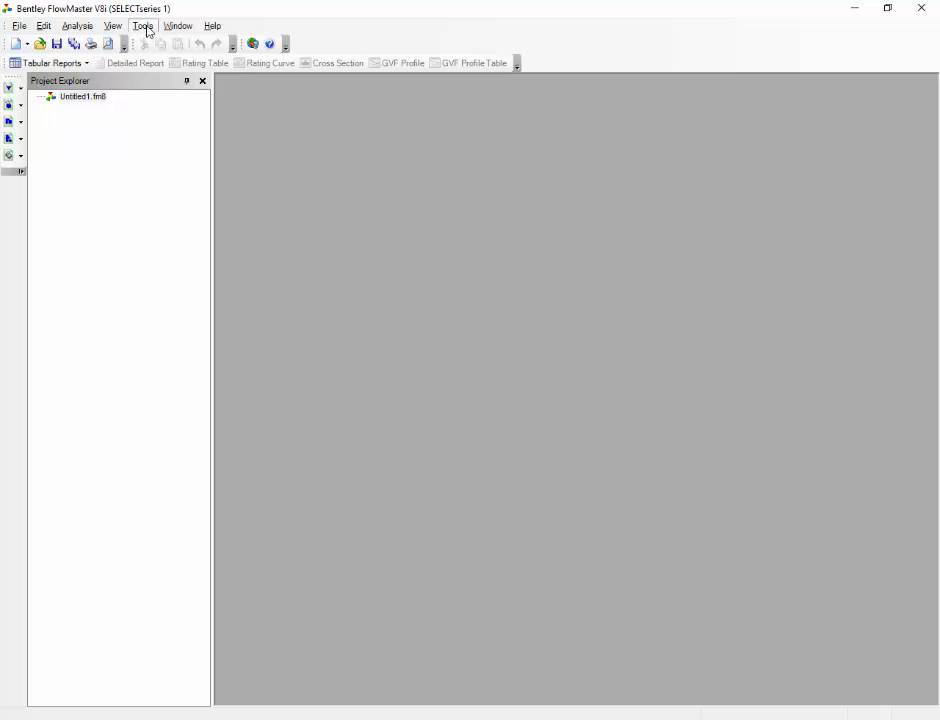
# - Review the units table in the program options and close them
pyautogui.click(142, 24)
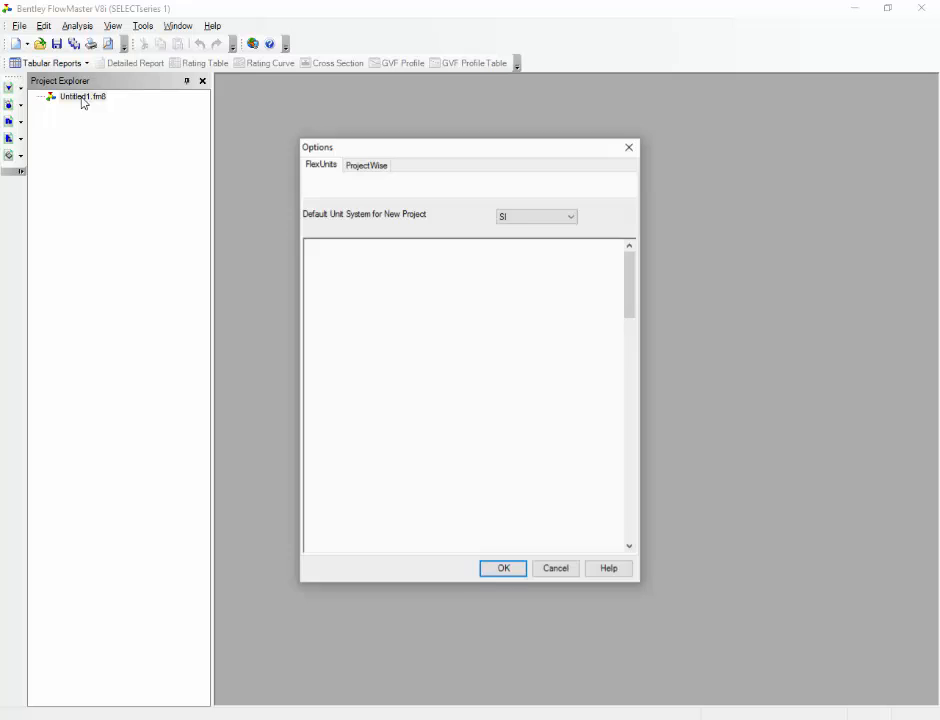
pyautogui.click(320, 164)
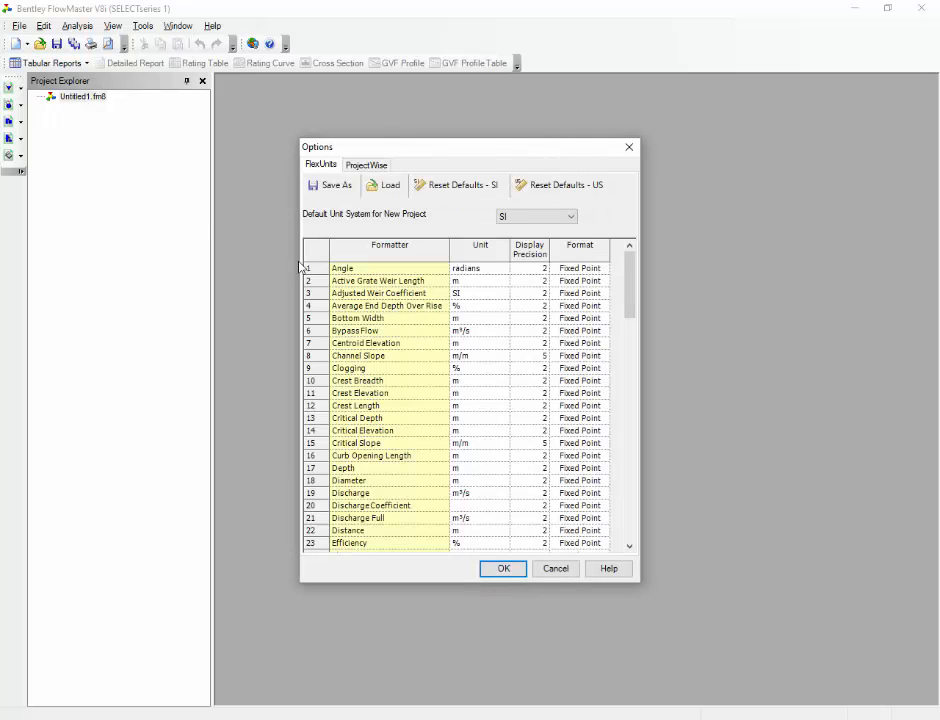
pyautogui.click(502, 568)
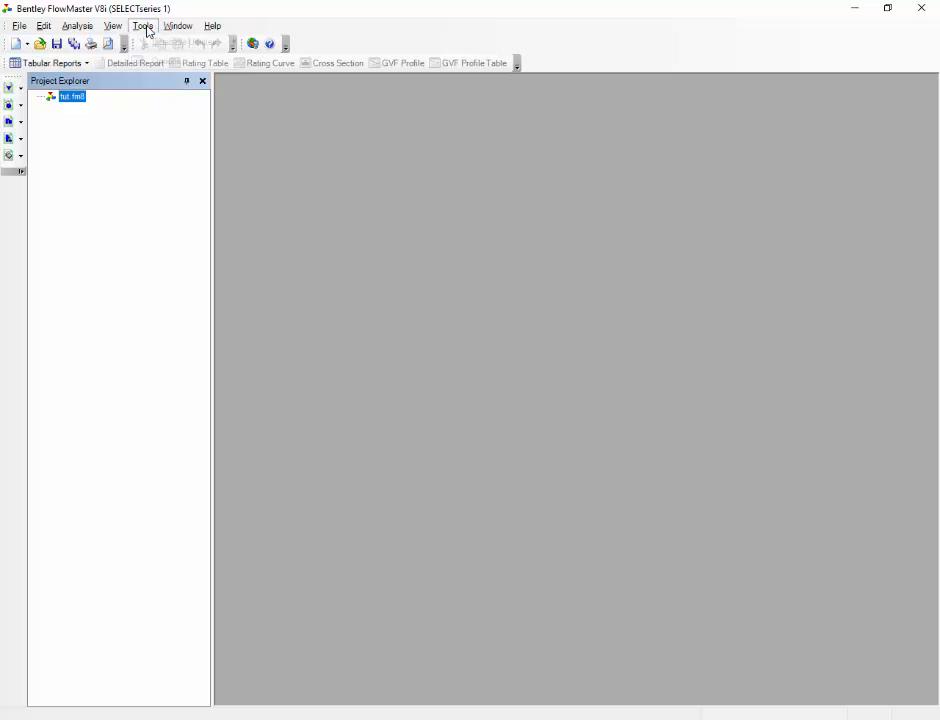
# - Reset all quantity units to SI defaults, keep SI as the default unit system, and confirm
pyautogui.click(144, 24)
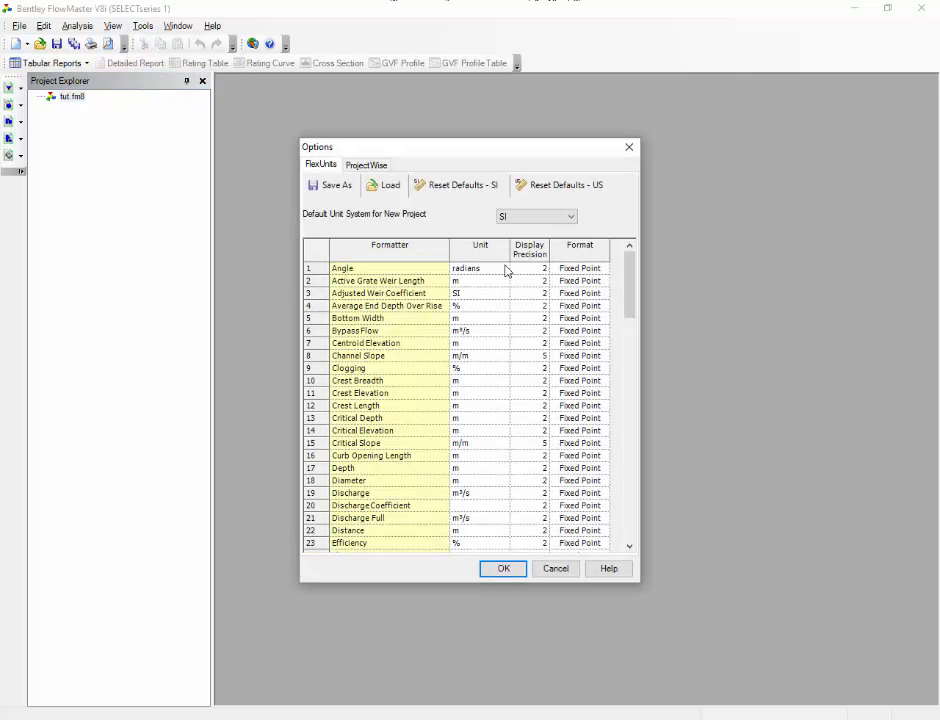
pyautogui.moveTo(464, 470)
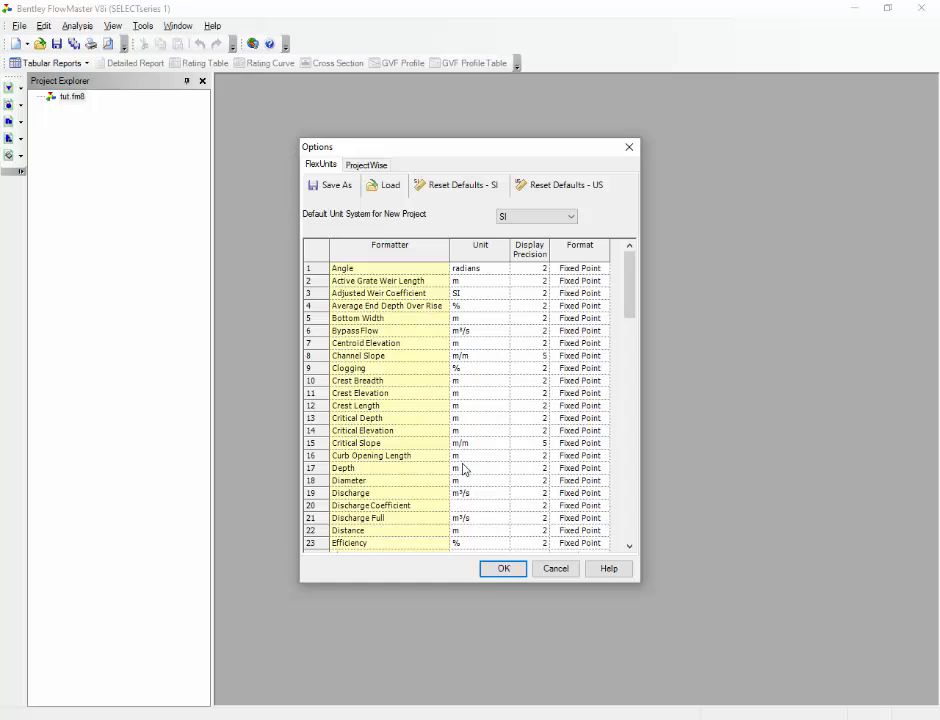
pyautogui.moveTo(464, 508)
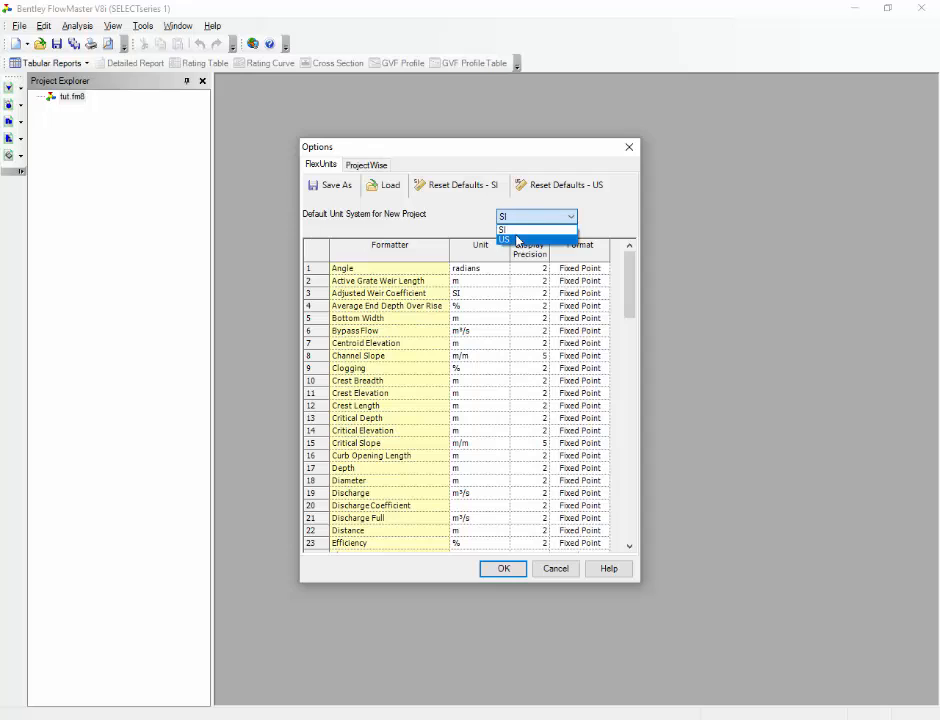
pyautogui.click(508, 240)
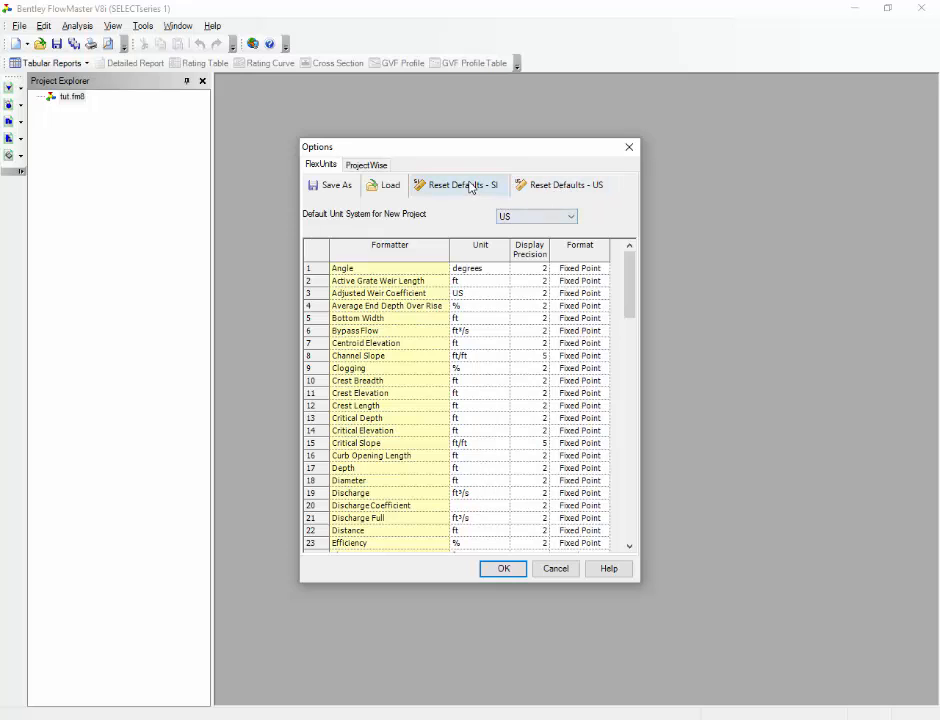
pyautogui.click(456, 184)
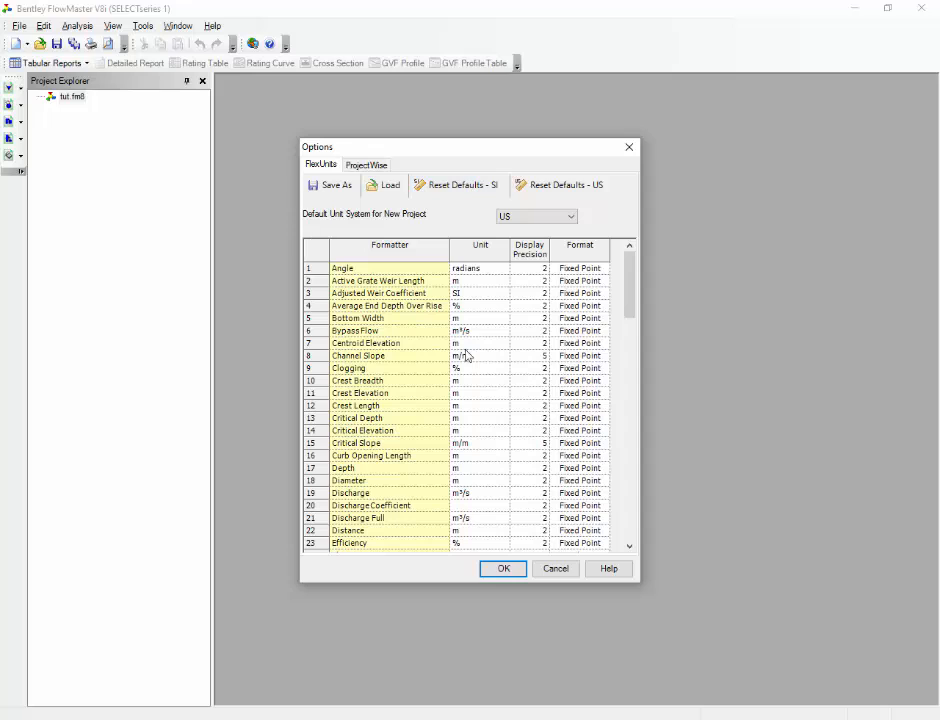
pyautogui.click(536, 216)
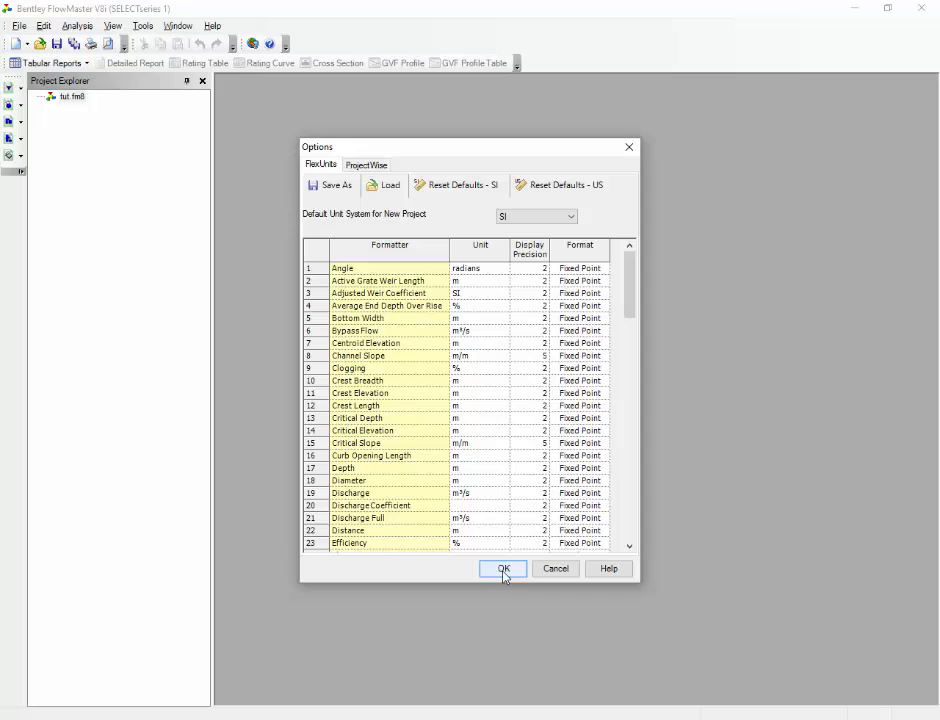
pyautogui.click(502, 568)
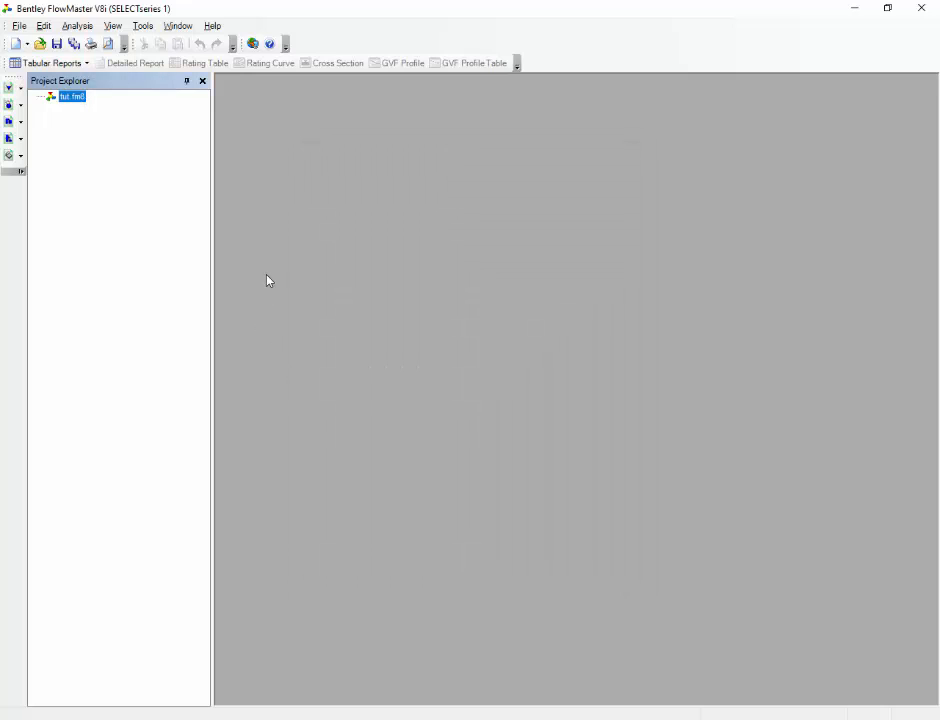
pyautogui.moveTo(276, 292)
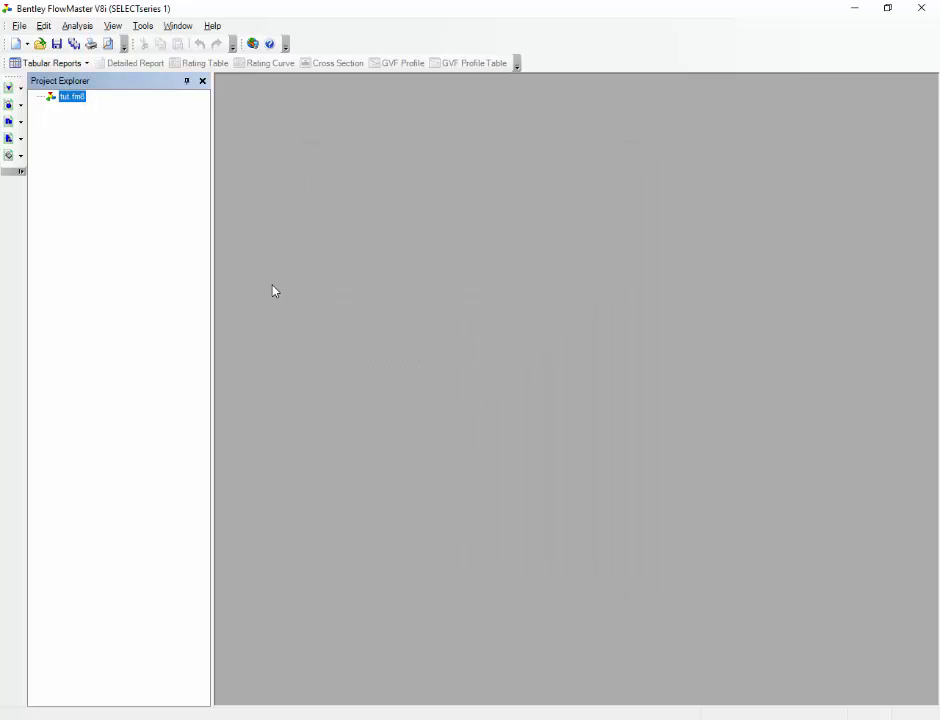
pyautogui.moveTo(380, 296)
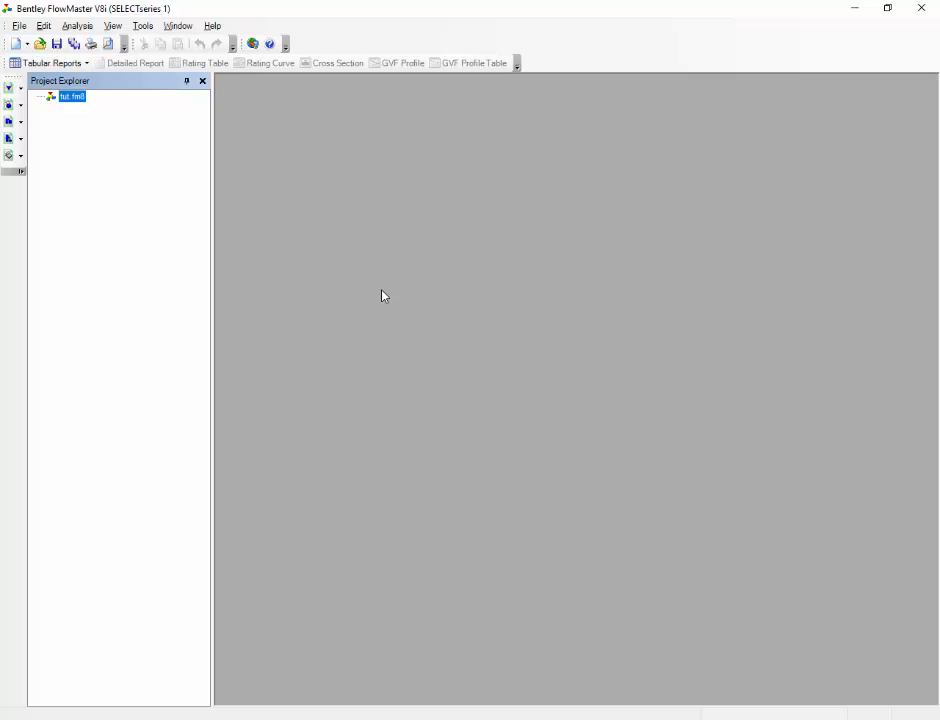
pyautogui.moveTo(200, 264)
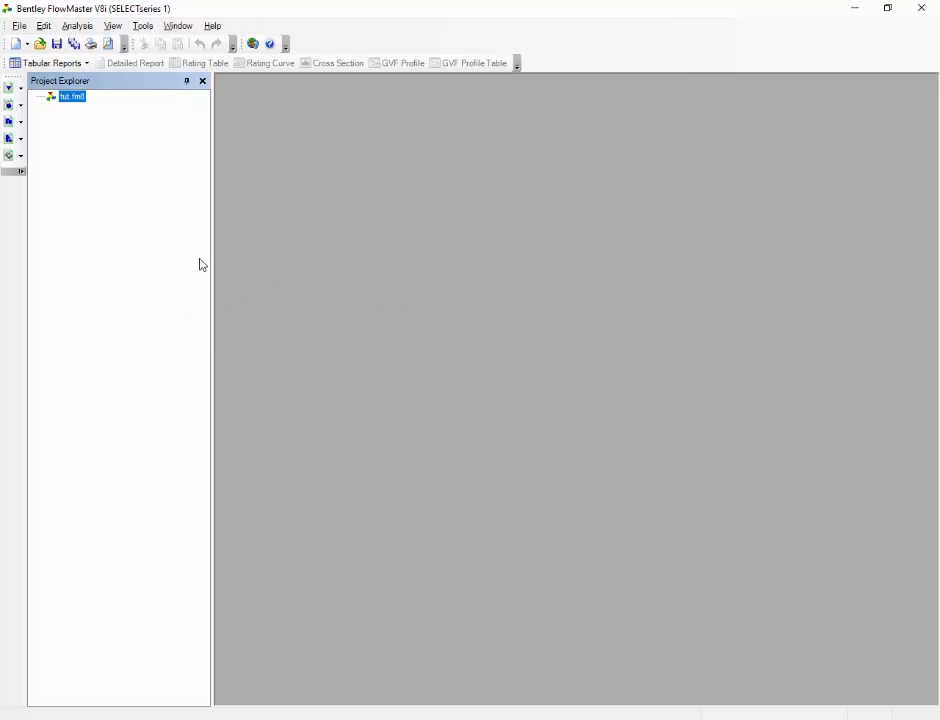
pyautogui.click(16, 44)
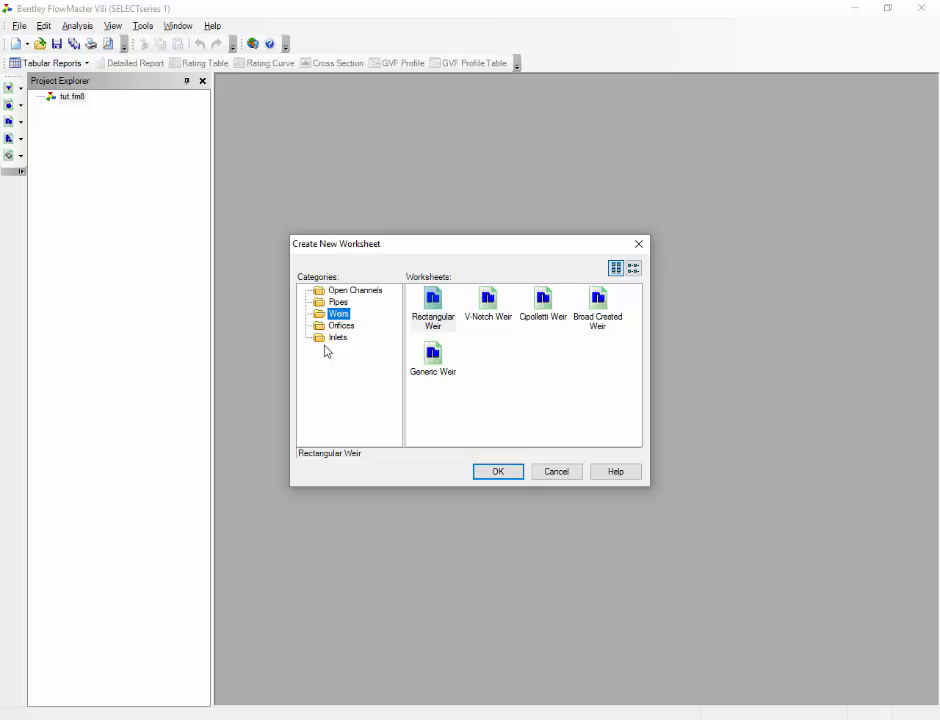
pyautogui.click(340, 300)
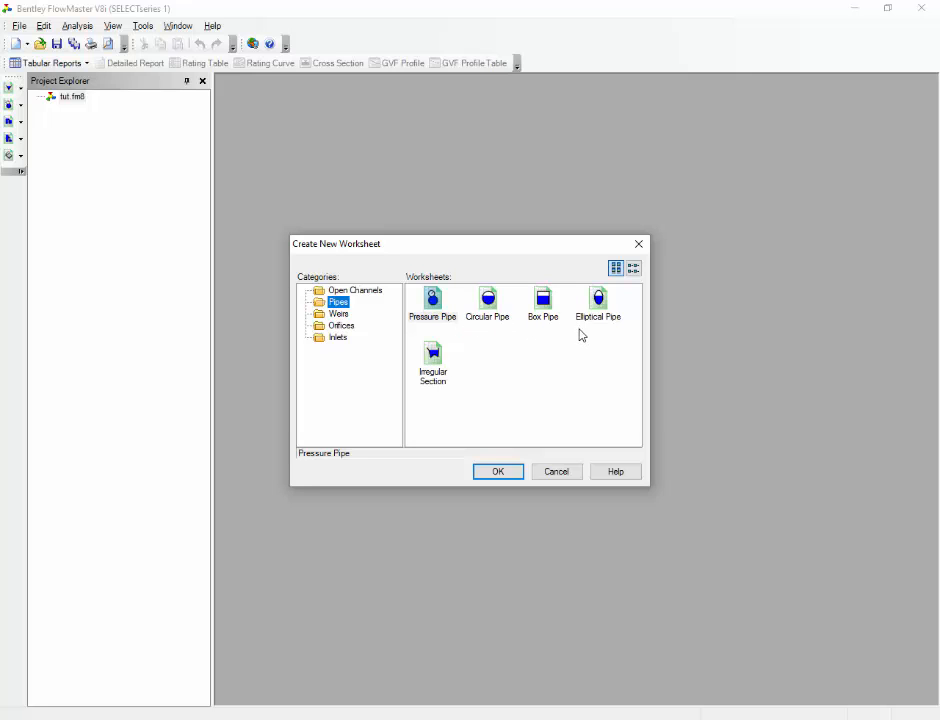
pyautogui.moveTo(480, 382)
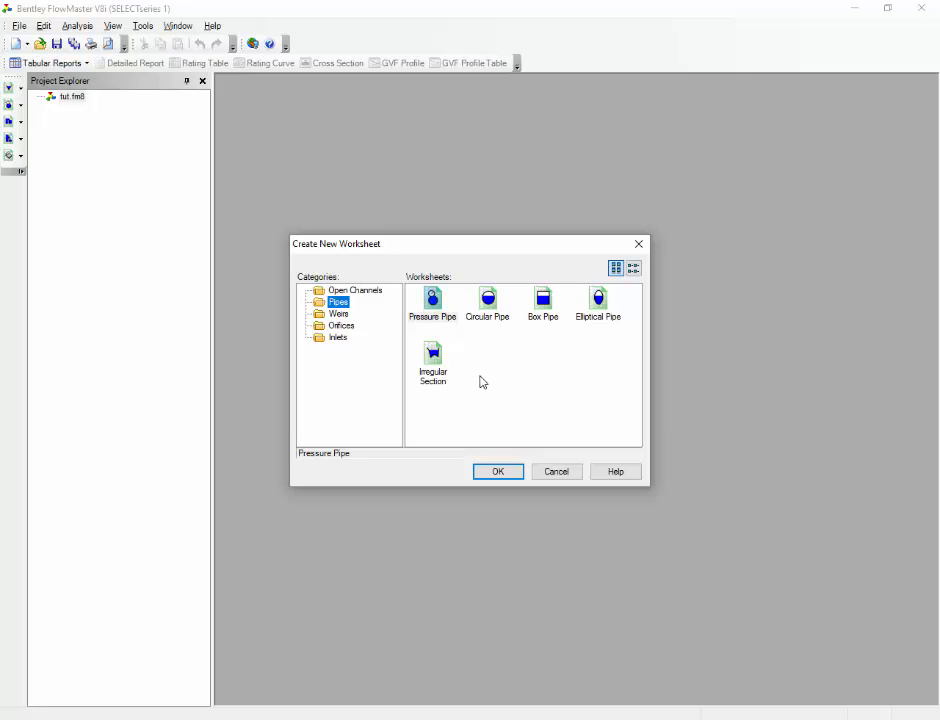
pyautogui.click(356, 290)
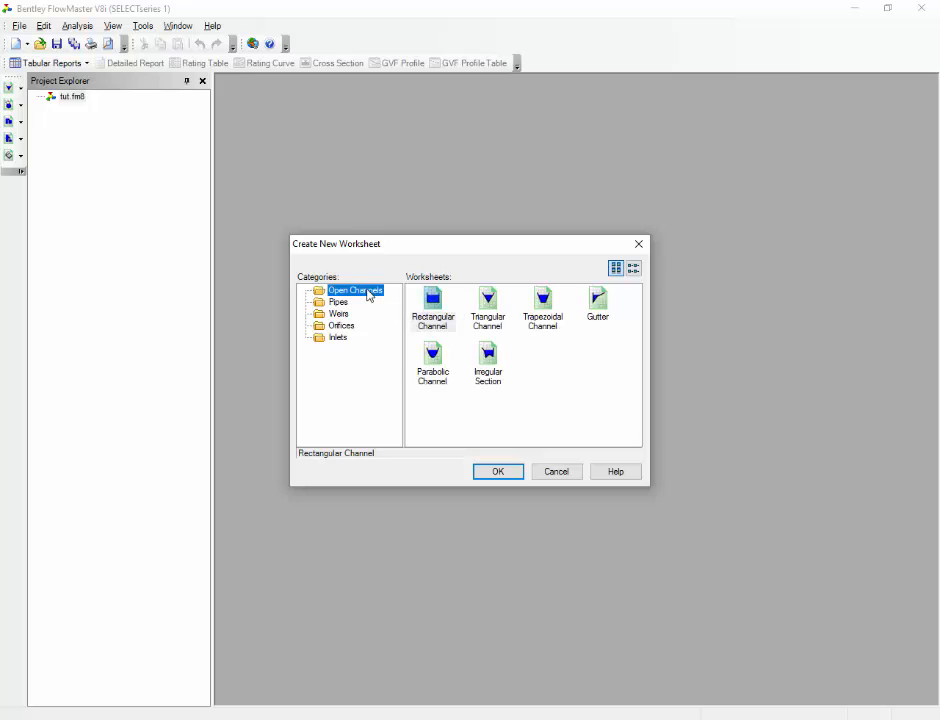
pyautogui.click(432, 304)
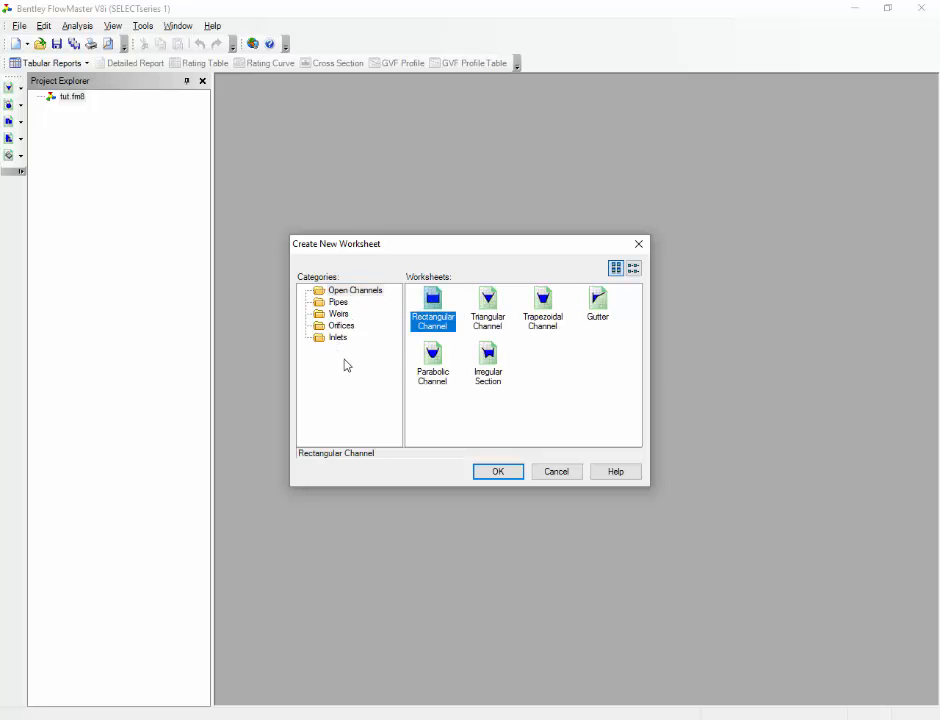
pyautogui.click(338, 312)
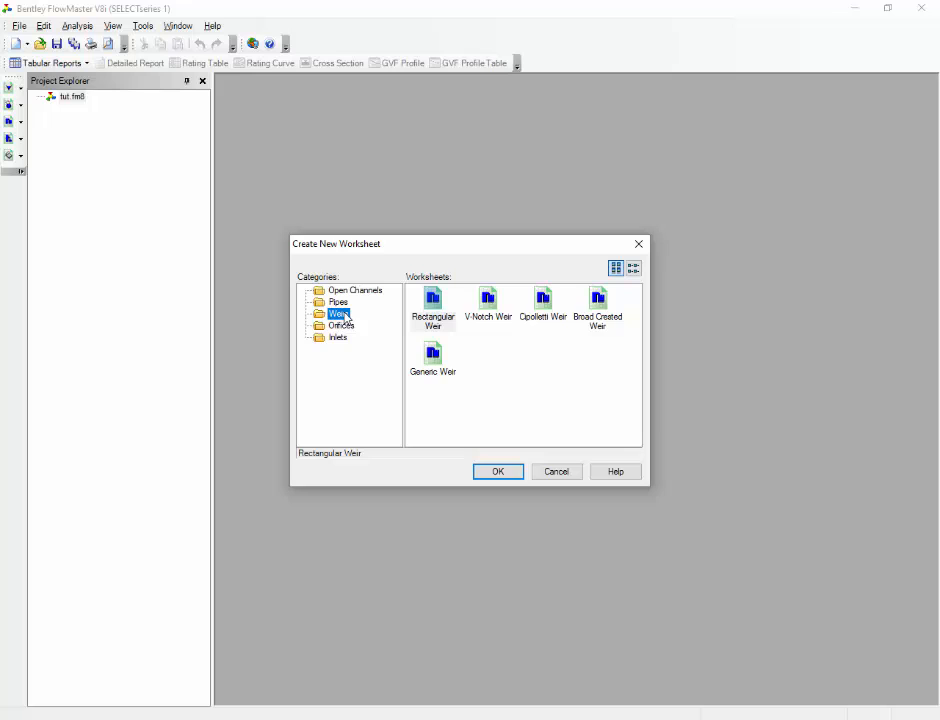
pyautogui.moveTo(456, 336)
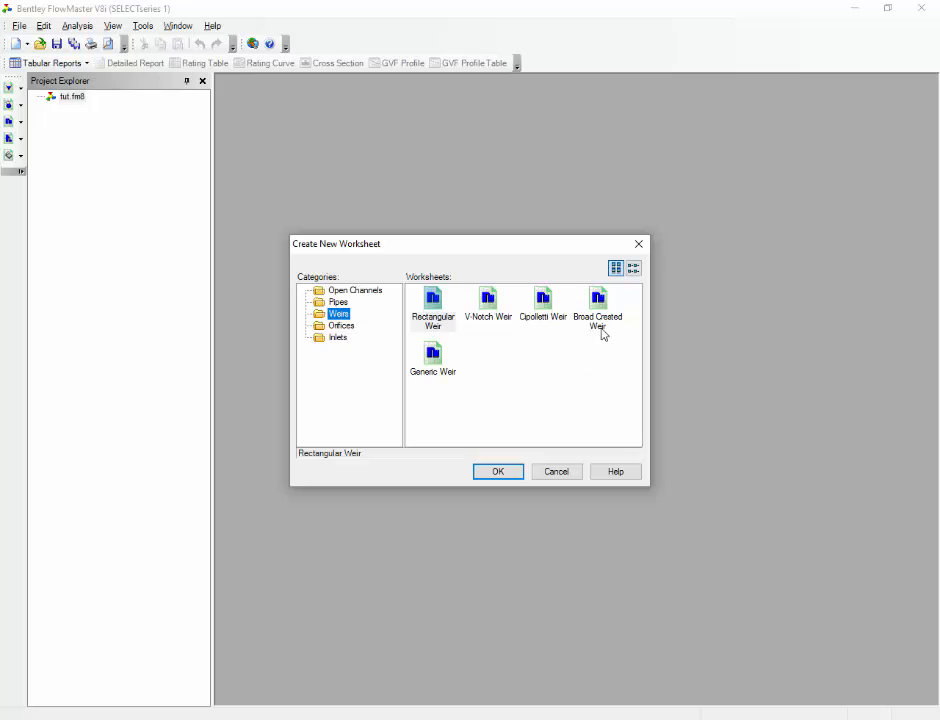
pyautogui.moveTo(458, 364)
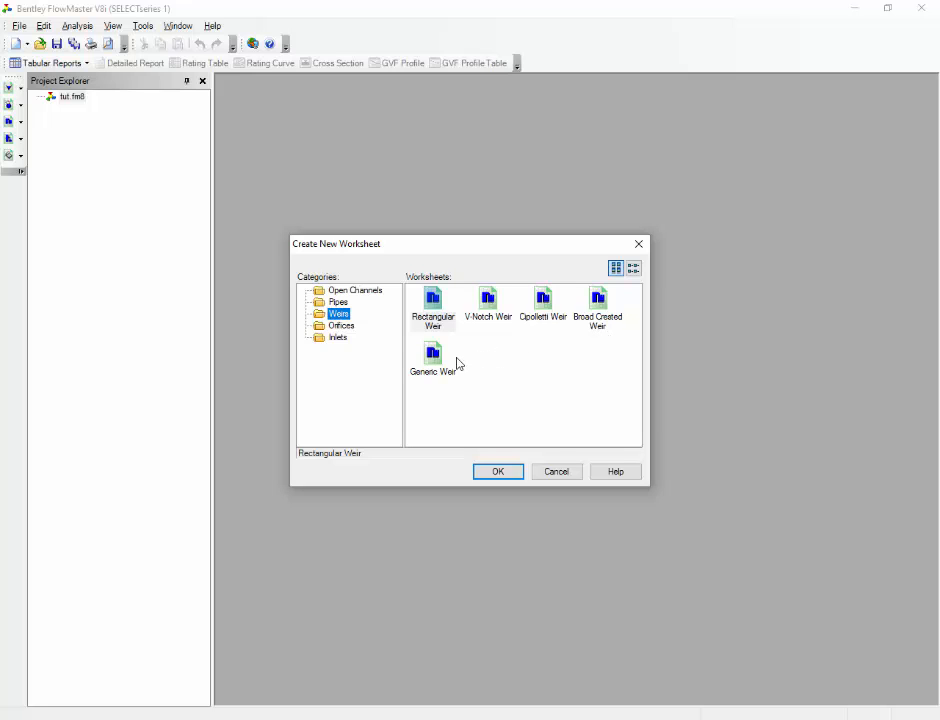
pyautogui.moveTo(460, 364)
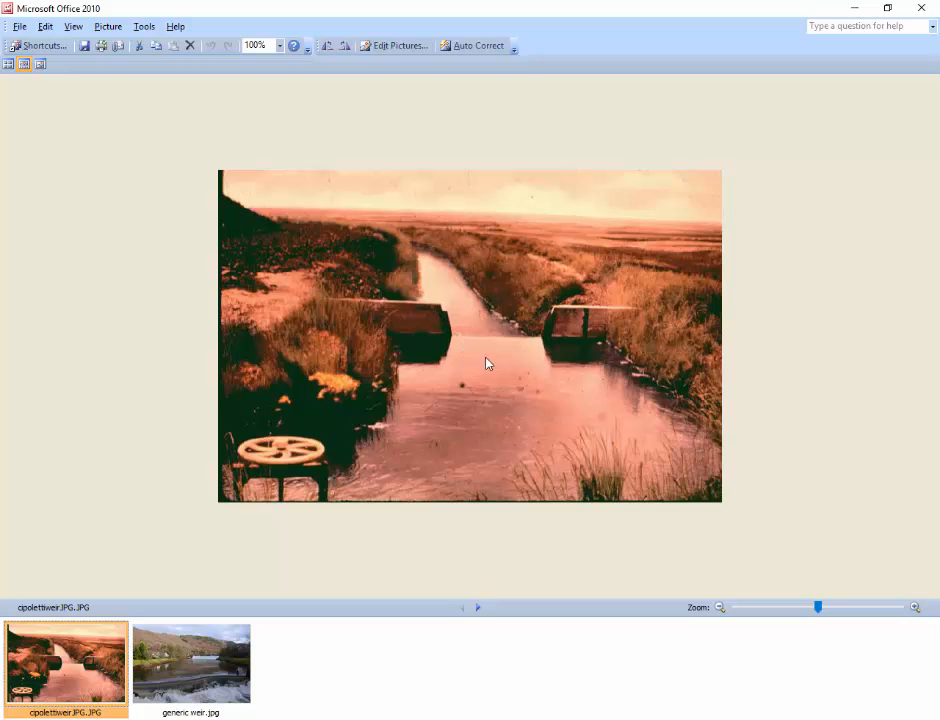
pyautogui.moveTo(496, 316)
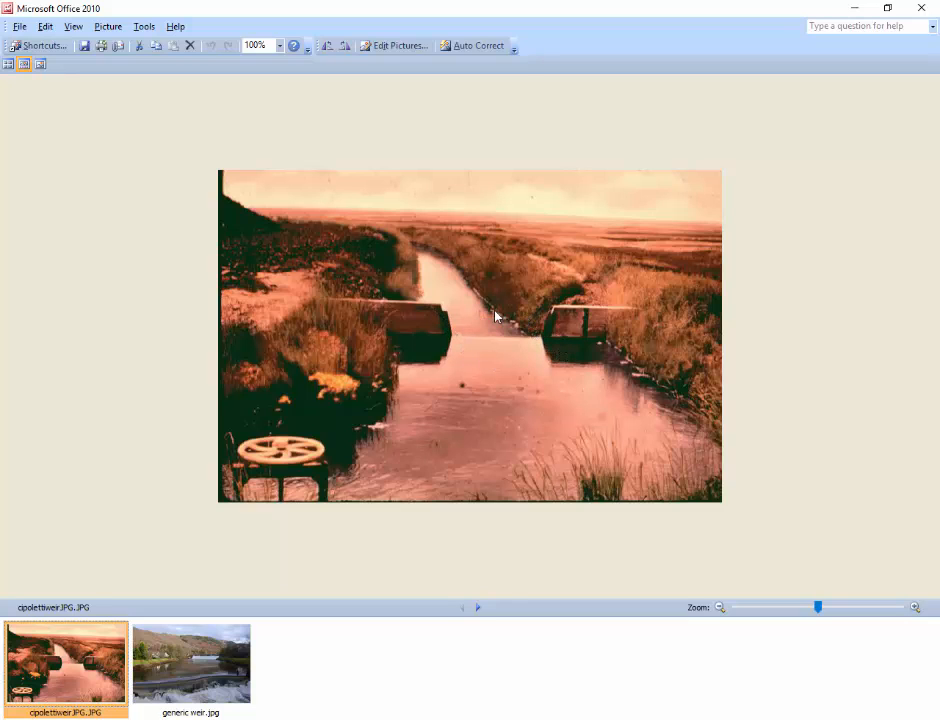
# - Display the generic weir reference photo from the filmstrip
pyautogui.click(192, 664)
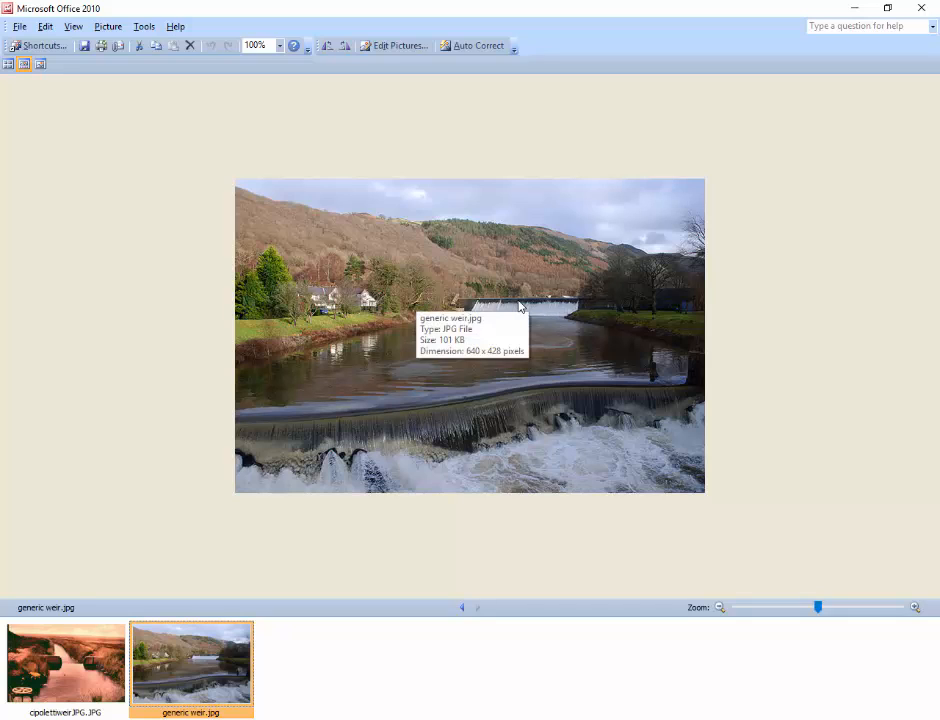
pyautogui.moveTo(450, 366)
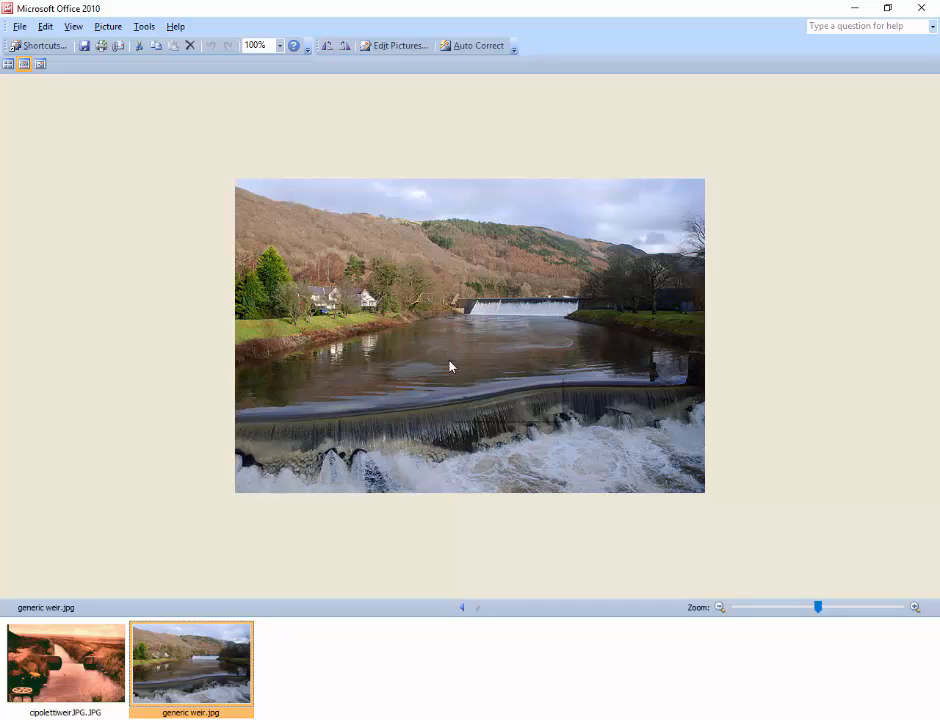
pyautogui.moveTo(450, 366)
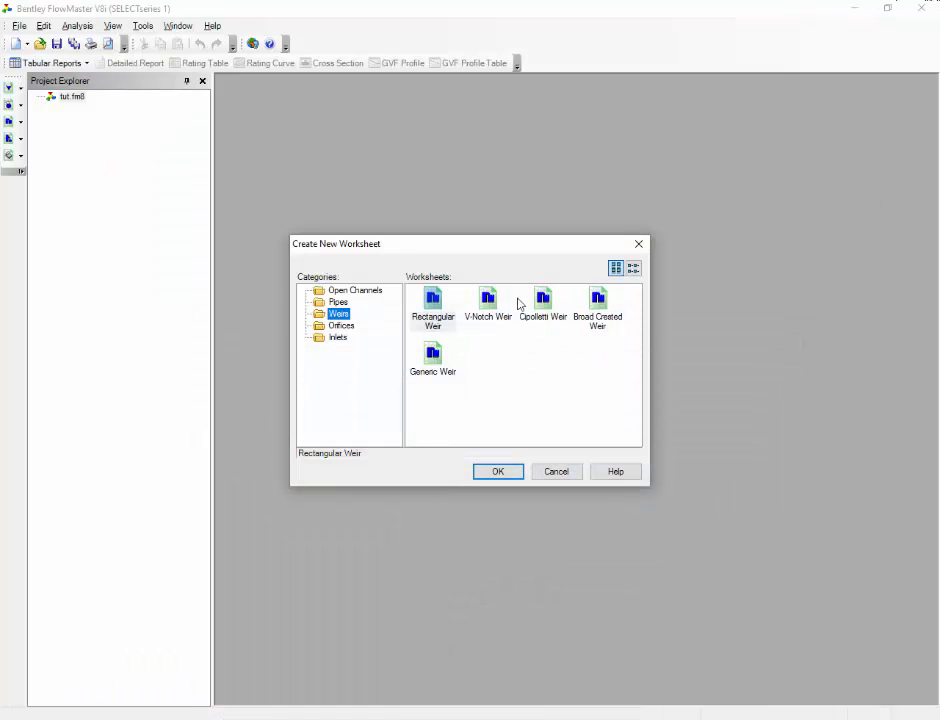
pyautogui.moveTo(452, 346)
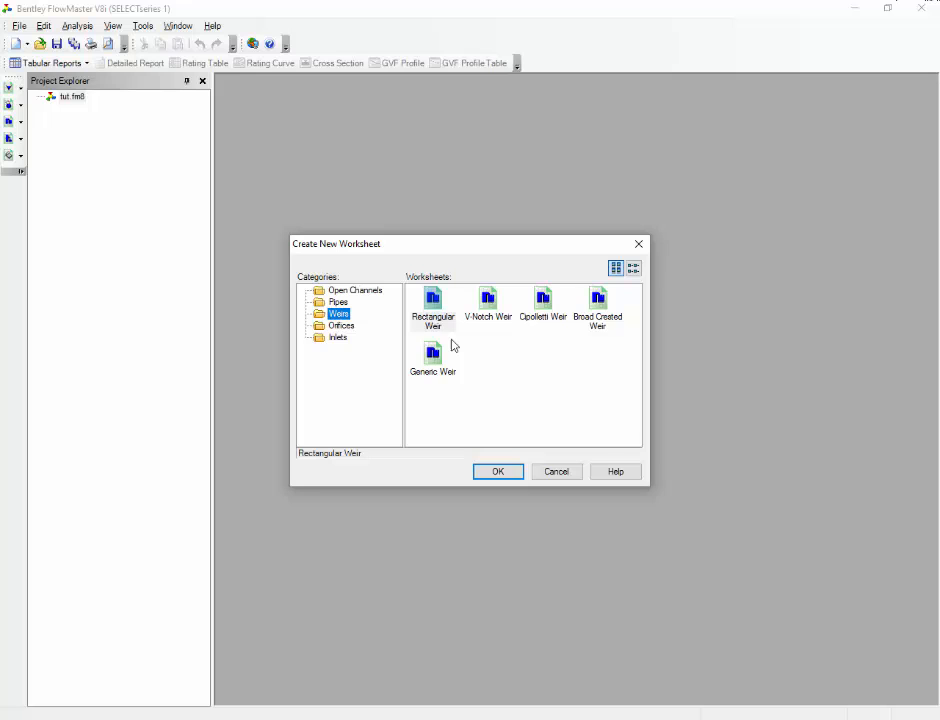
# - Browse the weir and open channel worksheet types and create a Rectangular Channel worksheet
pyautogui.click(432, 300)
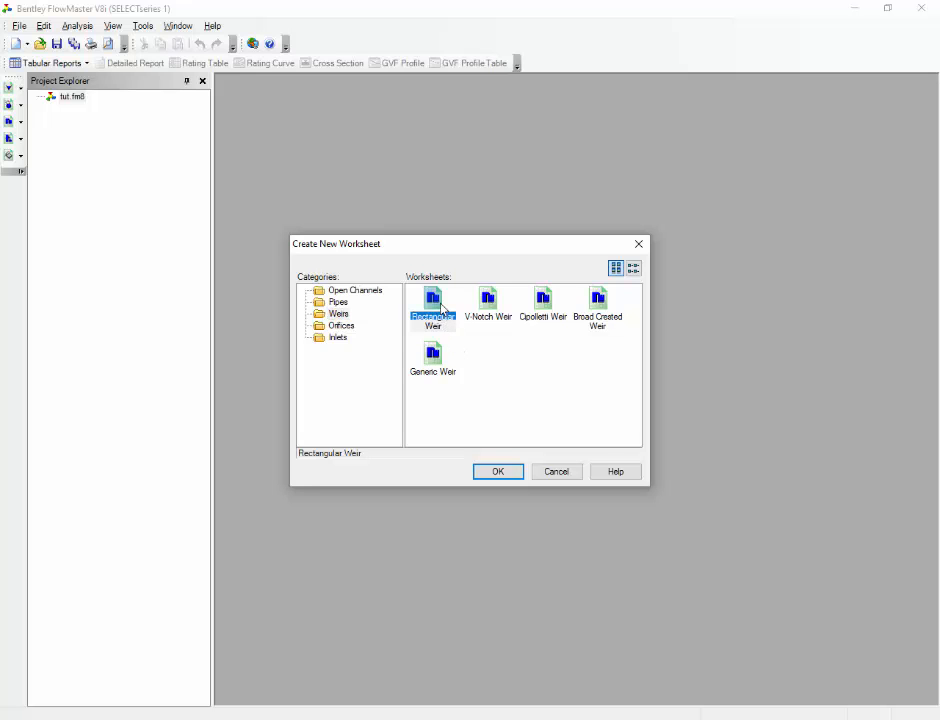
pyautogui.click(356, 290)
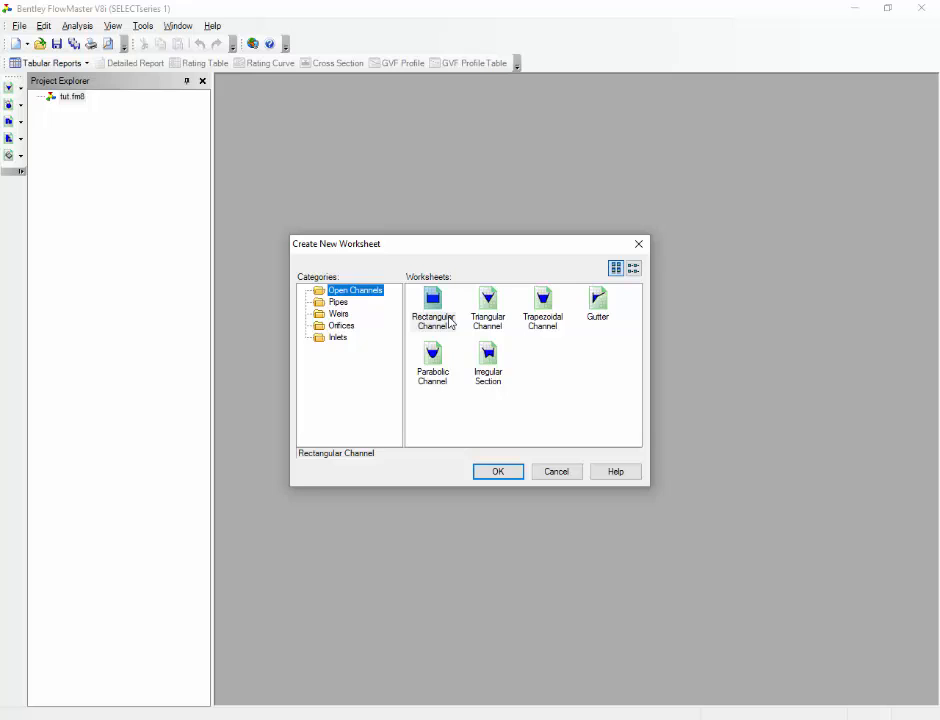
pyautogui.moveTo(346, 322)
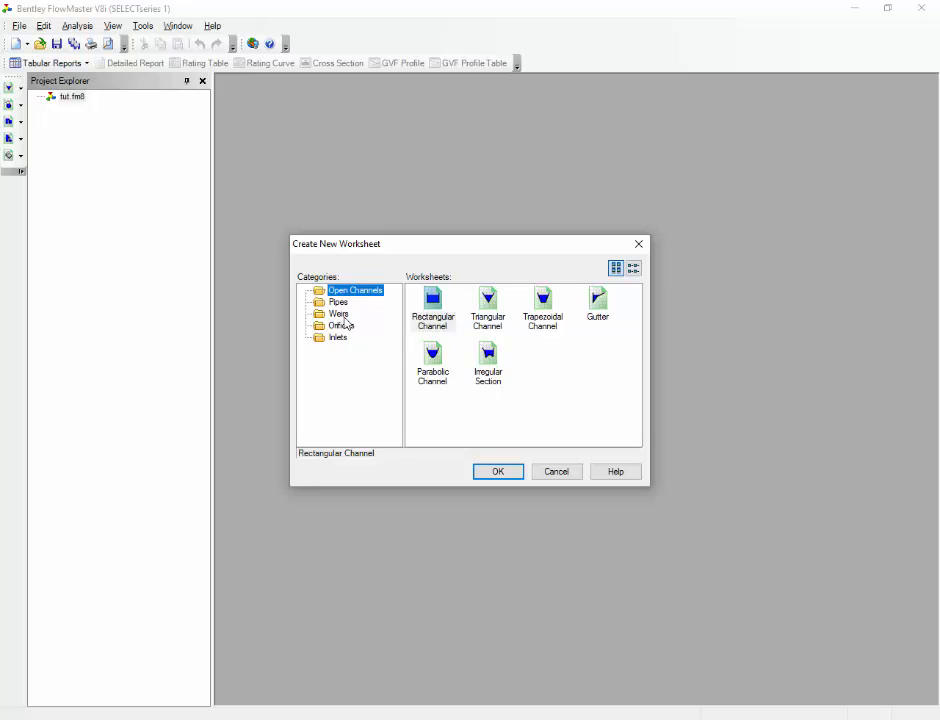
pyautogui.click(340, 312)
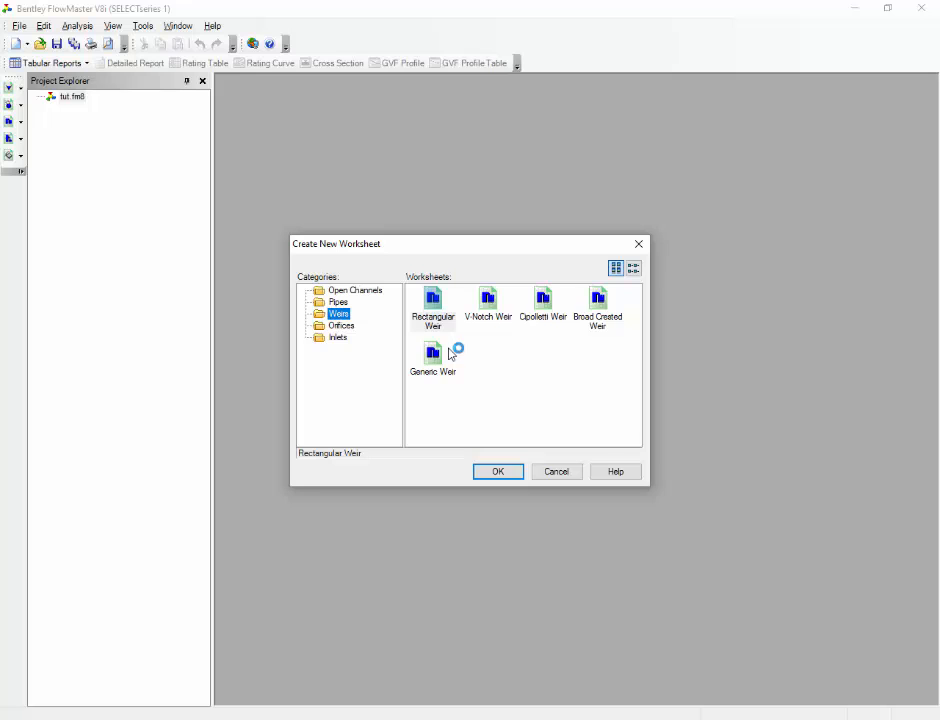
pyautogui.moveTo(510, 344)
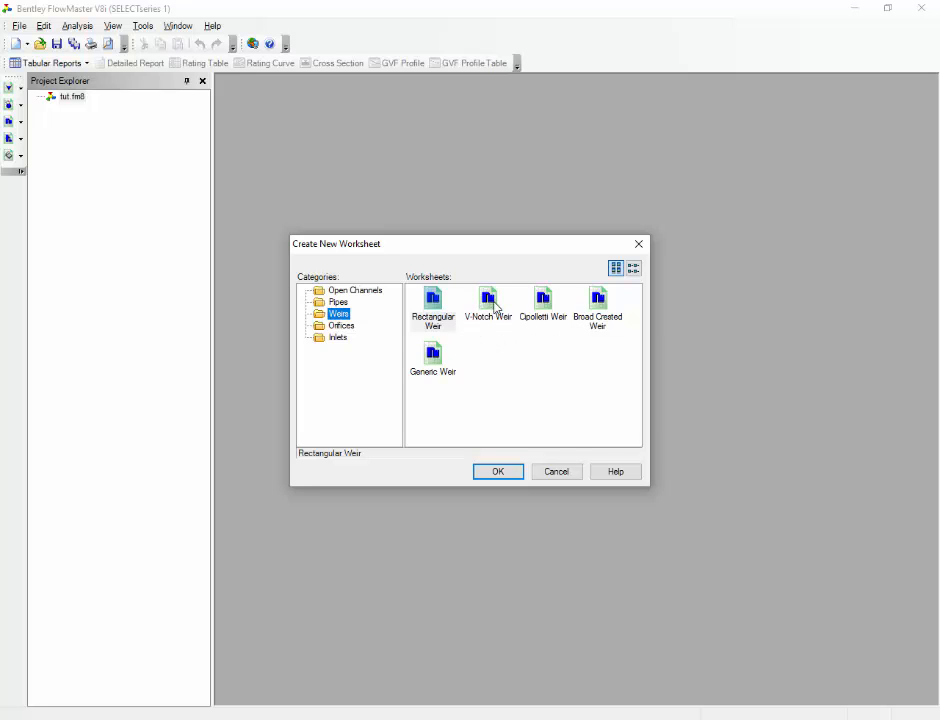
pyautogui.click(356, 290)
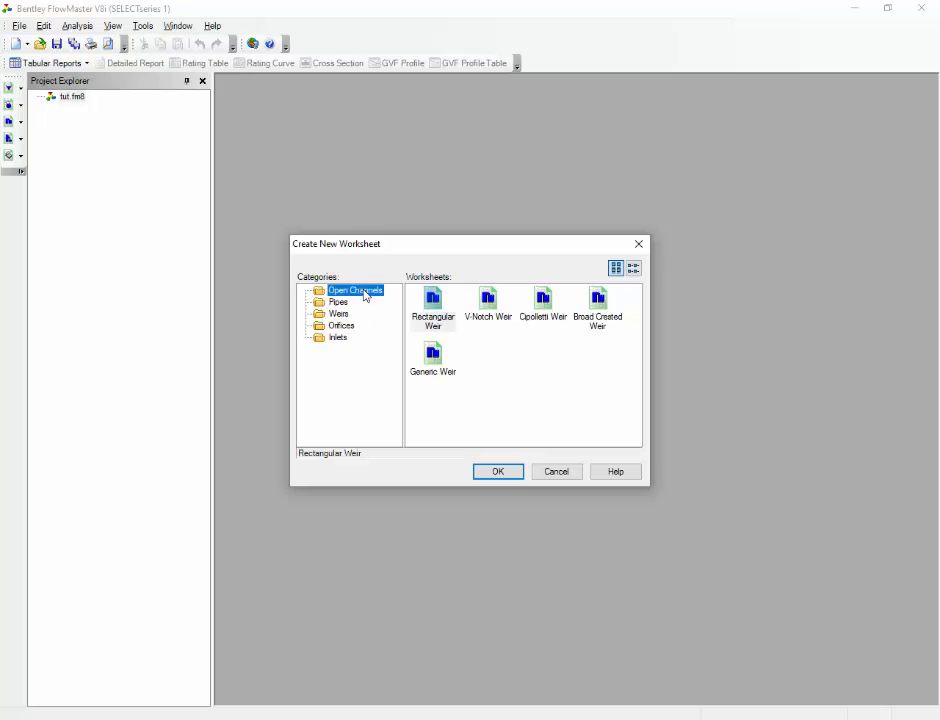
pyautogui.click(356, 290)
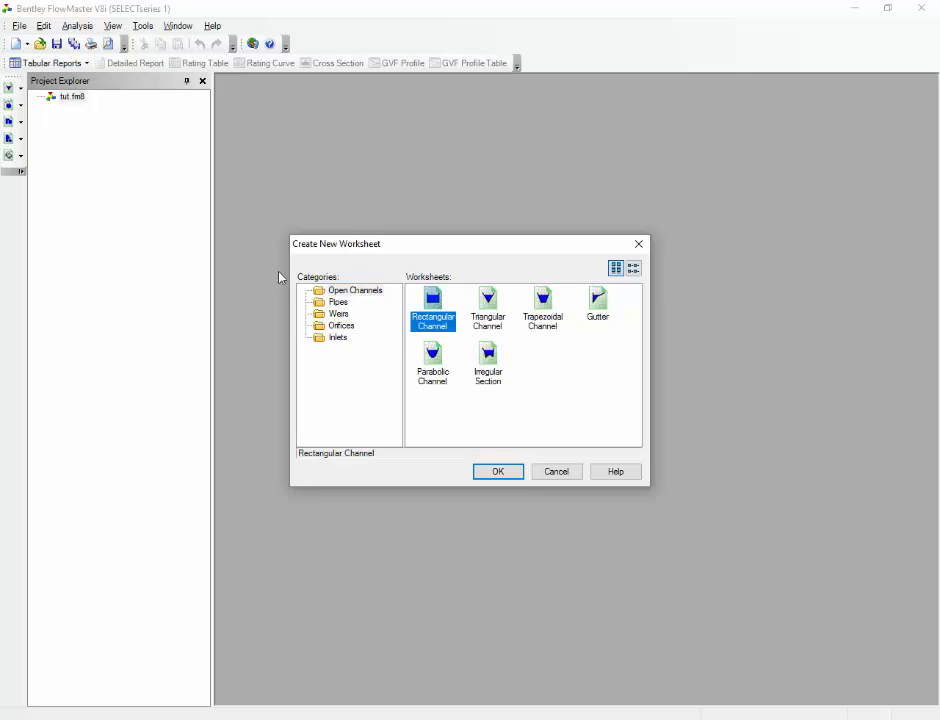
pyautogui.moveTo(536, 308)
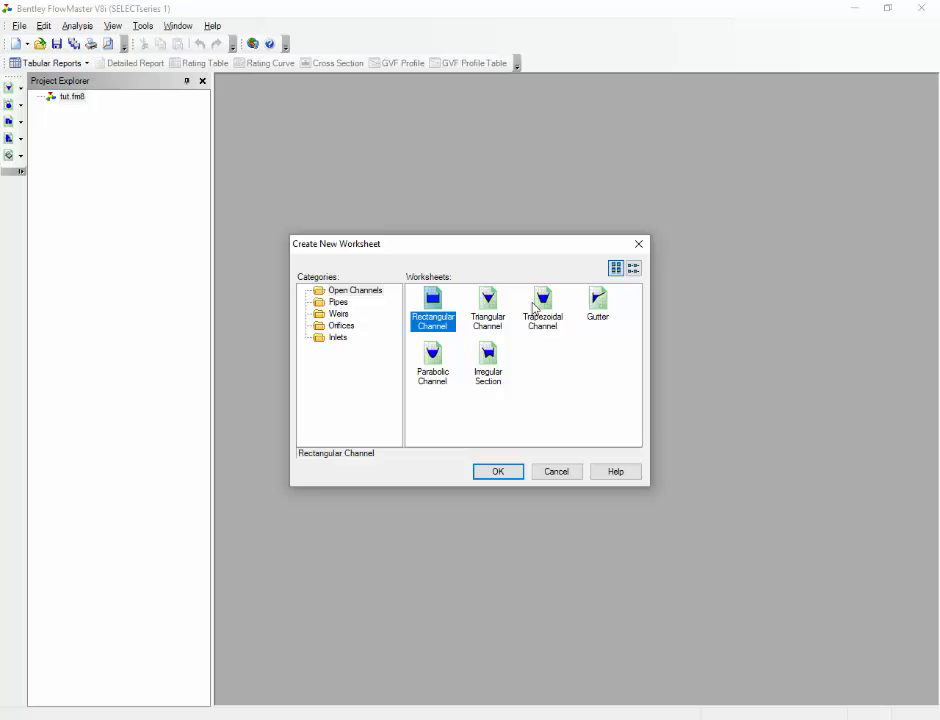
pyautogui.moveTo(596, 324)
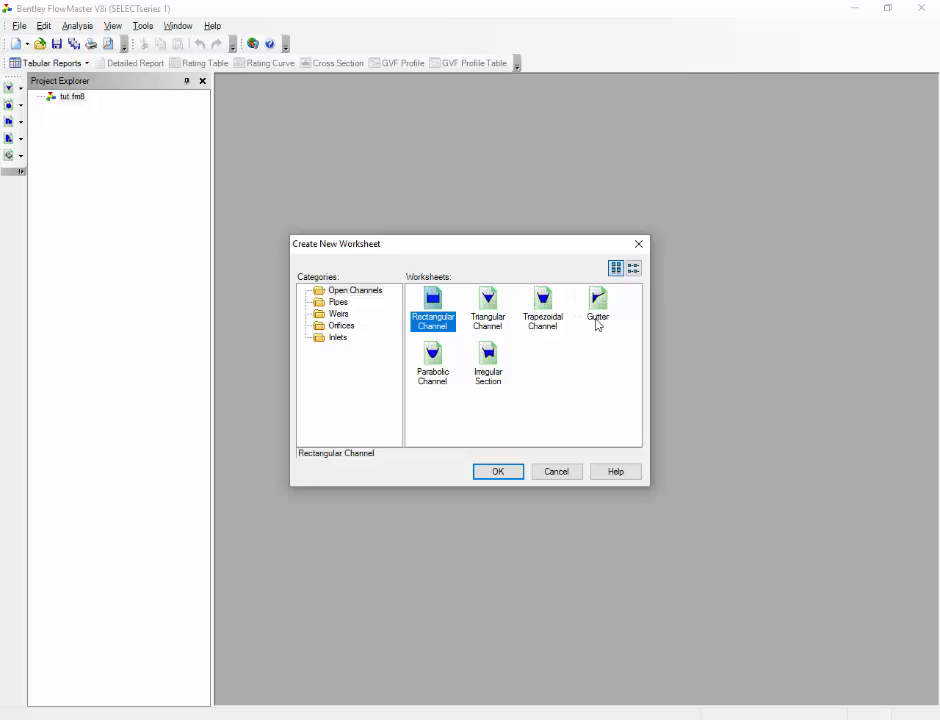
pyautogui.moveTo(498, 396)
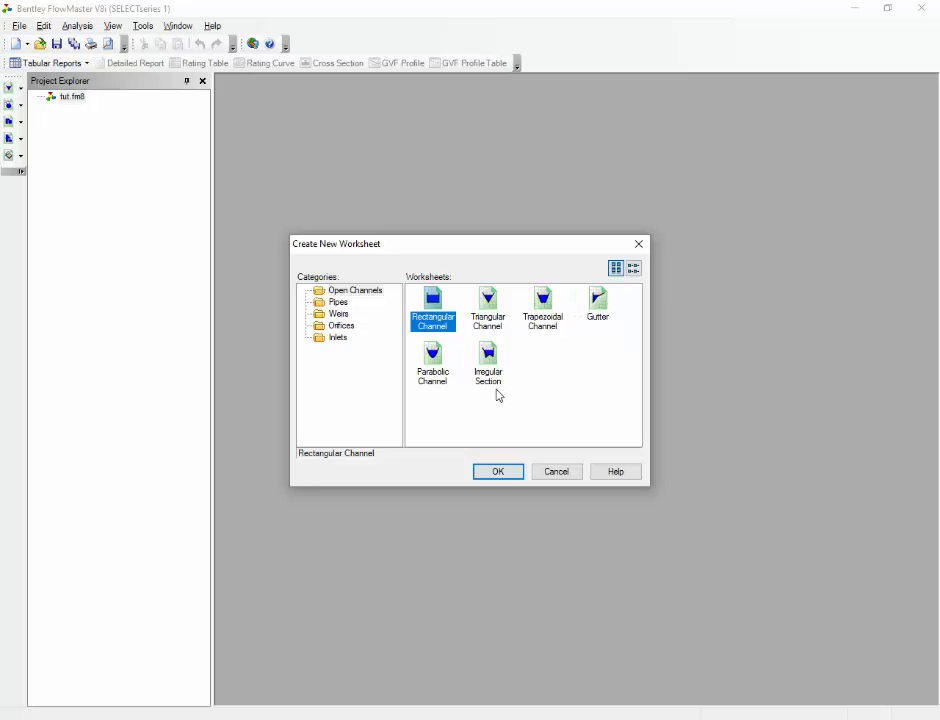
pyautogui.moveTo(436, 400)
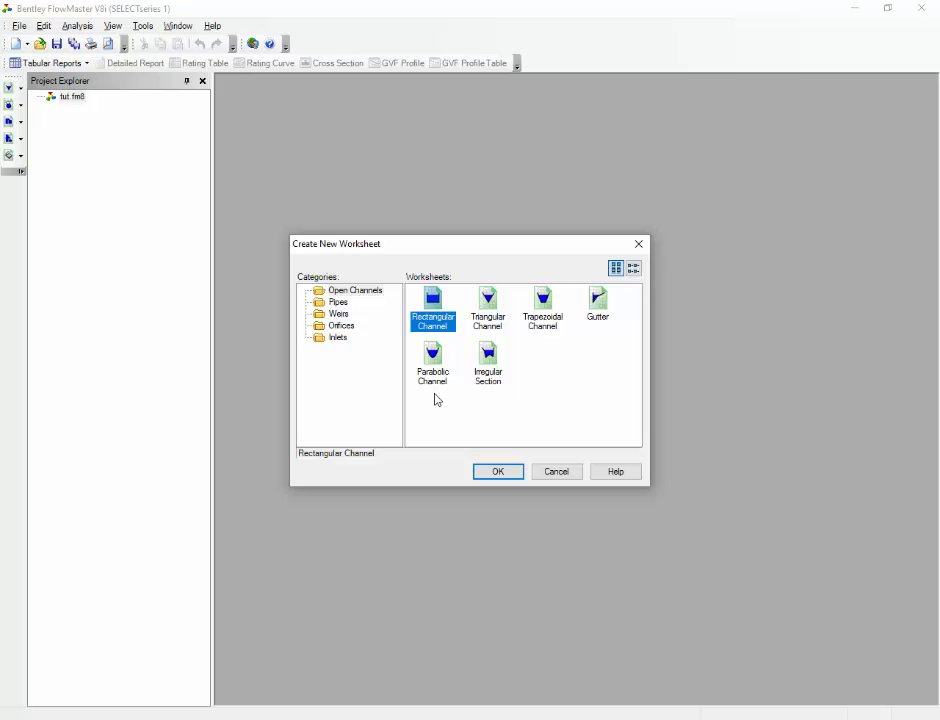
pyautogui.moveTo(500, 452)
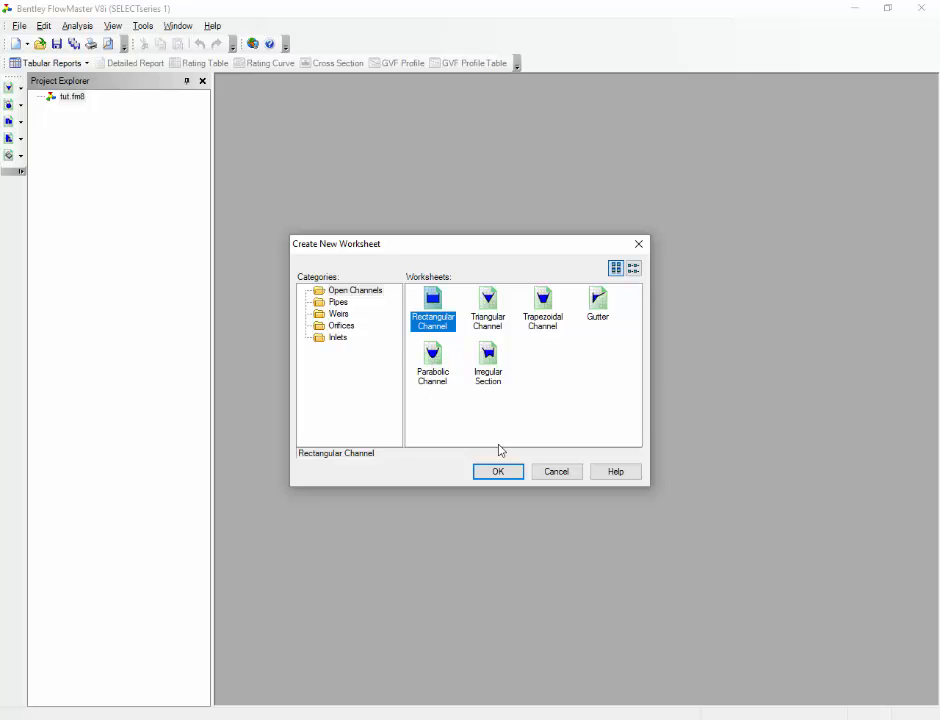
pyautogui.click(498, 472)
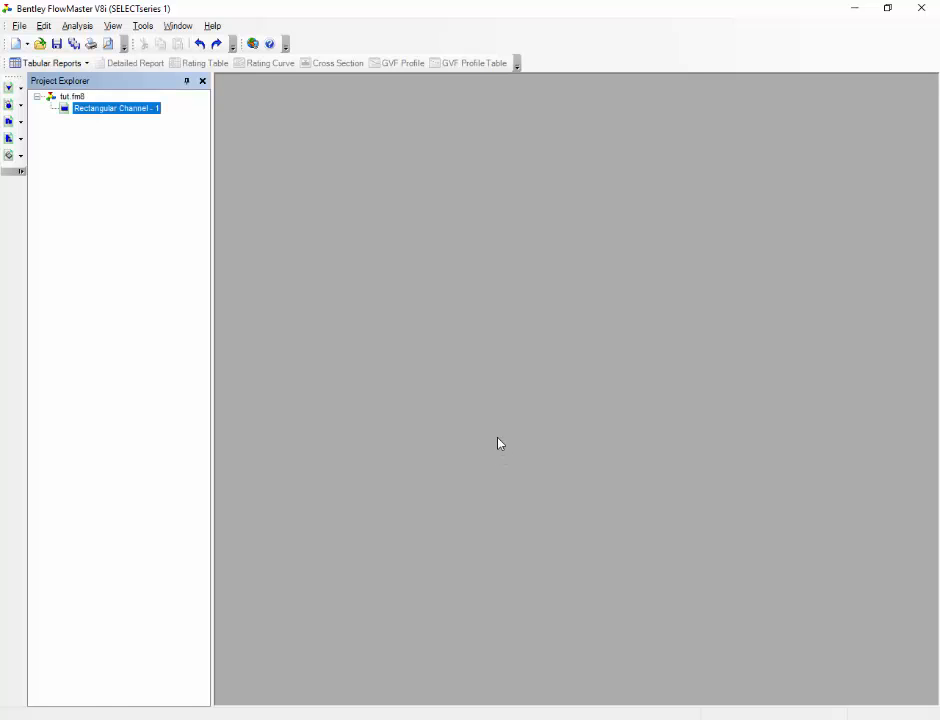
# - Open the new Rectangular Channel worksheet and bring up the materials library for its roughness
pyautogui.doubleClick(116, 108)
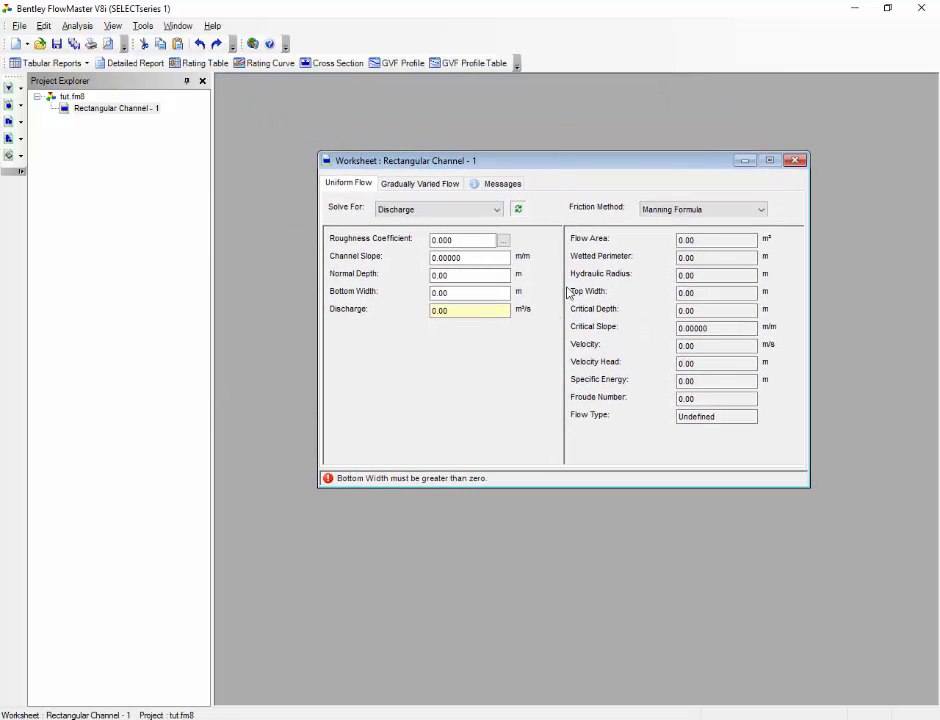
pyautogui.moveTo(512, 396)
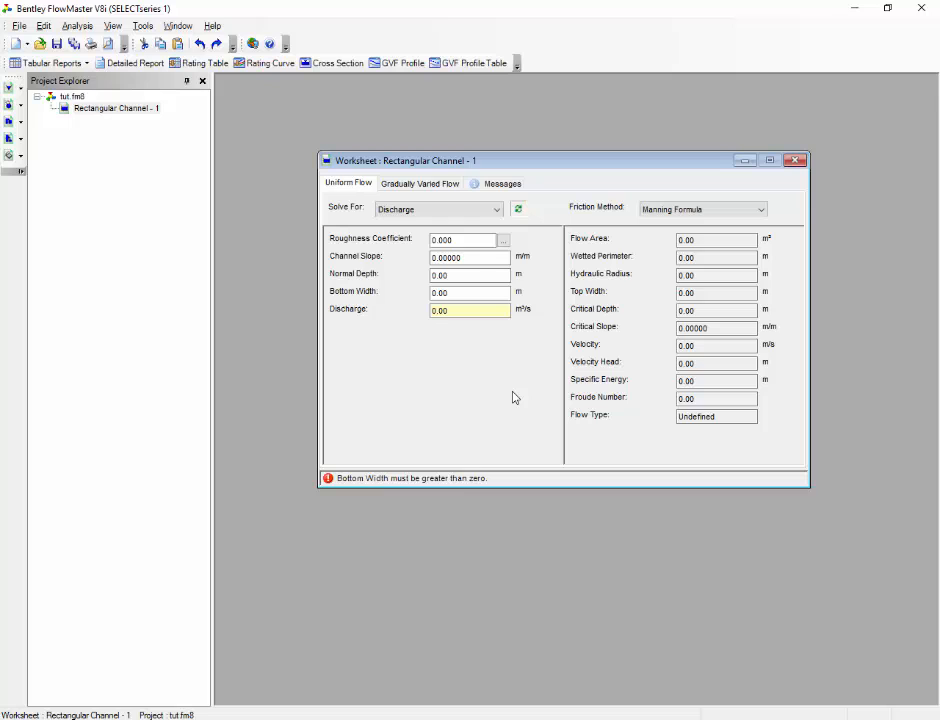
pyautogui.moveTo(584, 318)
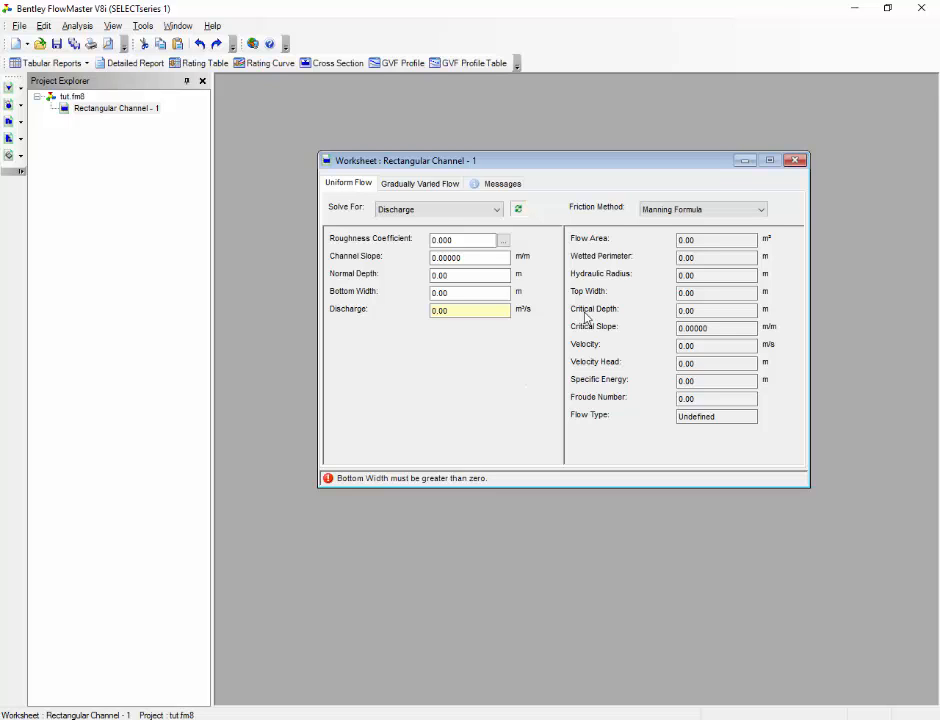
pyautogui.click(502, 240)
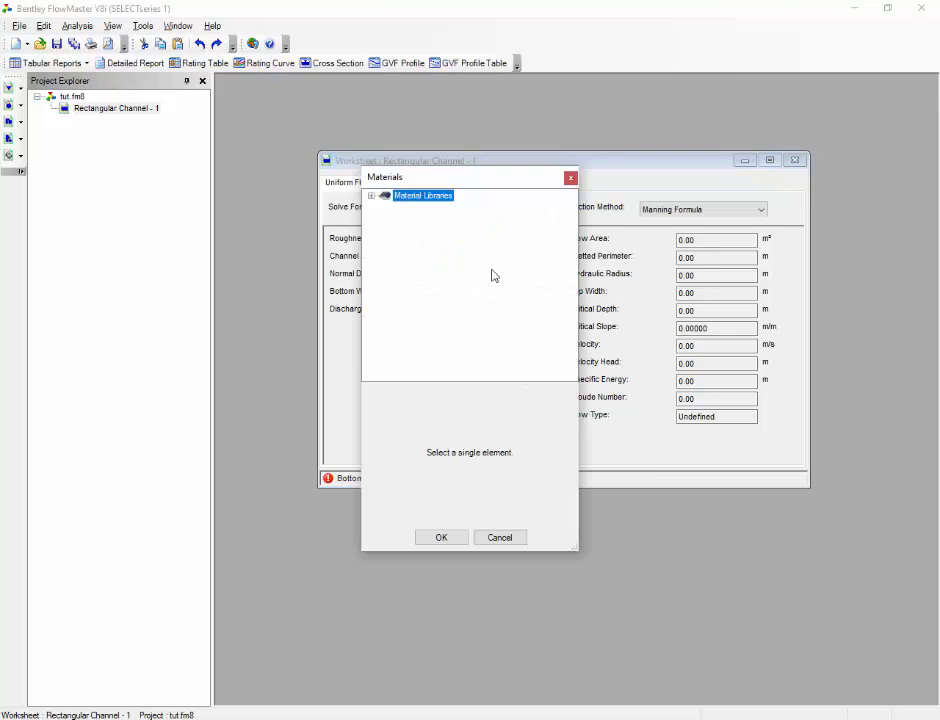
# - Pick Concrete from the material library, giving a roughness coefficient of 0.013
pyautogui.click(372, 196)
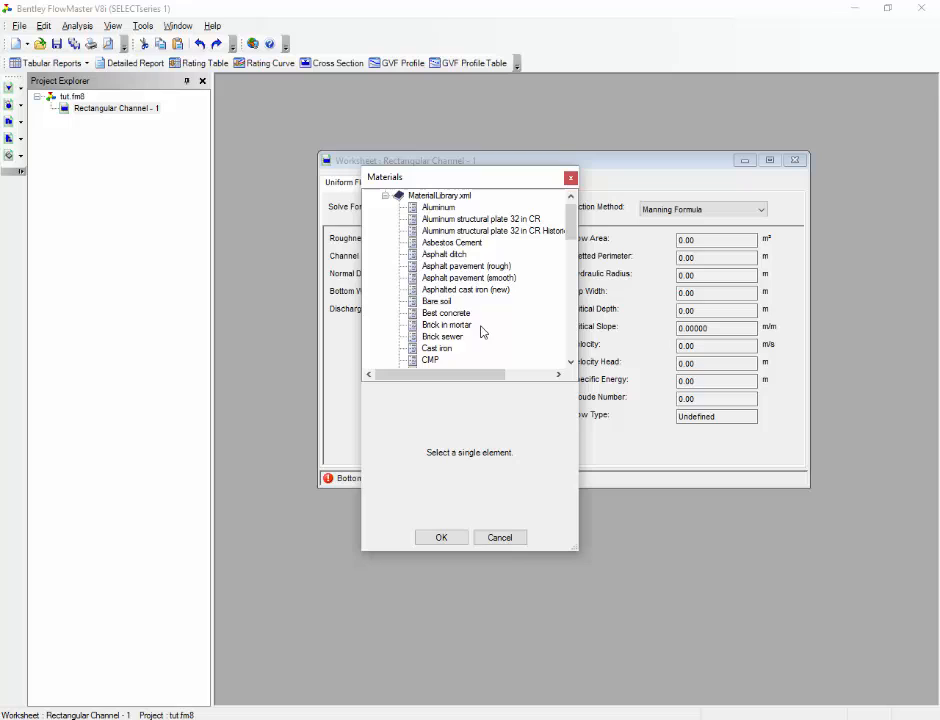
pyautogui.scroll(-3)
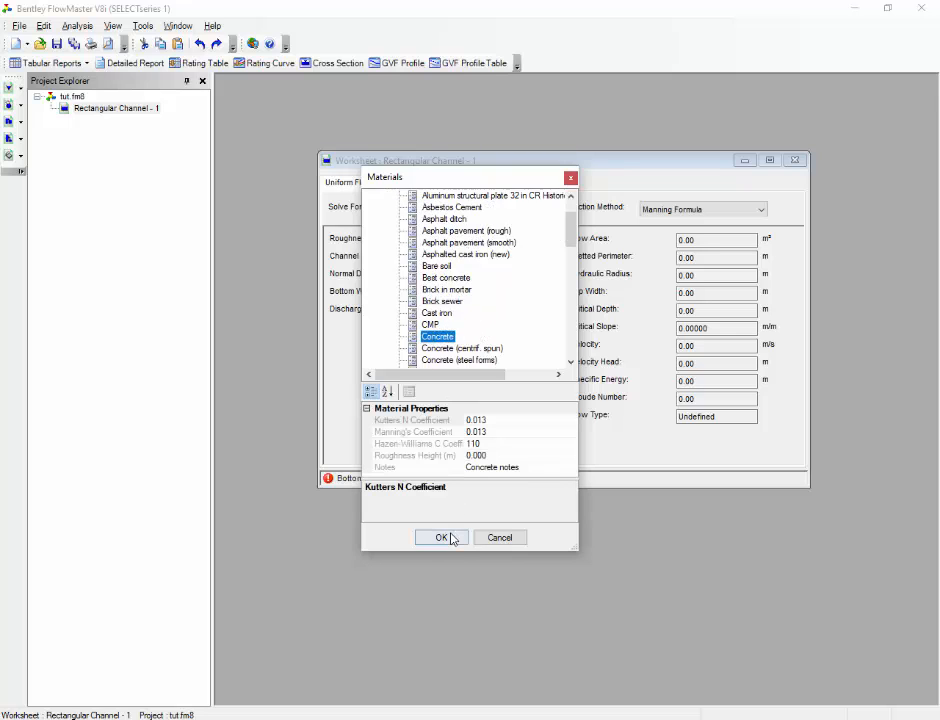
pyautogui.click(440, 536)
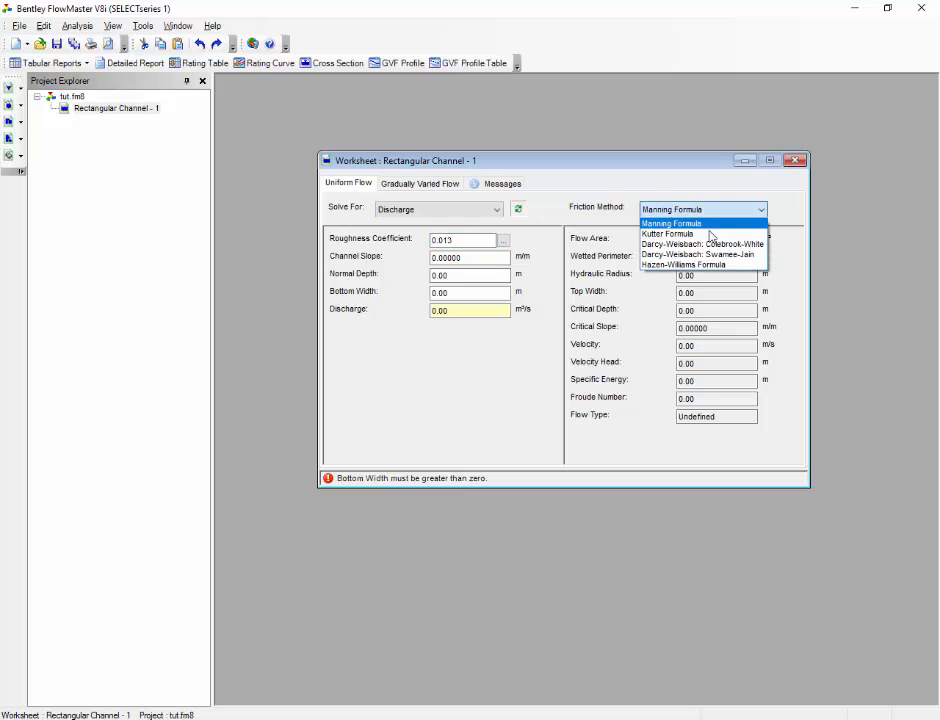
pyautogui.moveTo(700, 254)
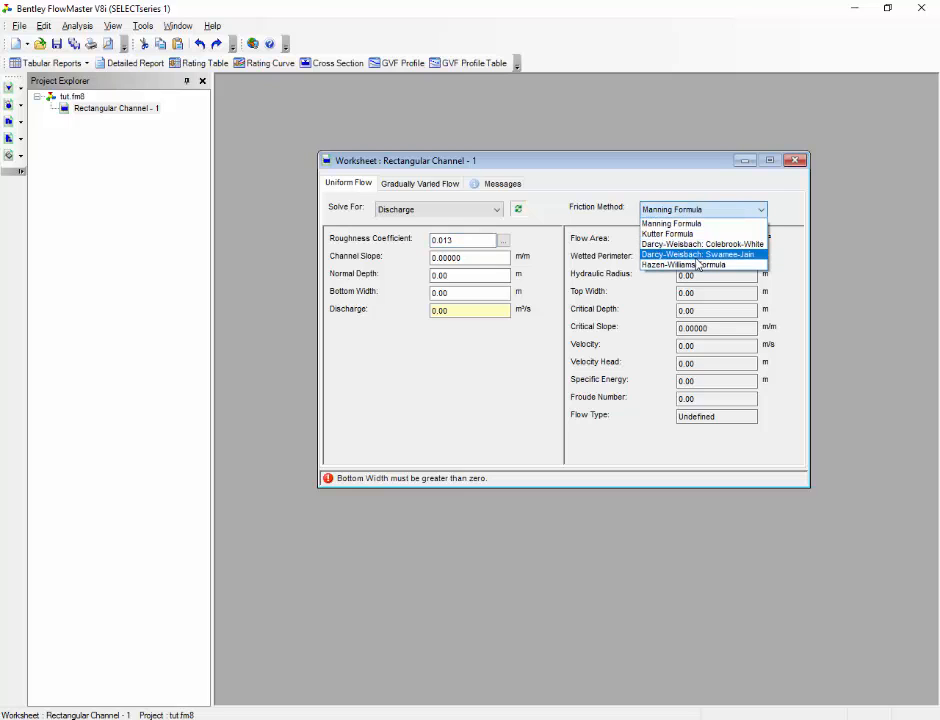
pyautogui.moveTo(684, 264)
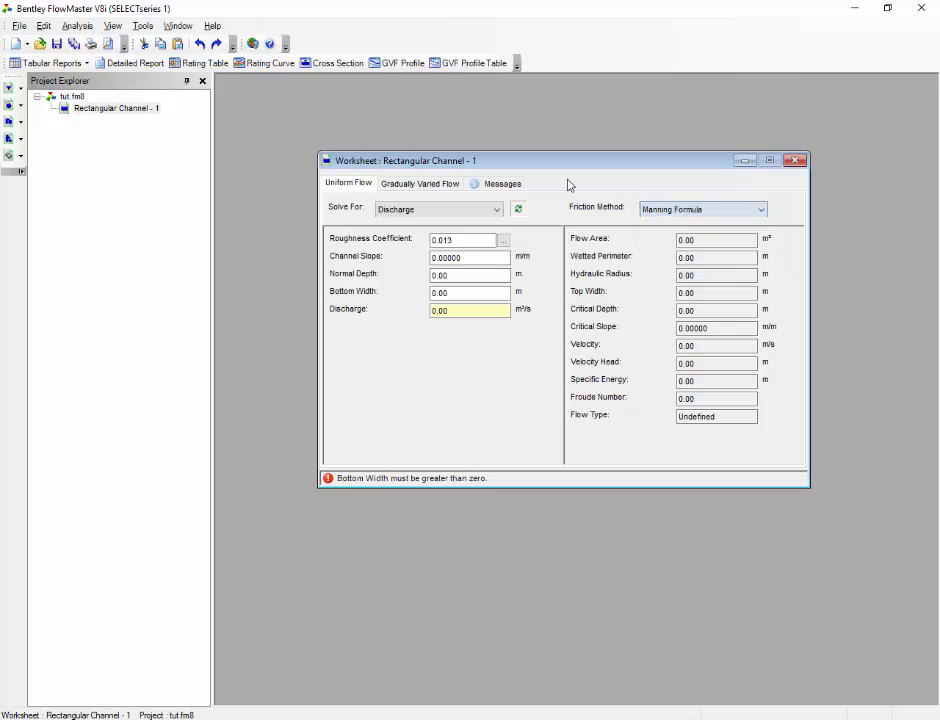
pyautogui.moveTo(564, 216)
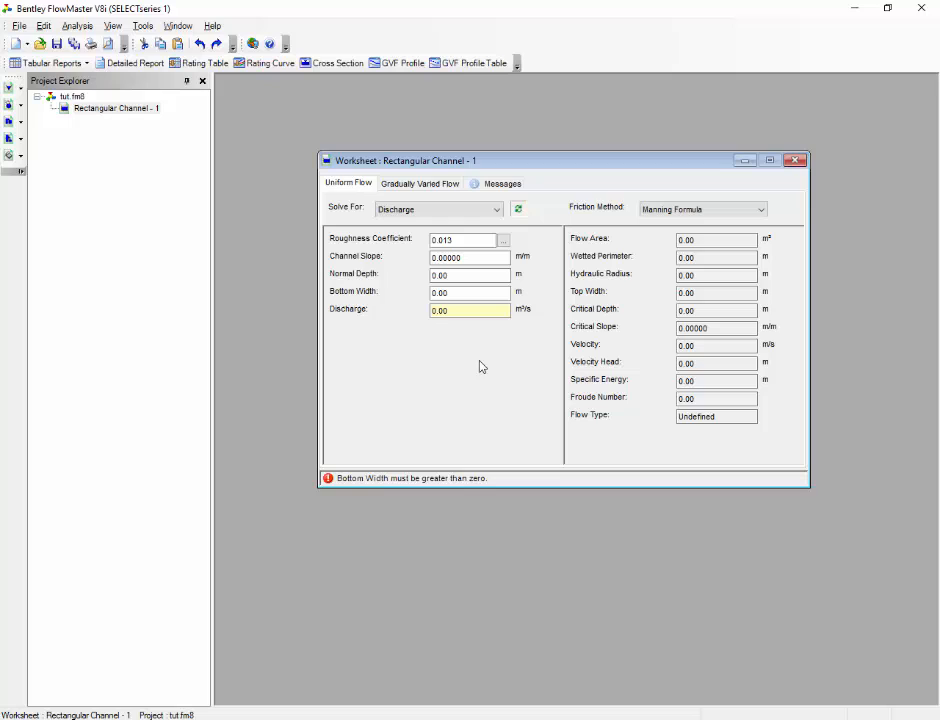
pyautogui.click(470, 256)
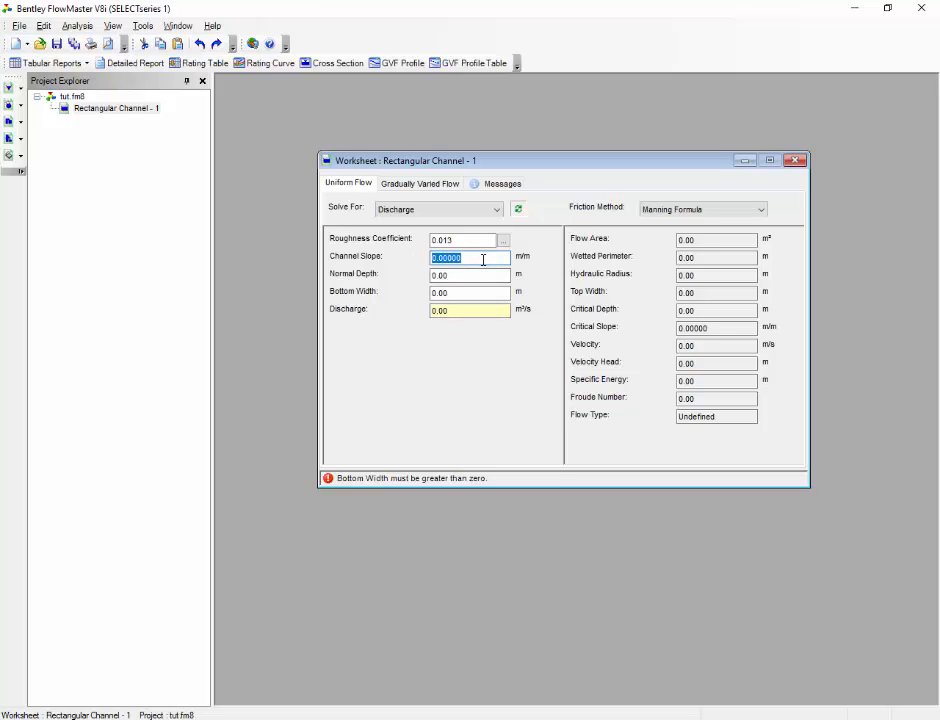
# - Enter the normal depth and move on to the bottom width field for the discharge calculation
pyautogui.write('0.025')
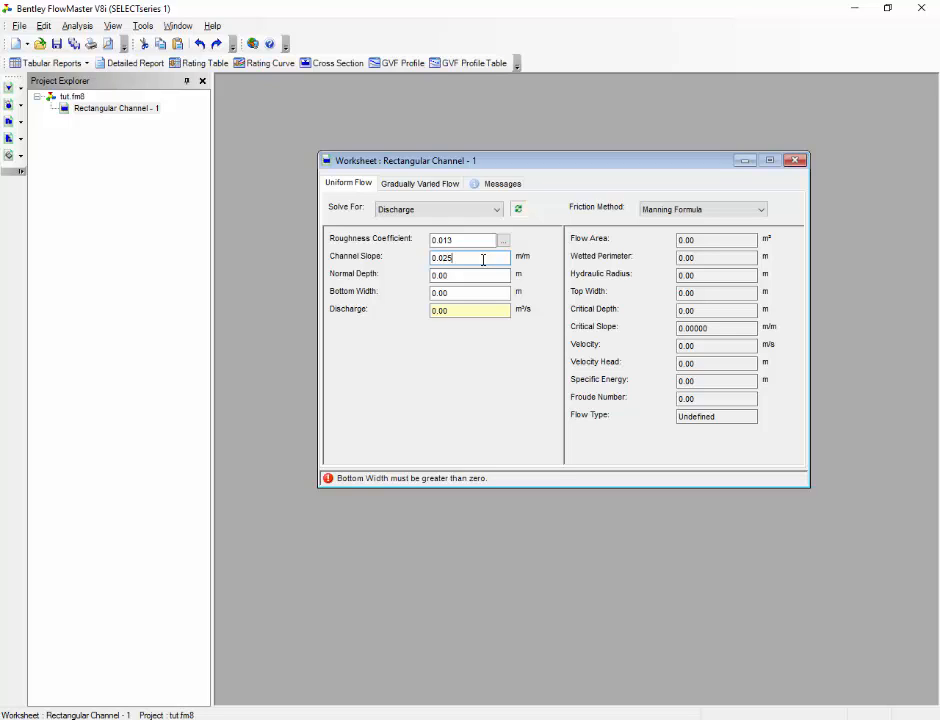
pyautogui.moveTo(472, 380)
pyautogui.write('0.5')
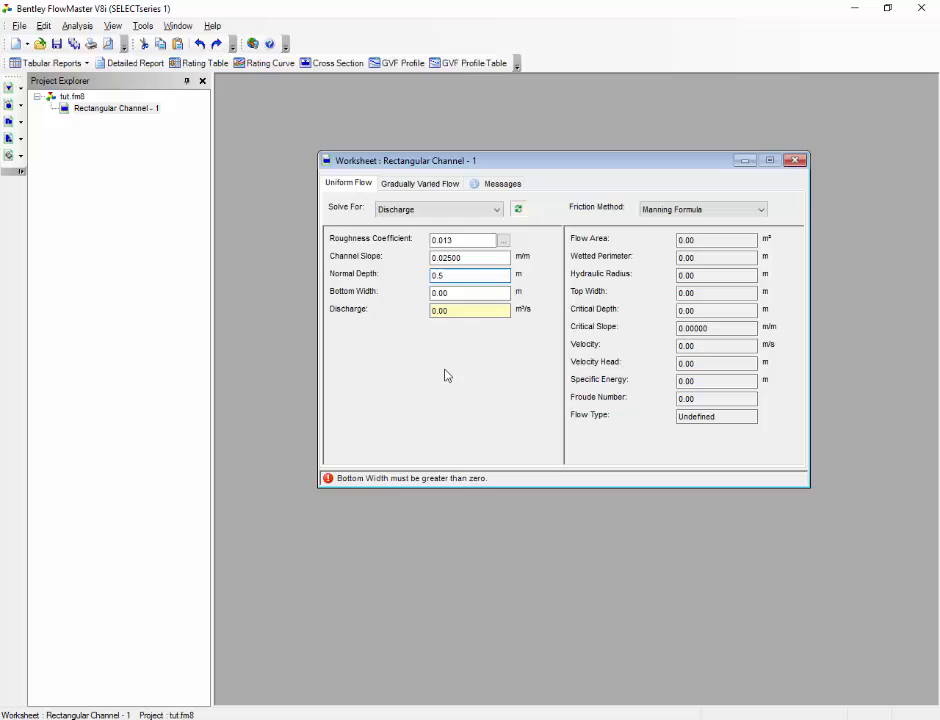
pyautogui.click(470, 274)
pyautogui.write('0.3')
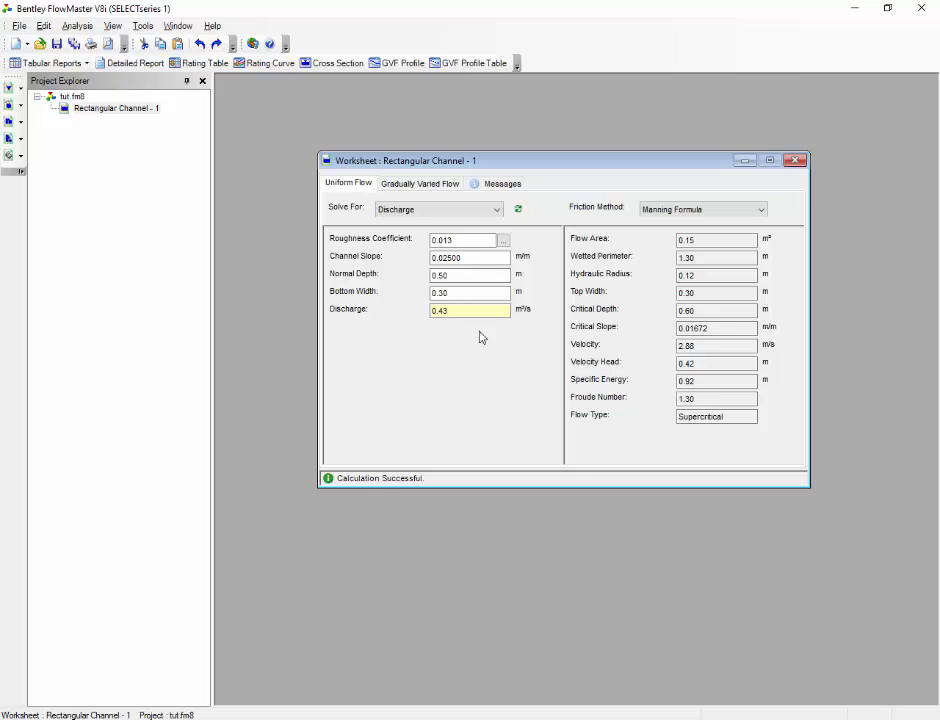
pyautogui.moveTo(520, 328)
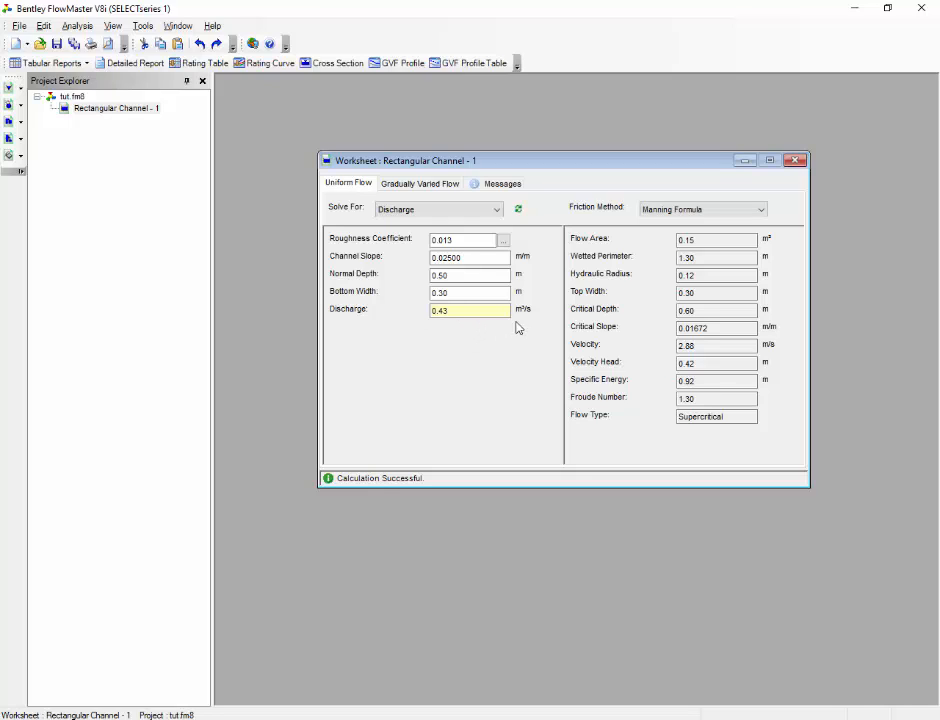
pyautogui.moveTo(528, 376)
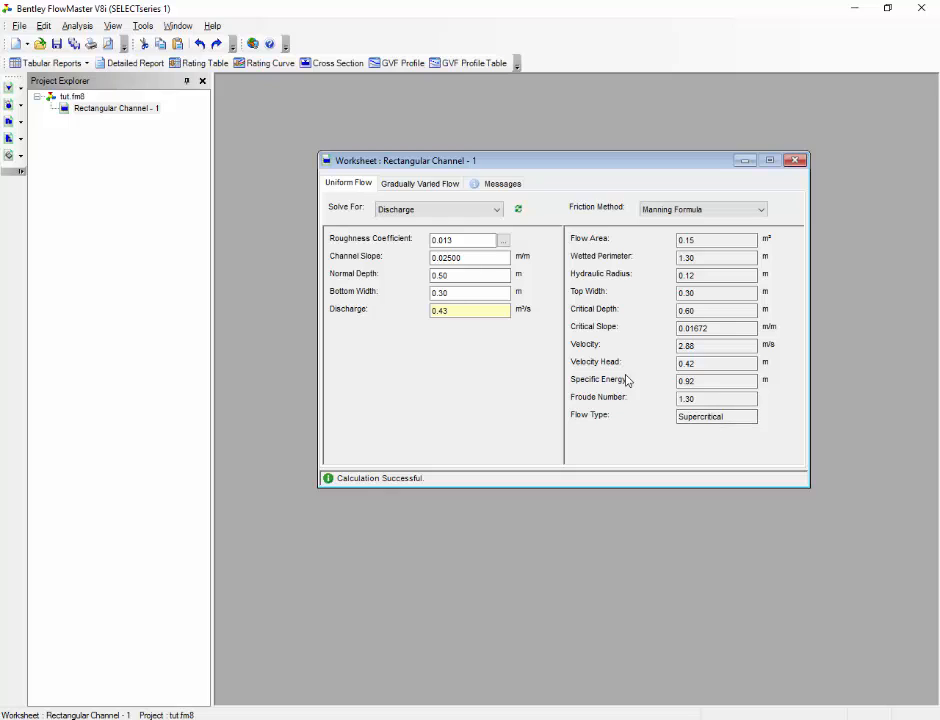
pyautogui.moveTo(632, 348)
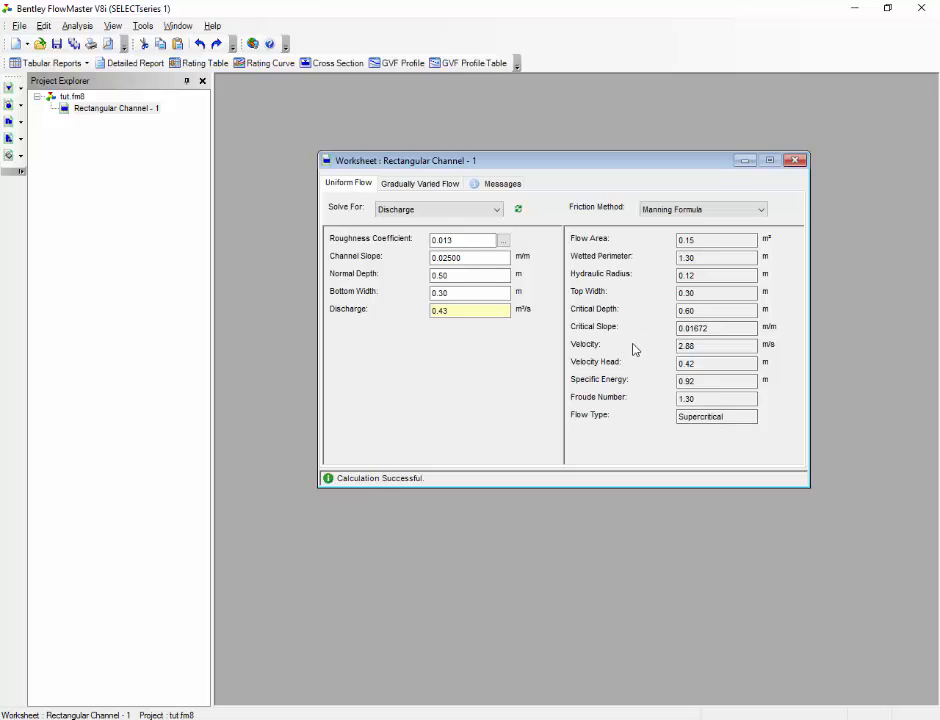
pyautogui.moveTo(628, 352)
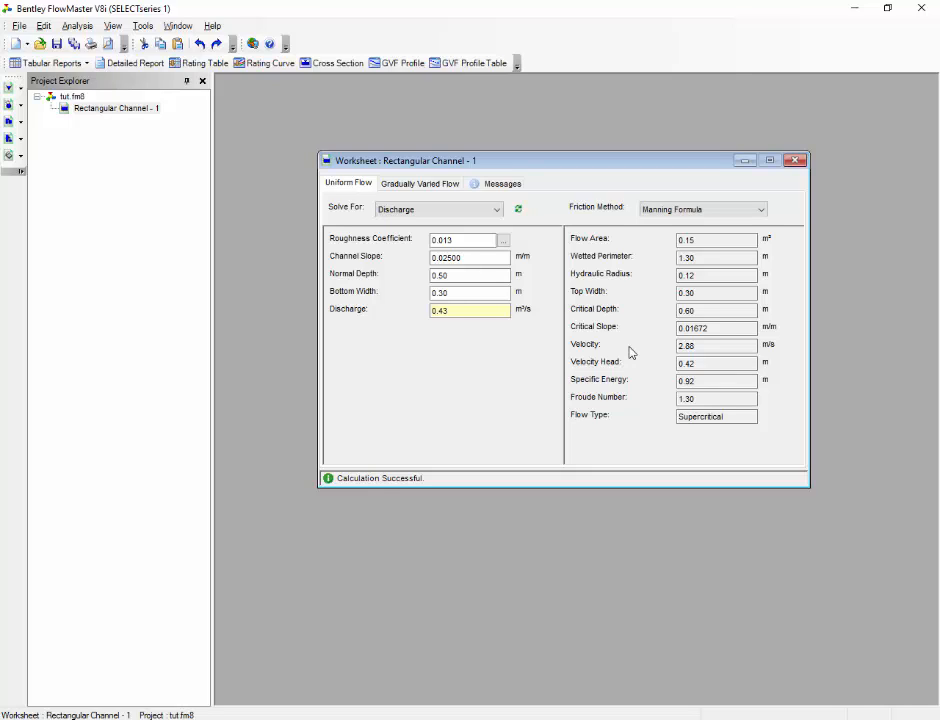
pyautogui.moveTo(548, 372)
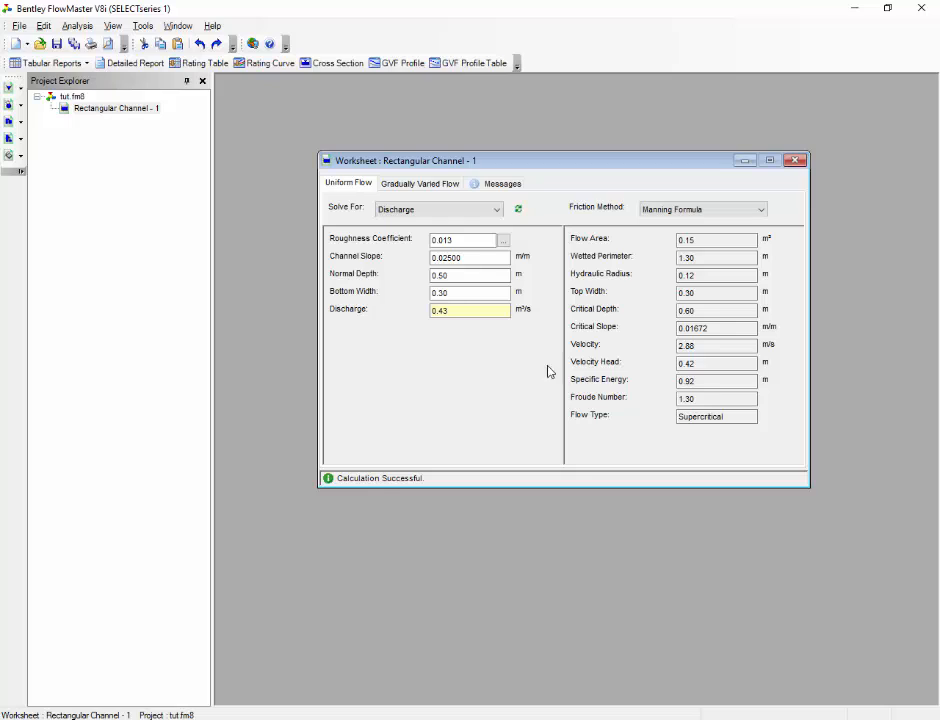
pyautogui.moveTo(520, 380)
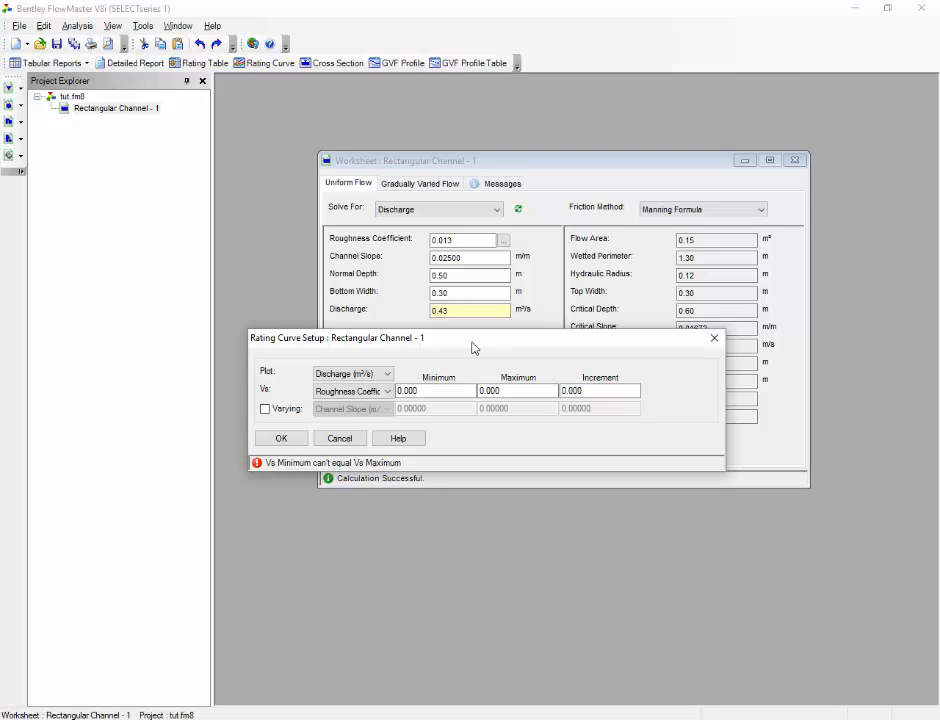
pyautogui.moveTo(470, 352)
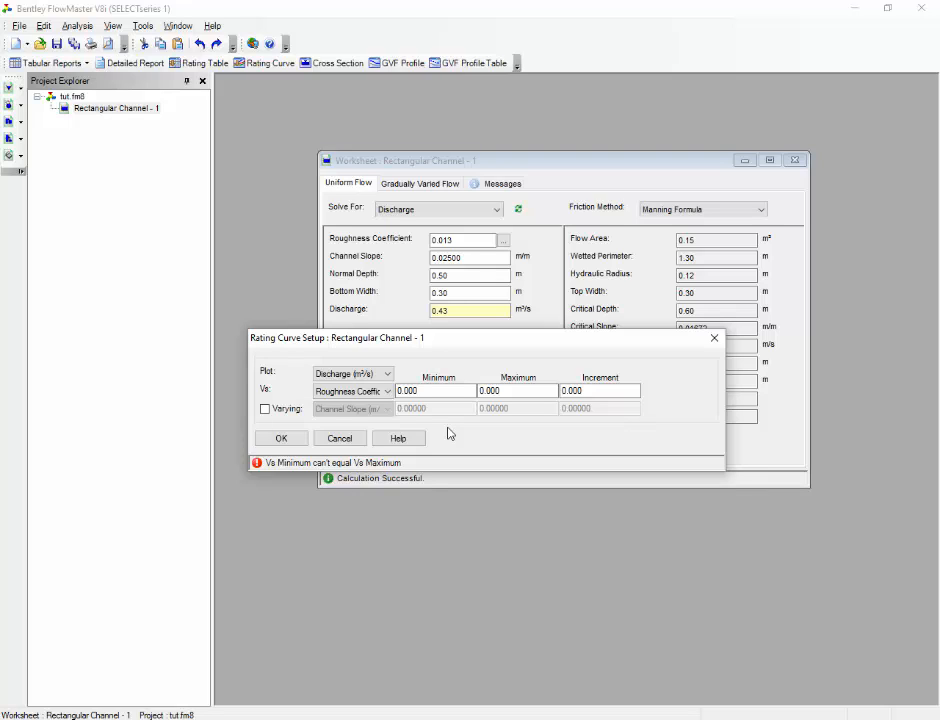
pyautogui.moveTo(448, 432)
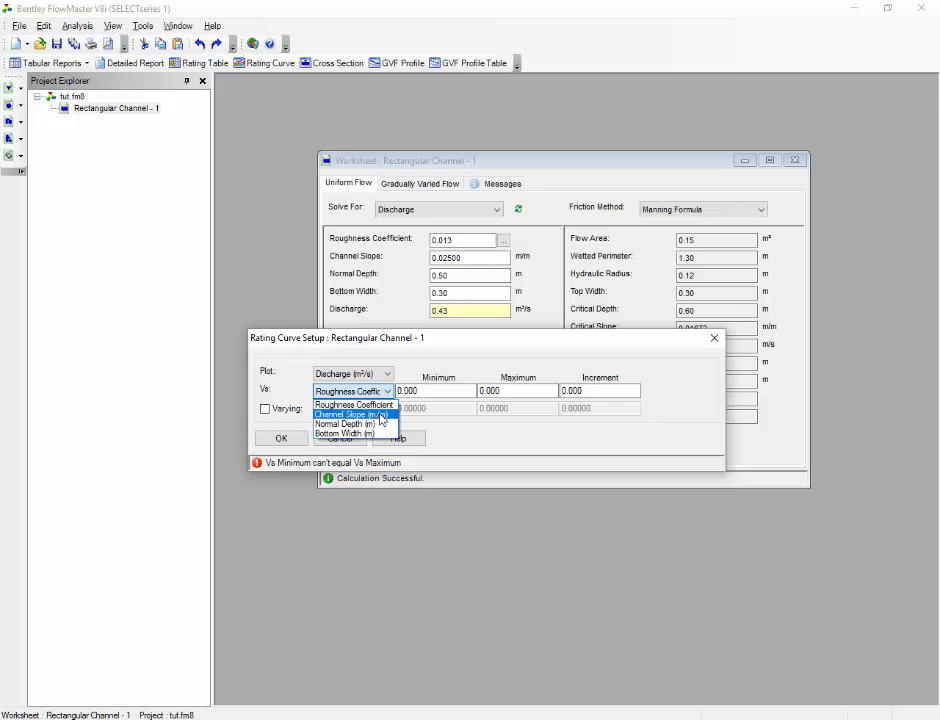
# - Make Normal Depth the varying quantity for the rating curve and begin entering its range
pyautogui.click(344, 424)
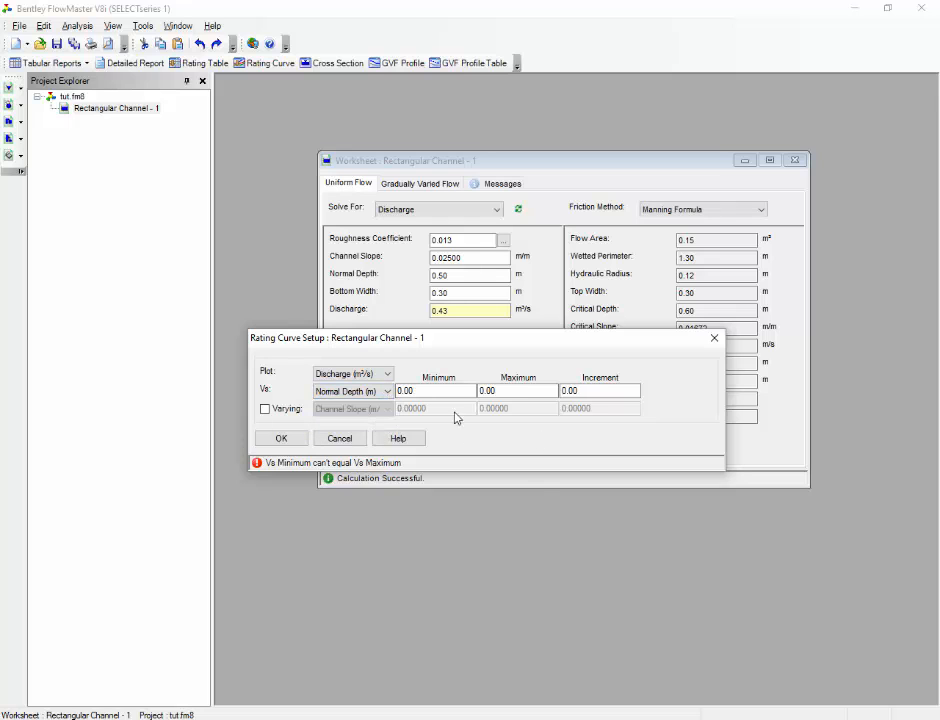
pyautogui.click(386, 390)
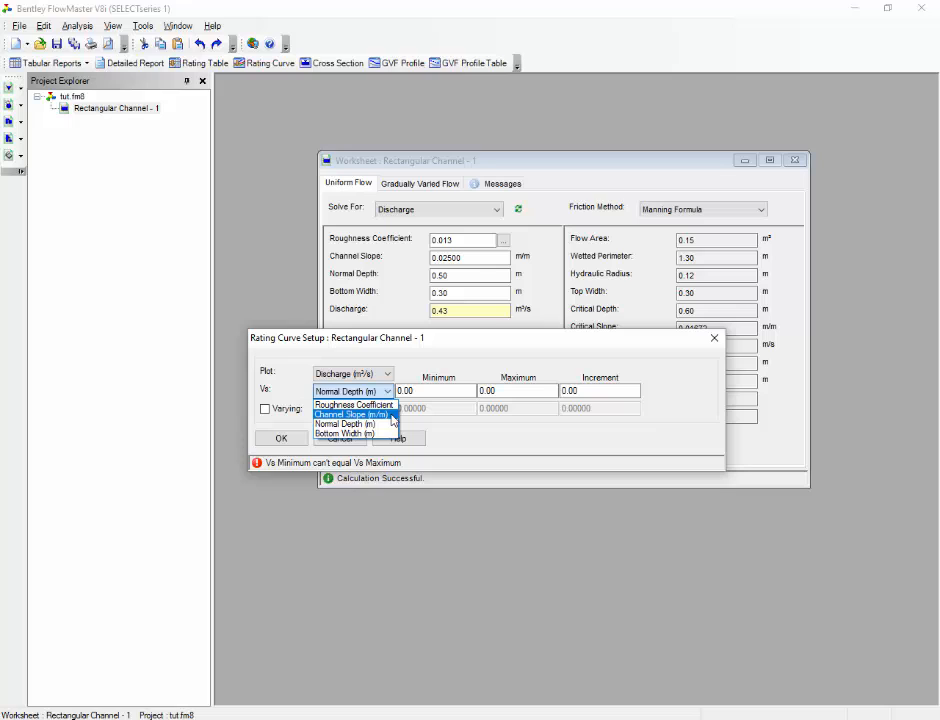
pyautogui.click(352, 414)
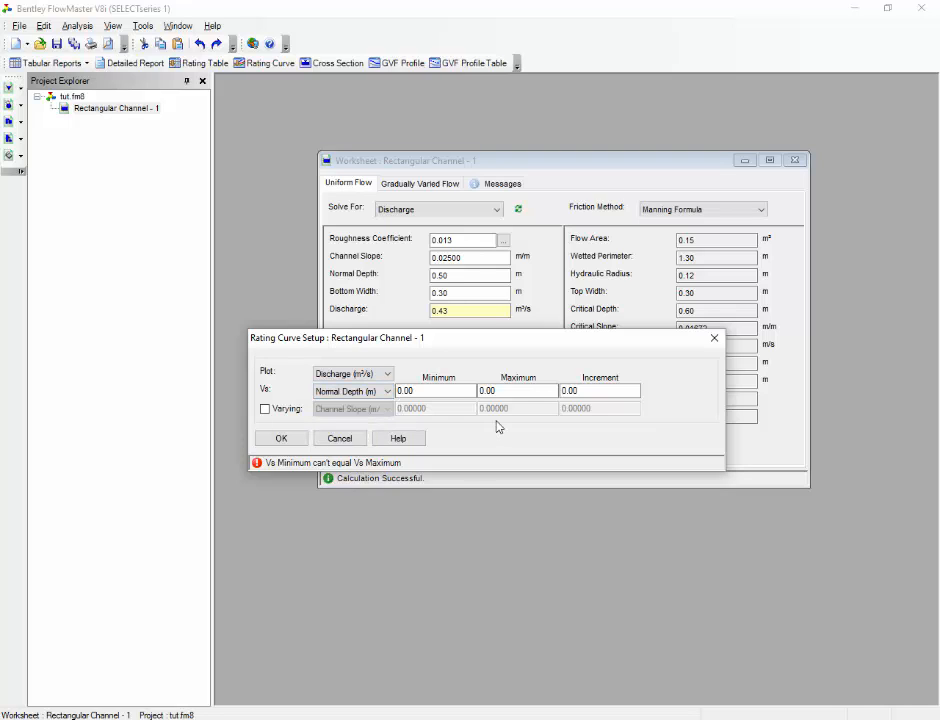
pyautogui.click(518, 390)
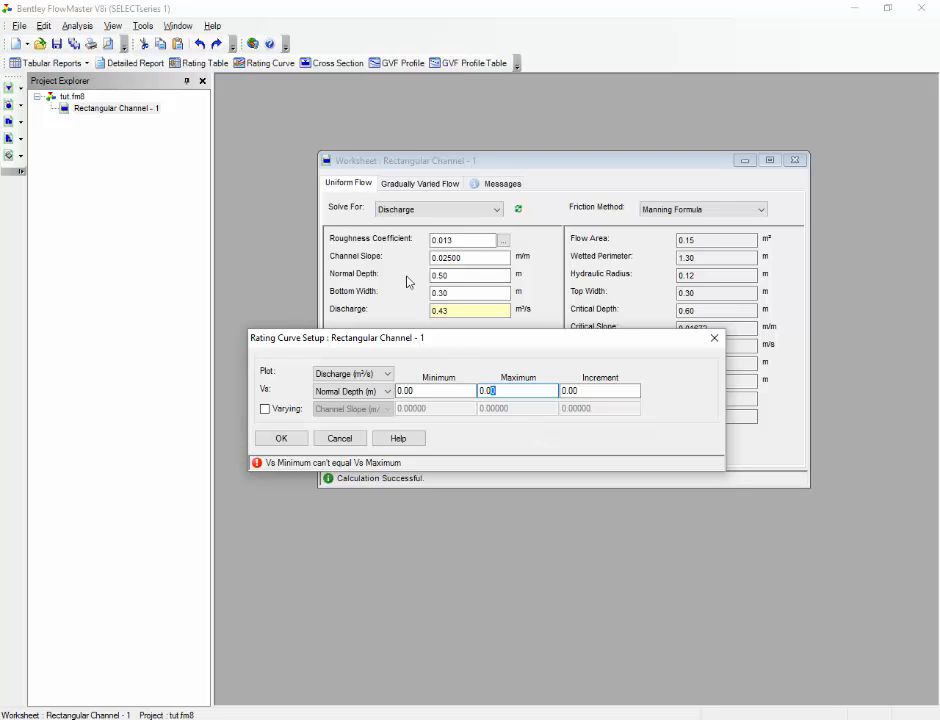
pyautogui.moveTo(544, 450)
pyautogui.write('0.02')
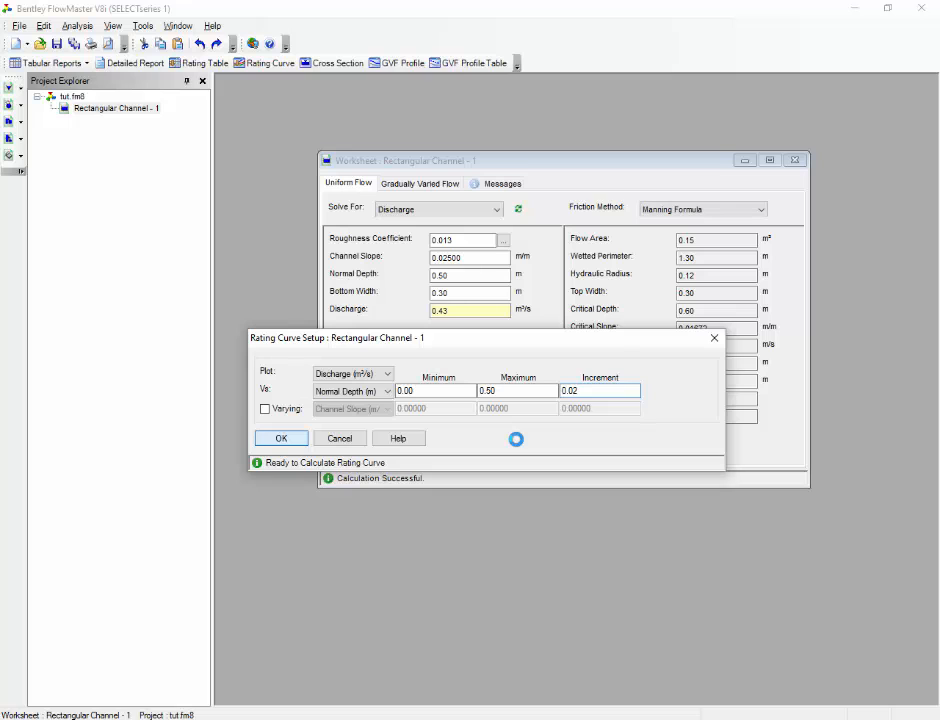
# - Plot the rating curve of discharge against normal depth from 0 to 0.5 m
pyautogui.click(280, 438)
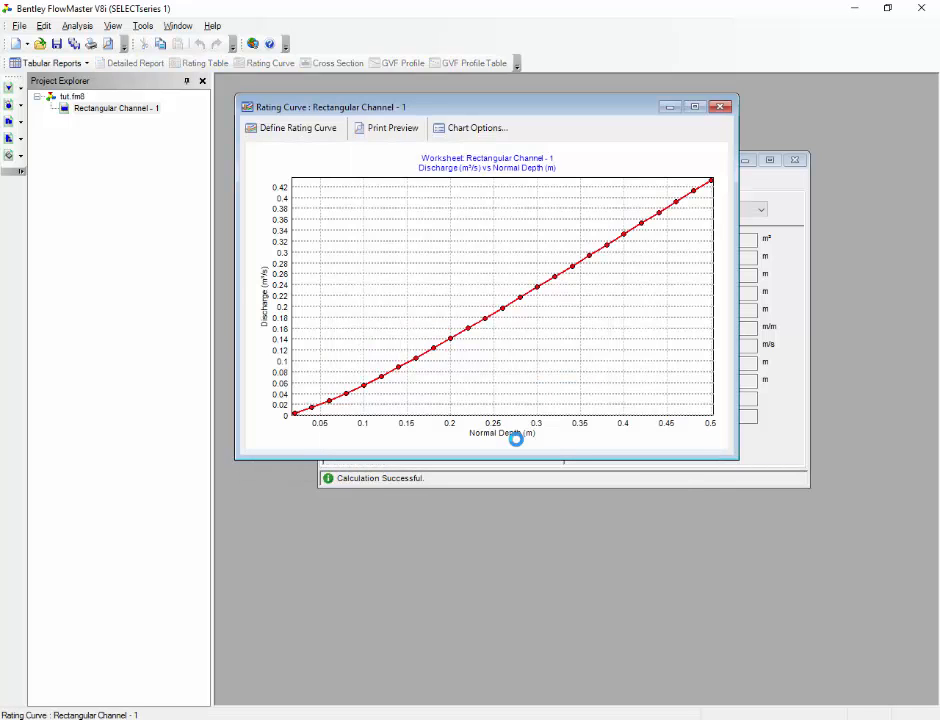
pyautogui.moveTo(450, 188)
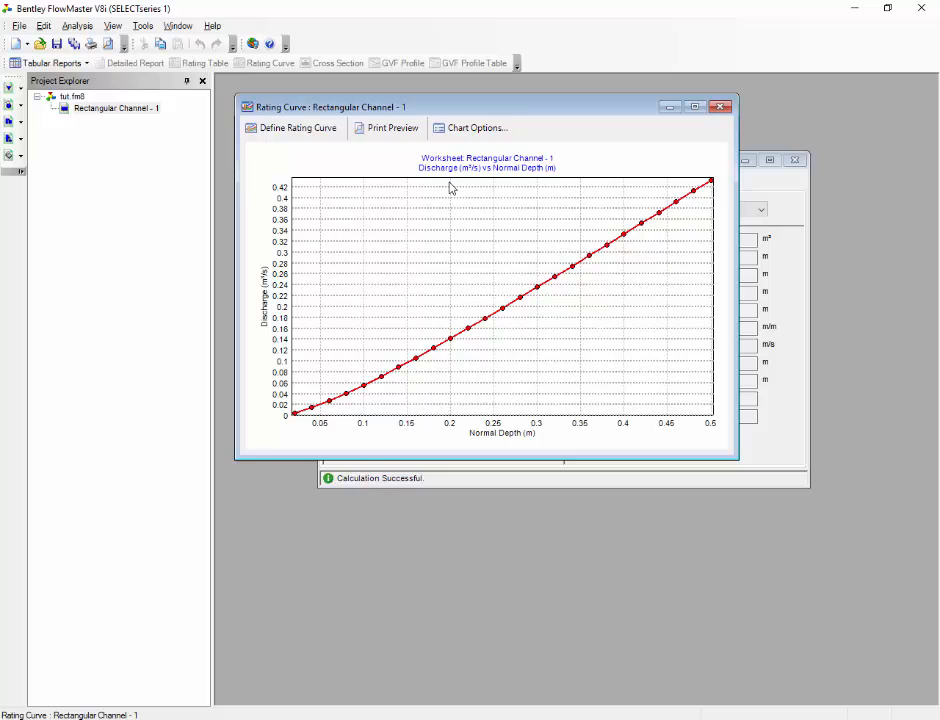
pyautogui.moveTo(546, 172)
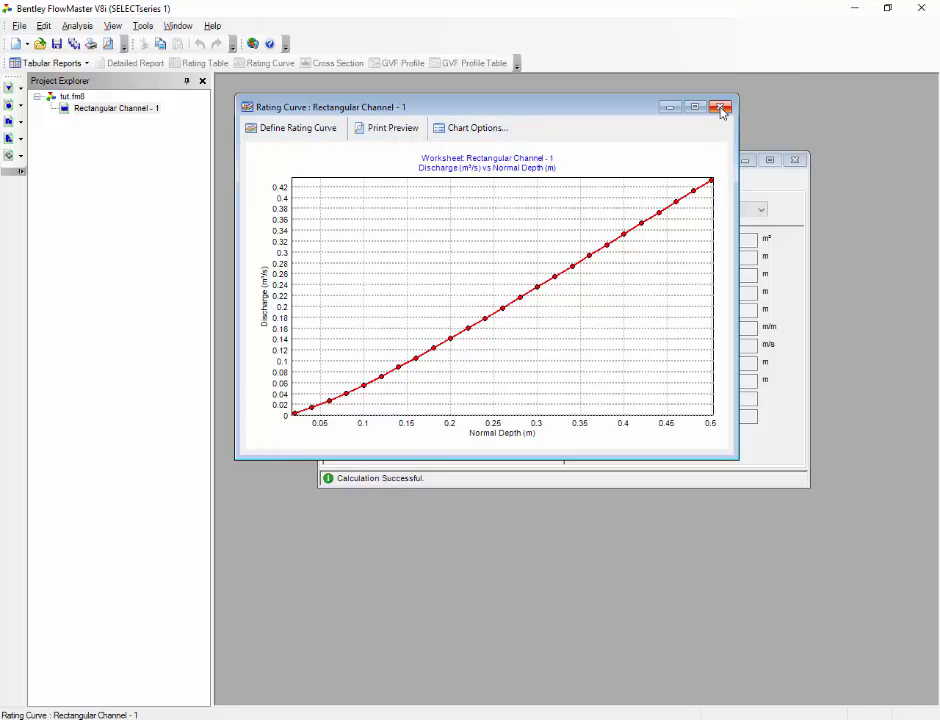
pyautogui.moveTo(720, 108)
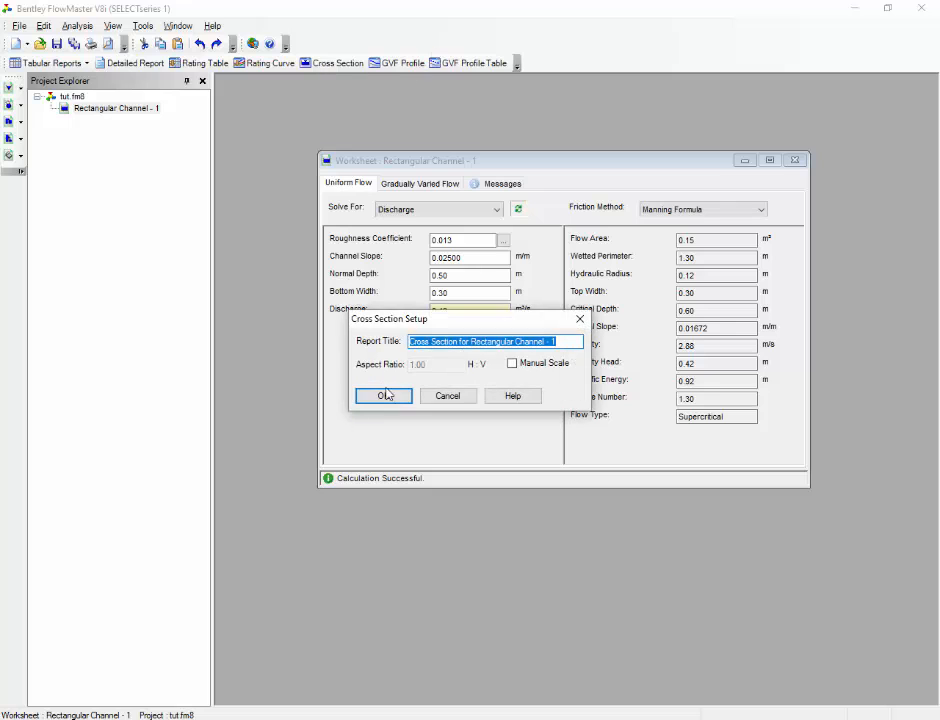
# - Accept the setup title and draw the 0.30 m by 0.50 m channel cross section
pyautogui.click(384, 396)
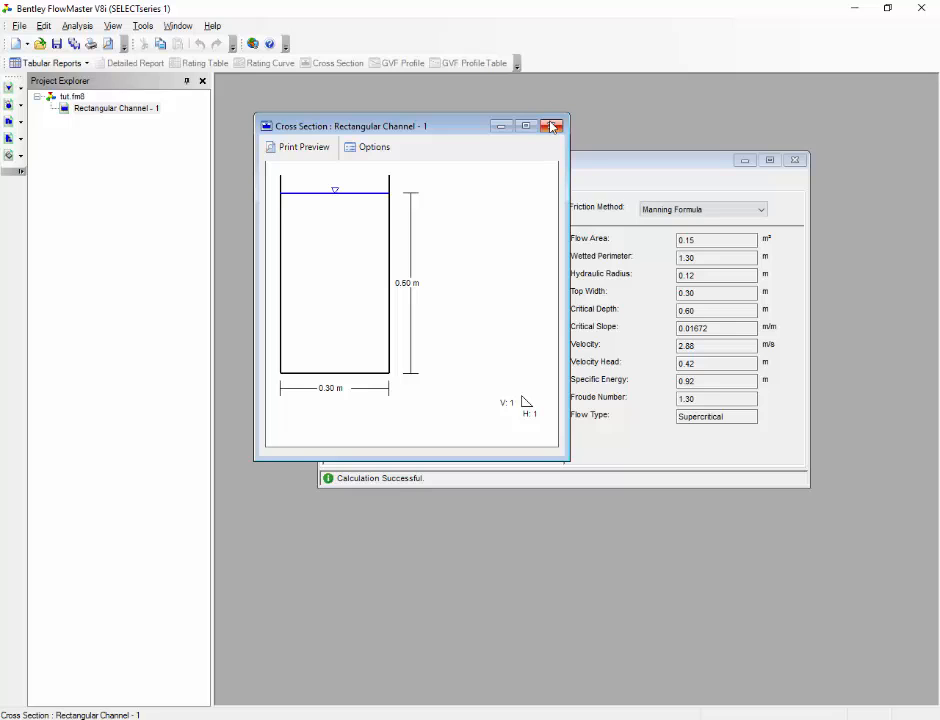
pyautogui.moveTo(552, 124)
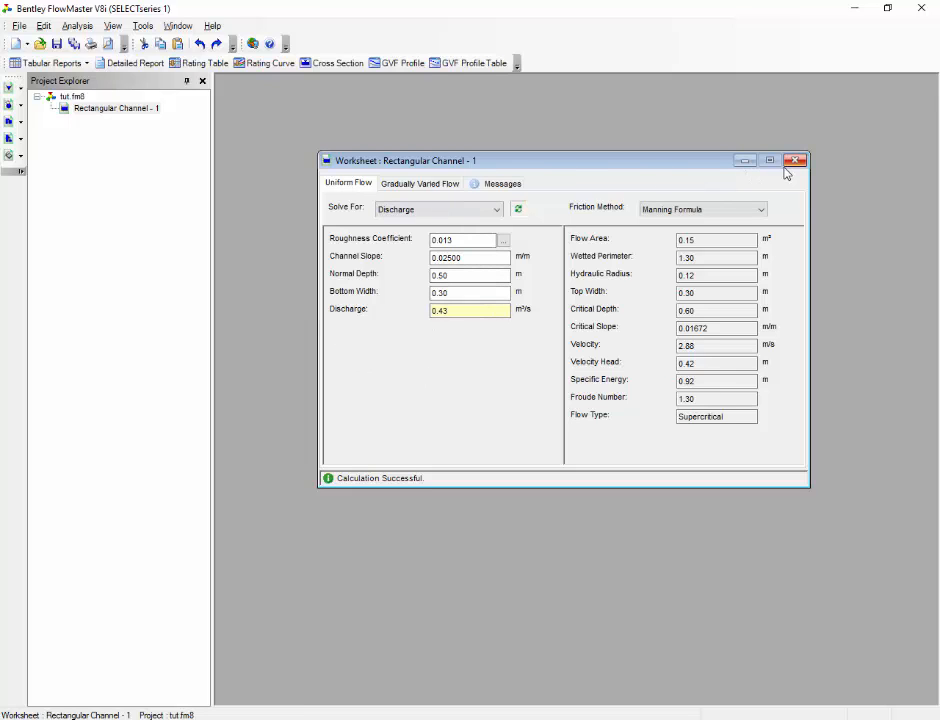
pyautogui.moveTo(792, 170)
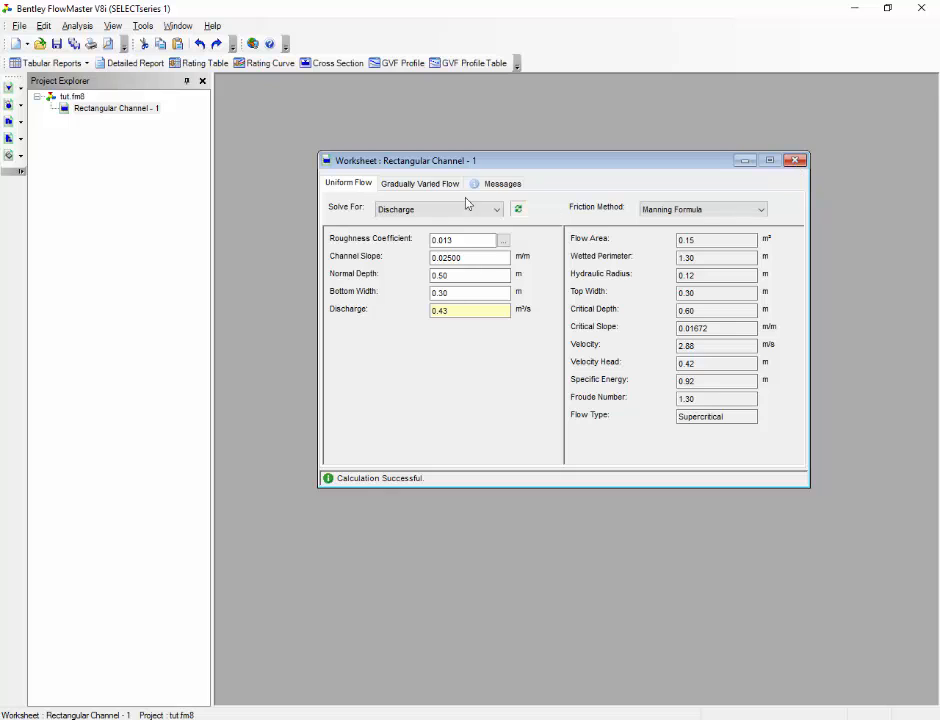
# - Show the Gradually Varied Flow inputs with downstream and upstream depths, length and steps at zero
pyautogui.click(420, 184)
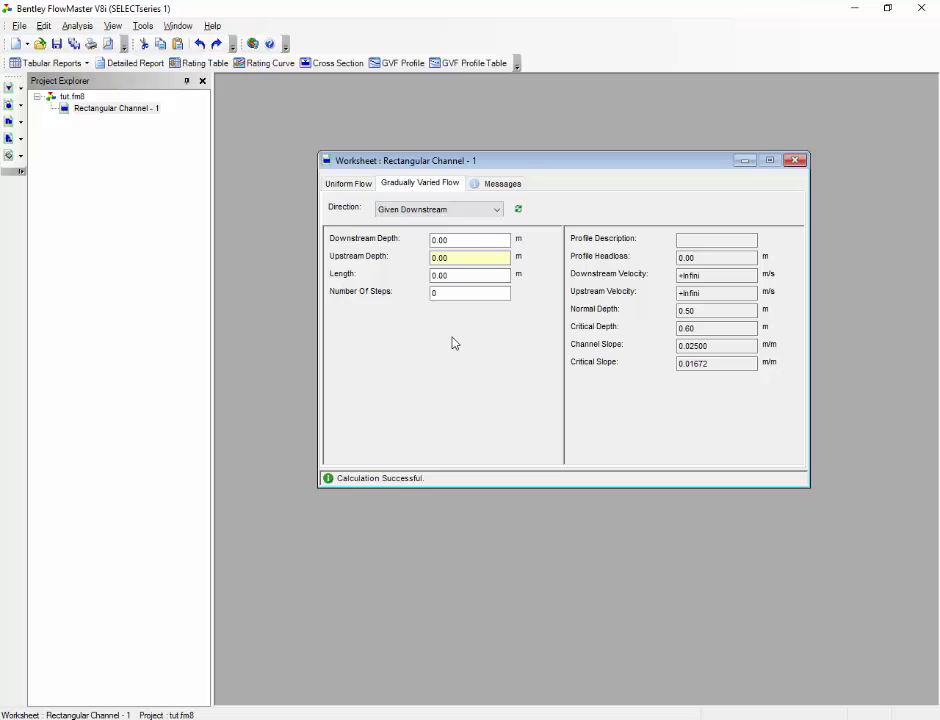
pyautogui.moveTo(460, 348)
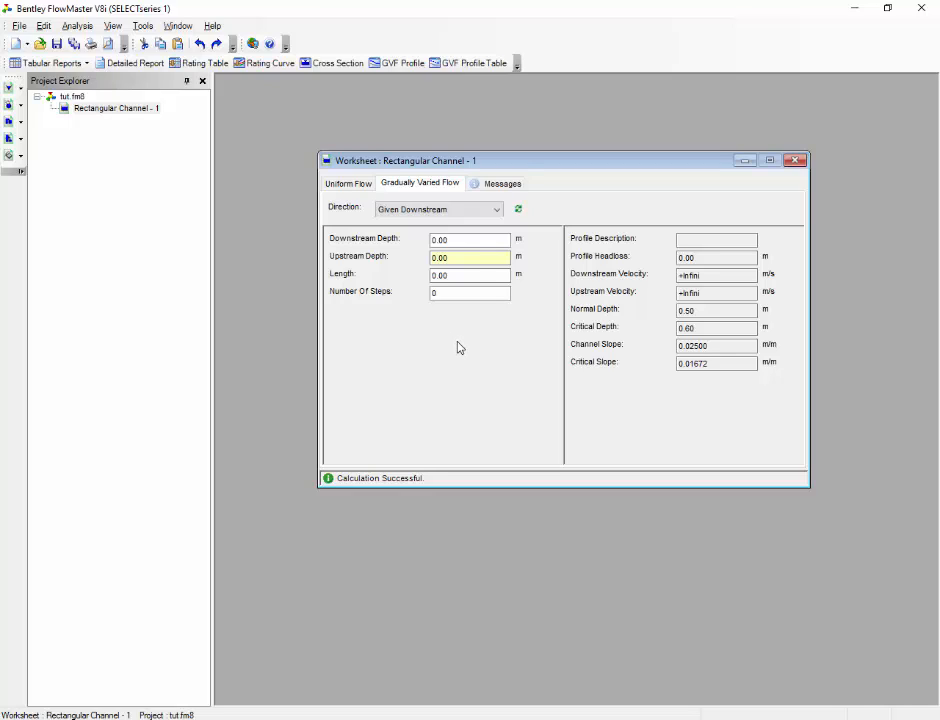
pyautogui.moveTo(462, 350)
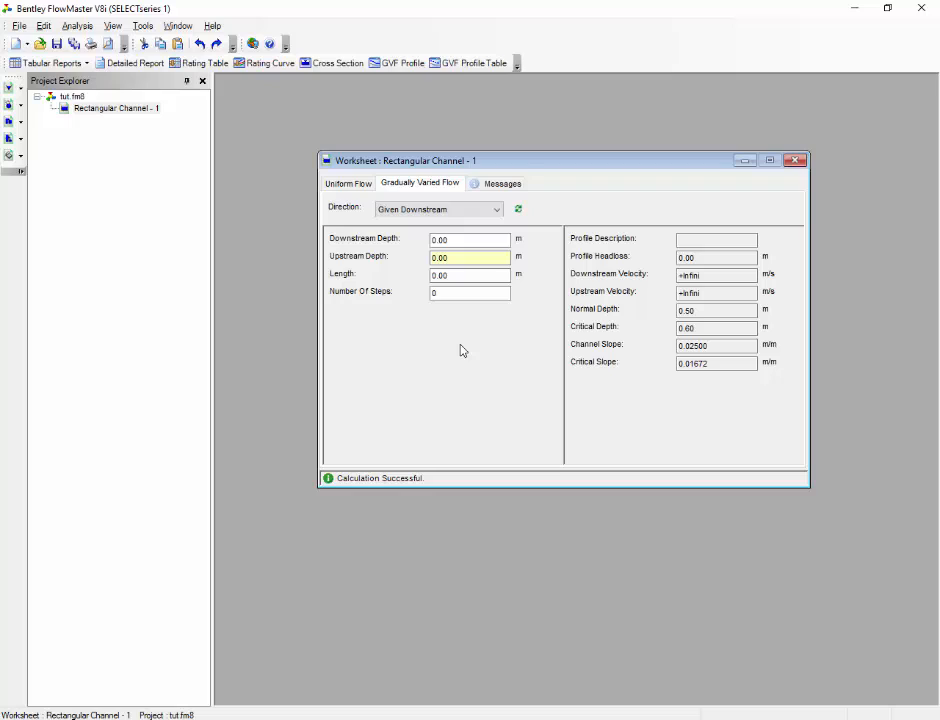
pyautogui.moveTo(468, 352)
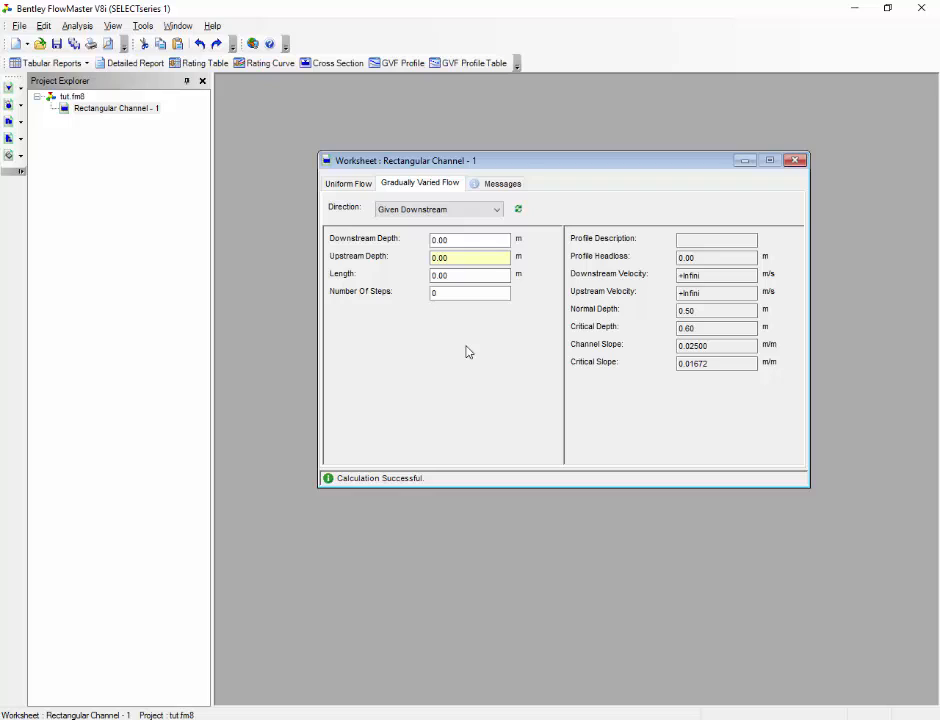
pyautogui.moveTo(448, 352)
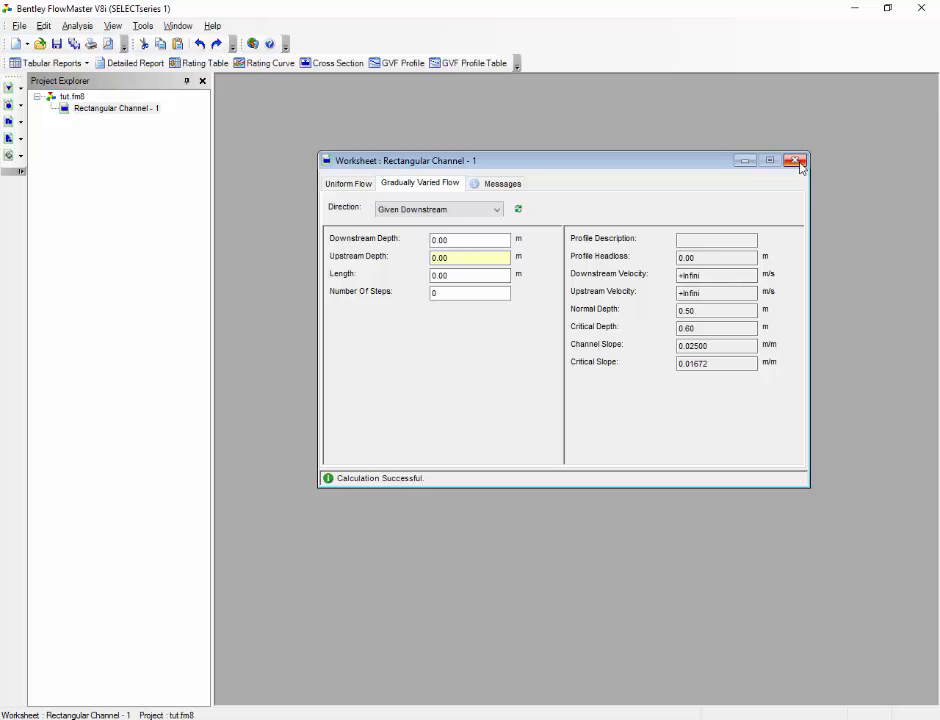
# - Close the Rectangular Channel - 1 worksheet, then browse the Analysis and View menus
pyautogui.click(796, 160)
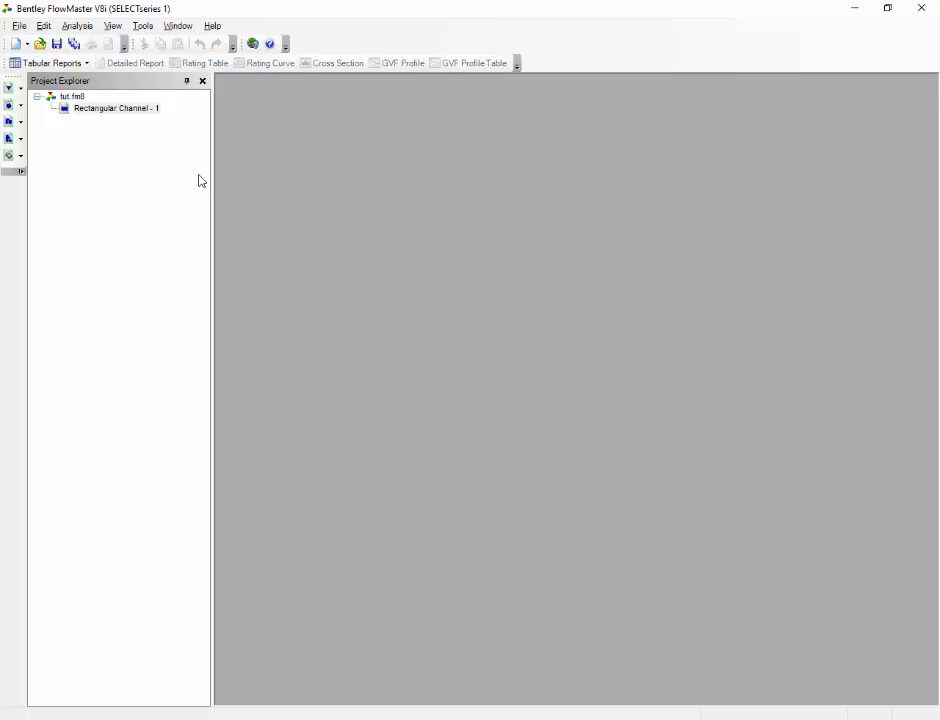
pyautogui.moveTo(112, 148)
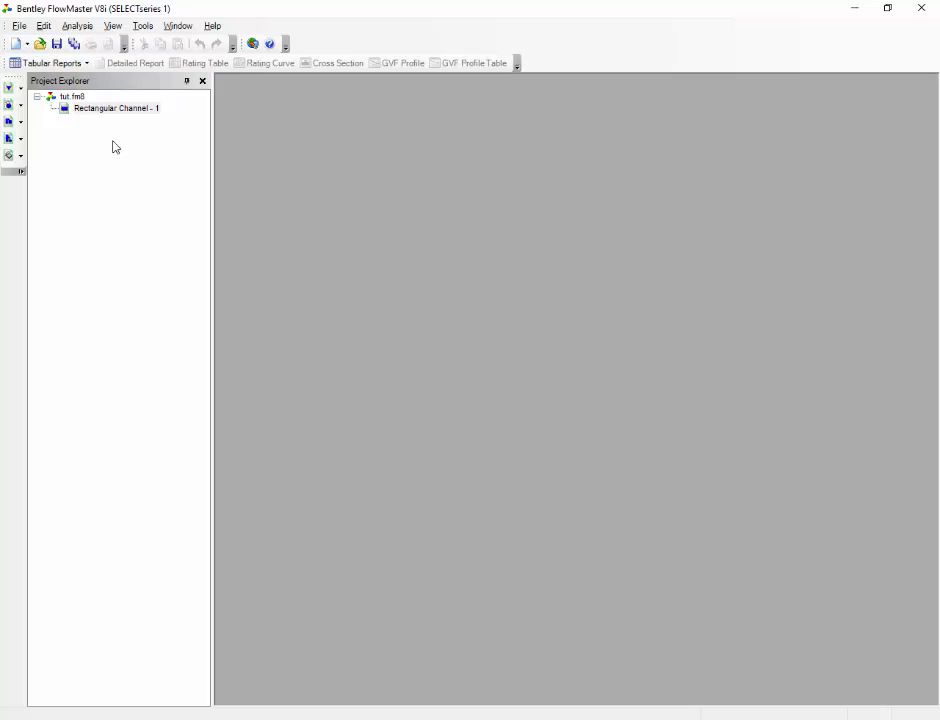
pyautogui.moveTo(122, 160)
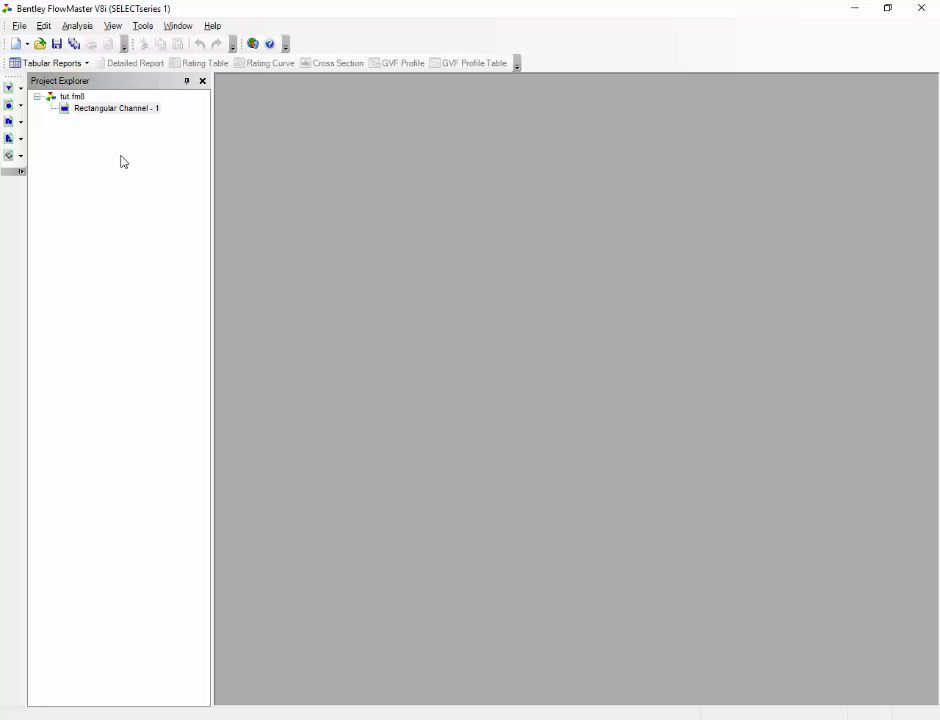
pyautogui.click(76, 24)
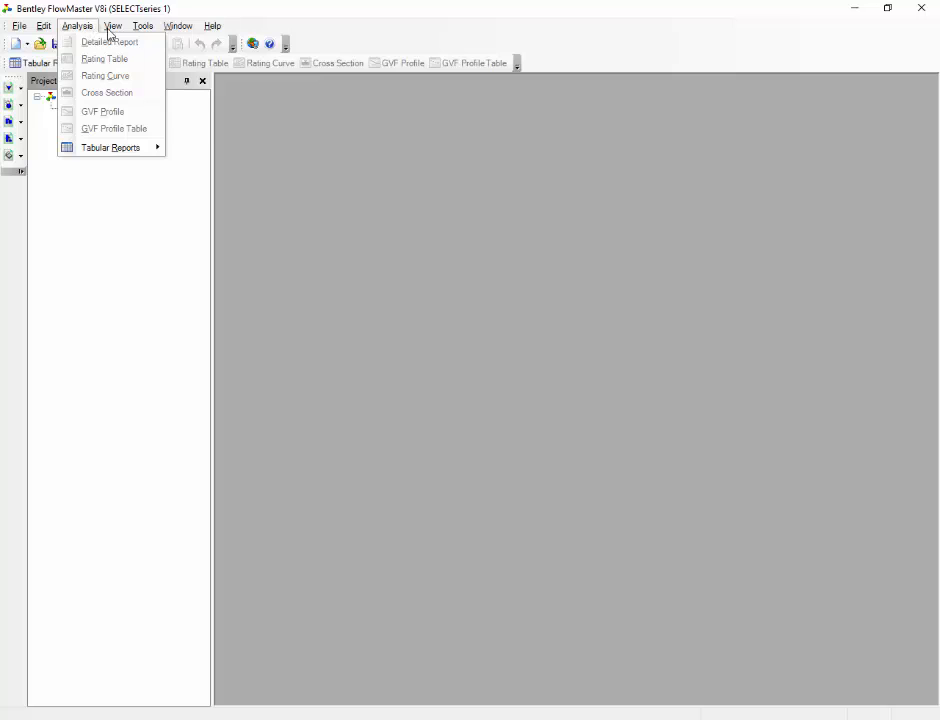
pyautogui.click(112, 24)
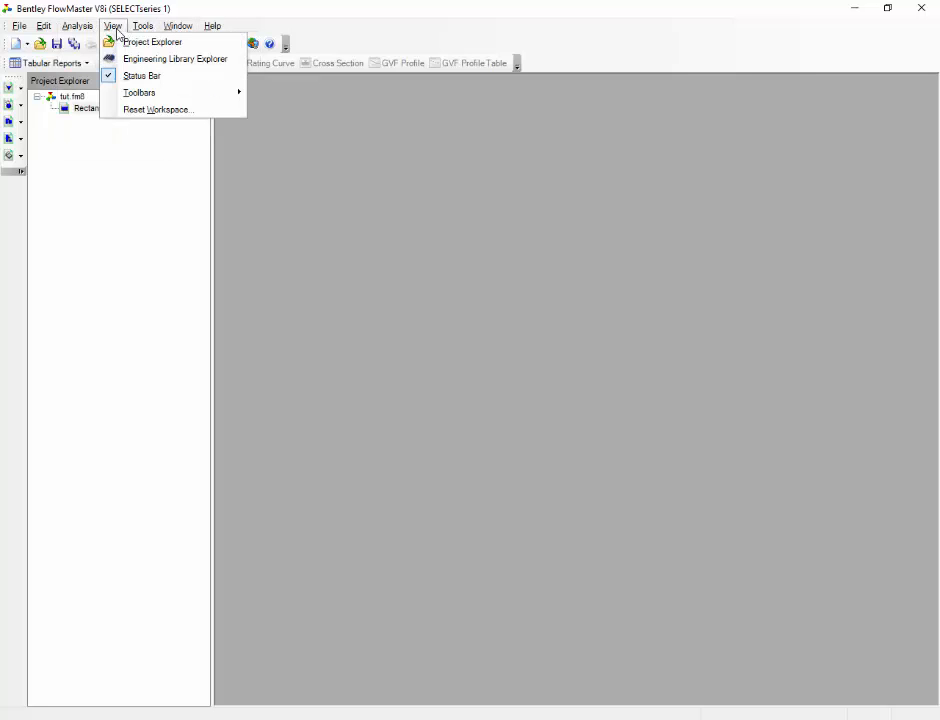
pyautogui.moveTo(174, 58)
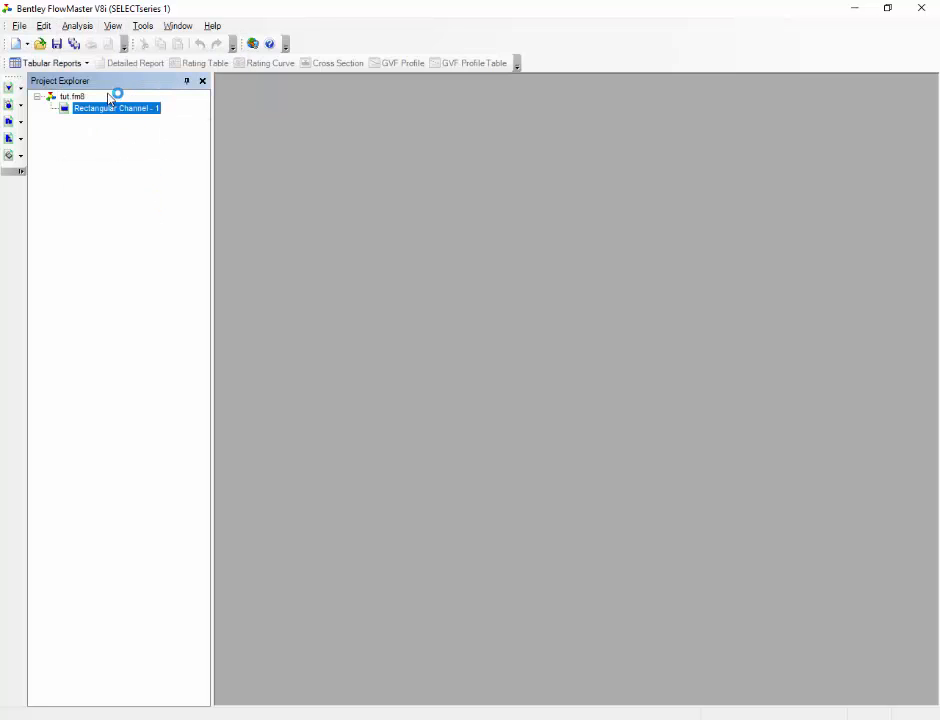
# - Generate the detailed report 'Worksheet for Rectangular Channel - 1' with inputs, results and GVF data
pyautogui.doubleClick(116, 108)
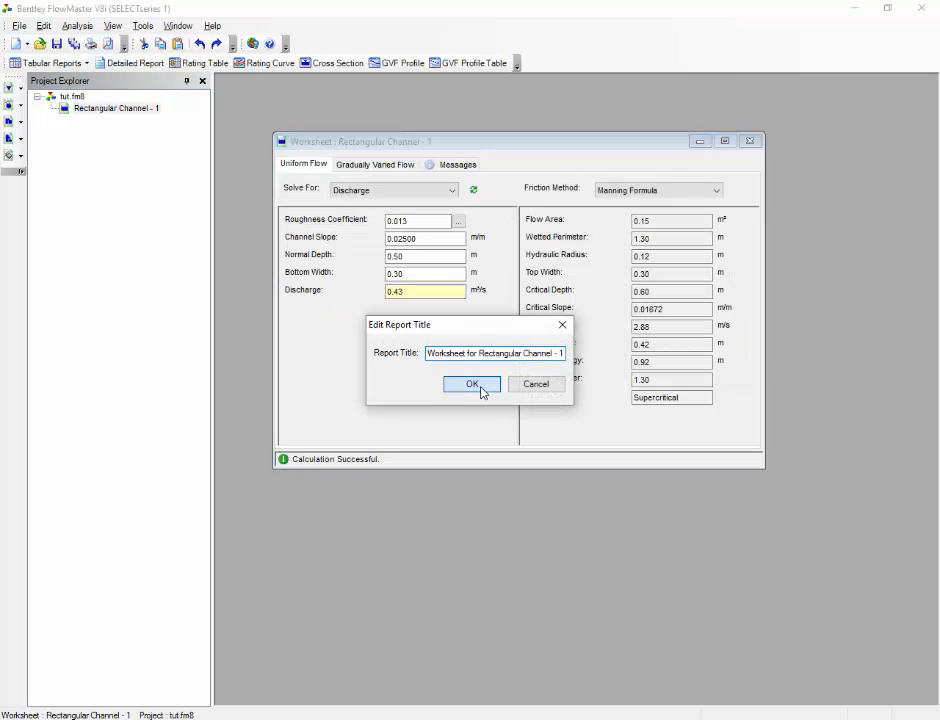
pyautogui.click(472, 384)
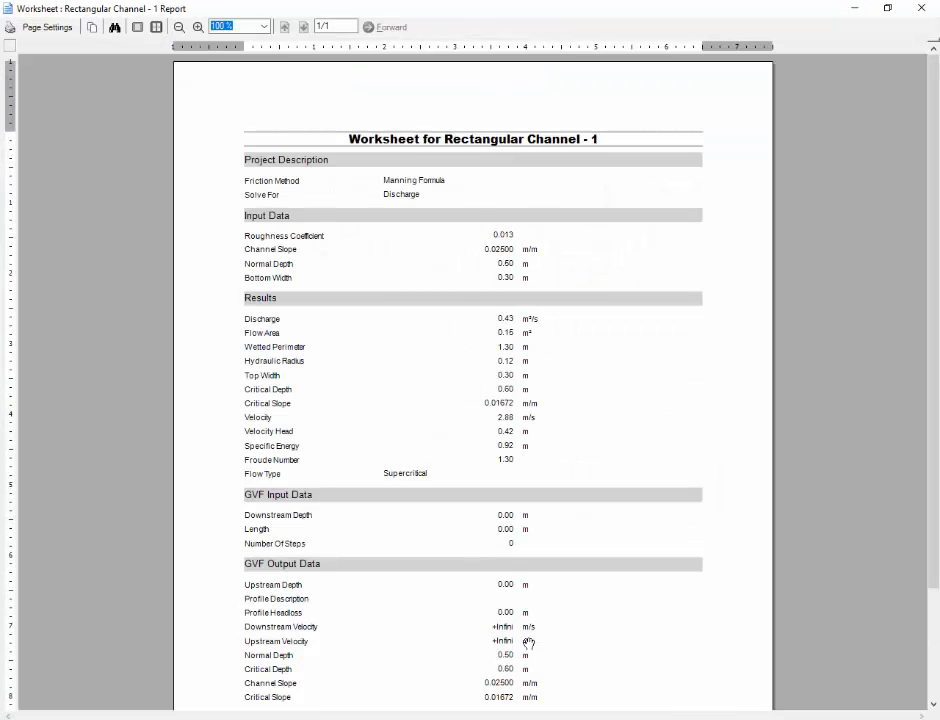
pyautogui.scroll(-3)
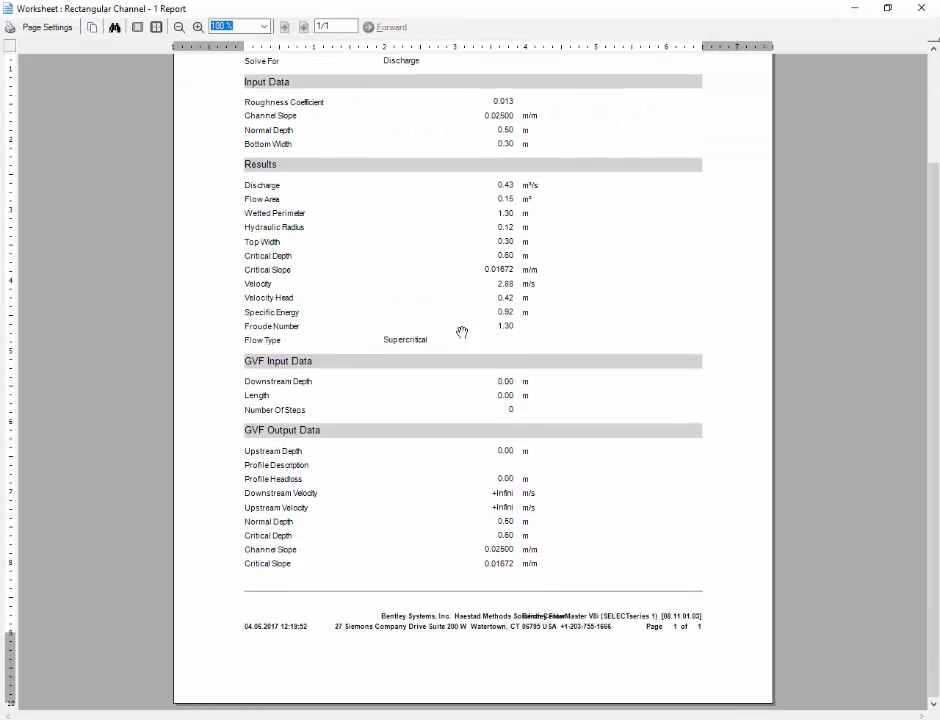
pyautogui.moveTo(688, 176)
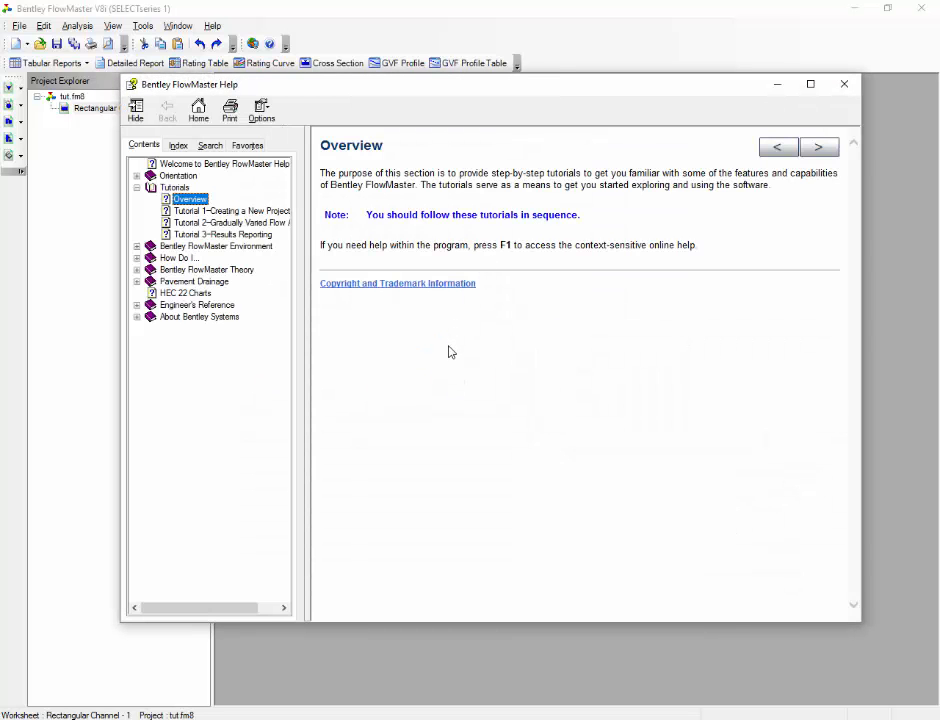
pyautogui.moveTo(448, 356)
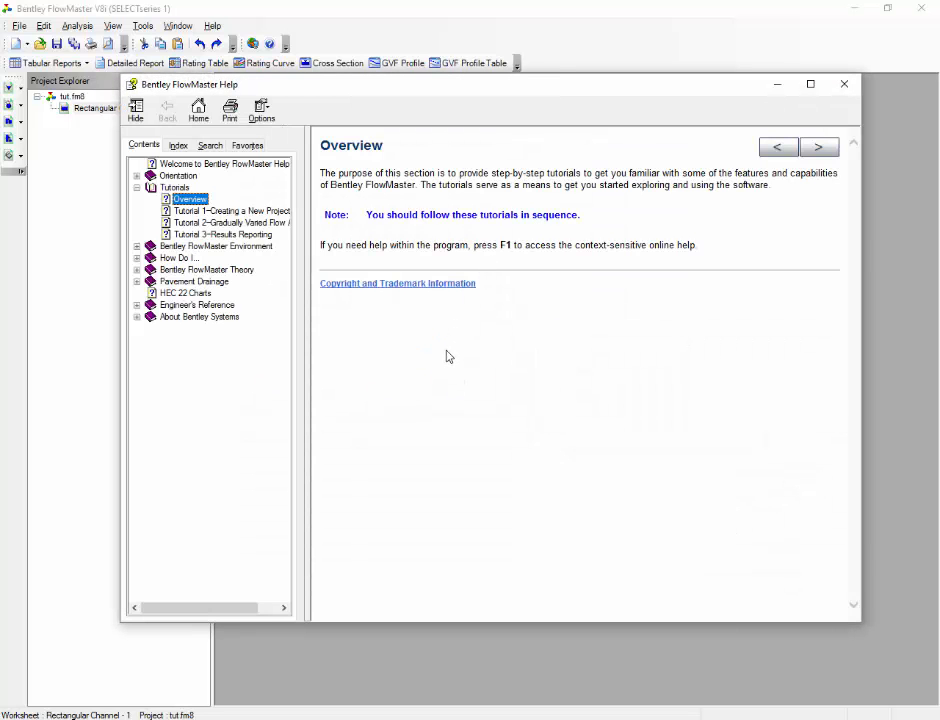
pyautogui.moveTo(444, 354)
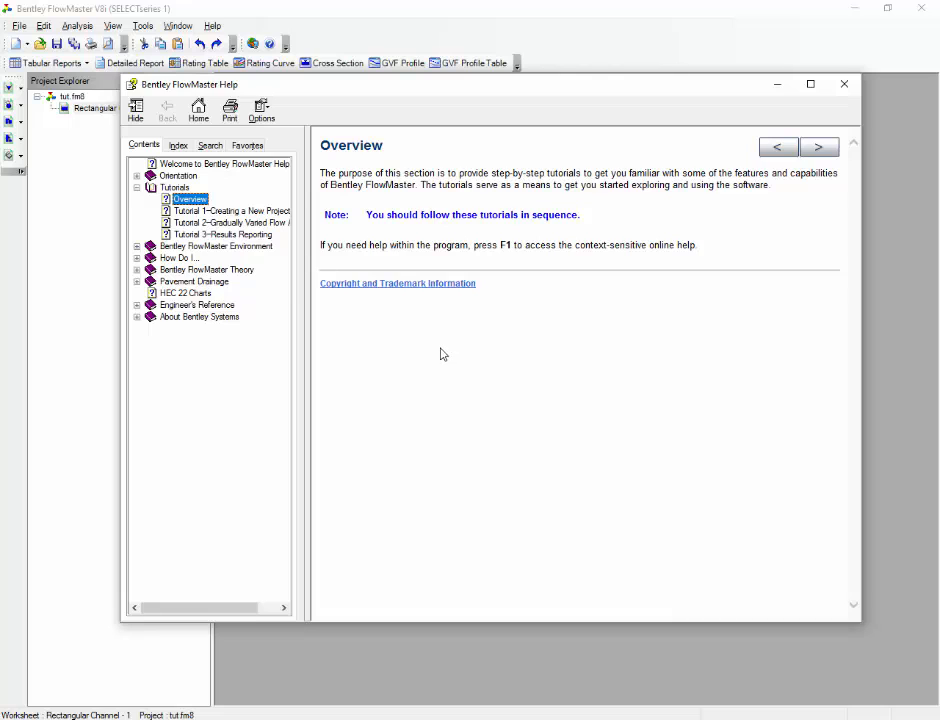
pyautogui.moveTo(818, 148)
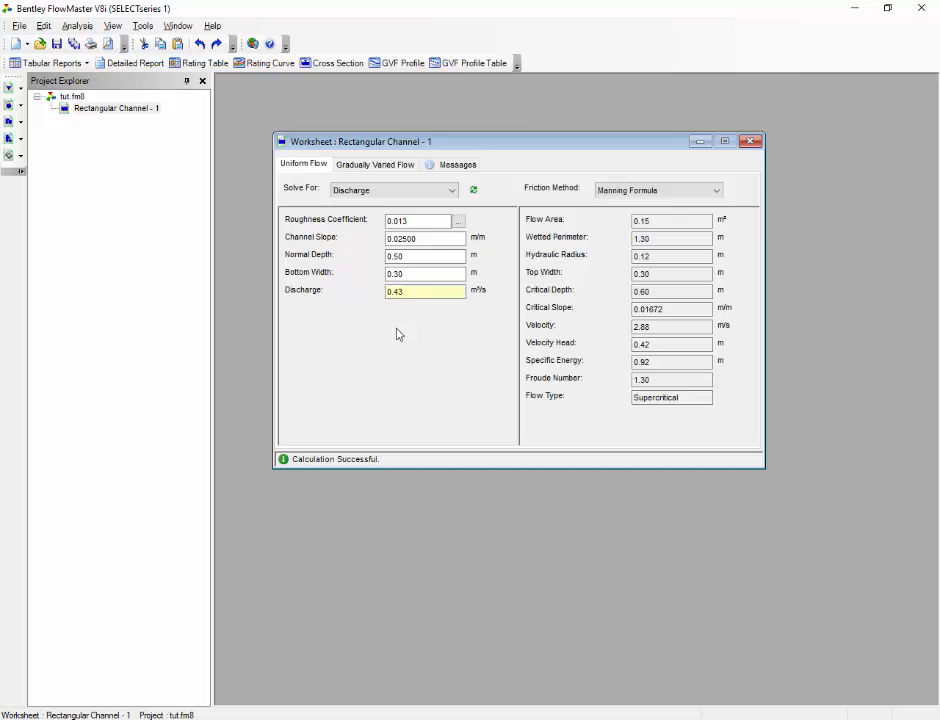
# - Bring up the File menu commands over the solved Rectangular Channel - 1 worksheet
pyautogui.click(18, 24)
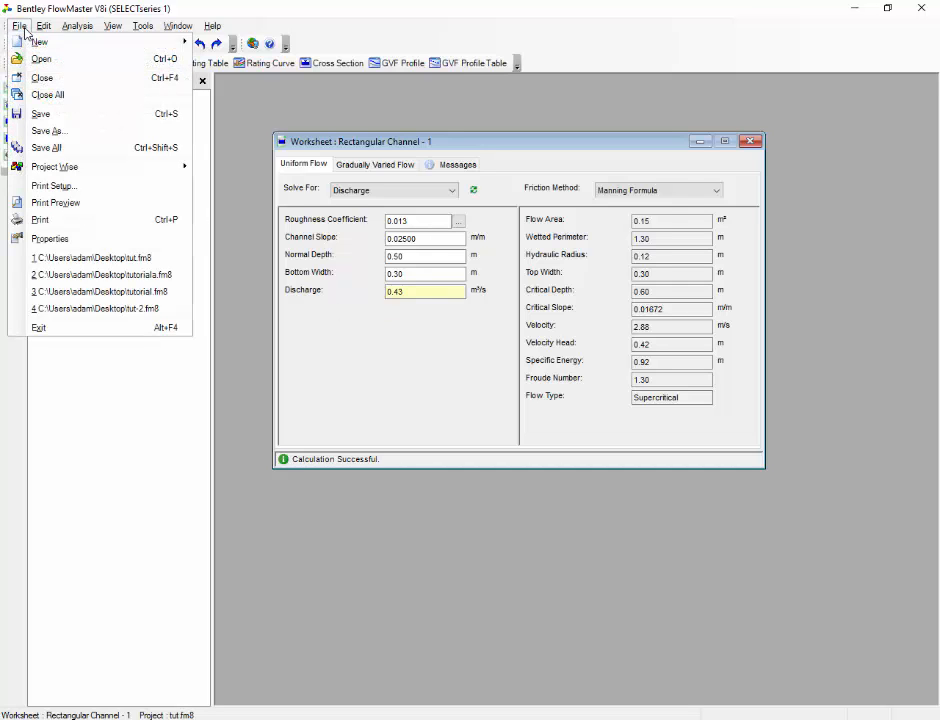